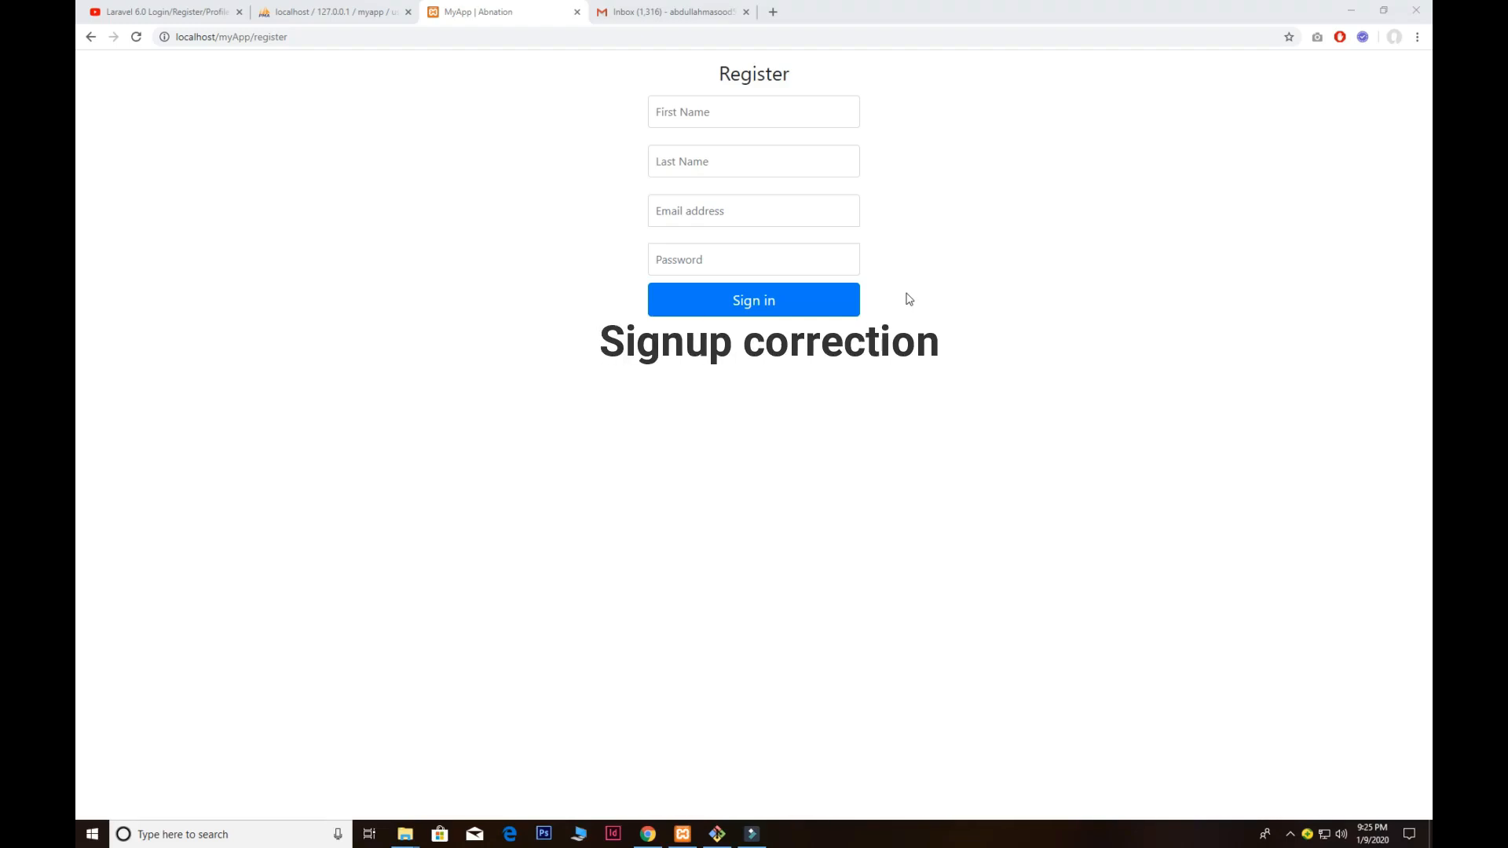
mouse_move(939, 166)
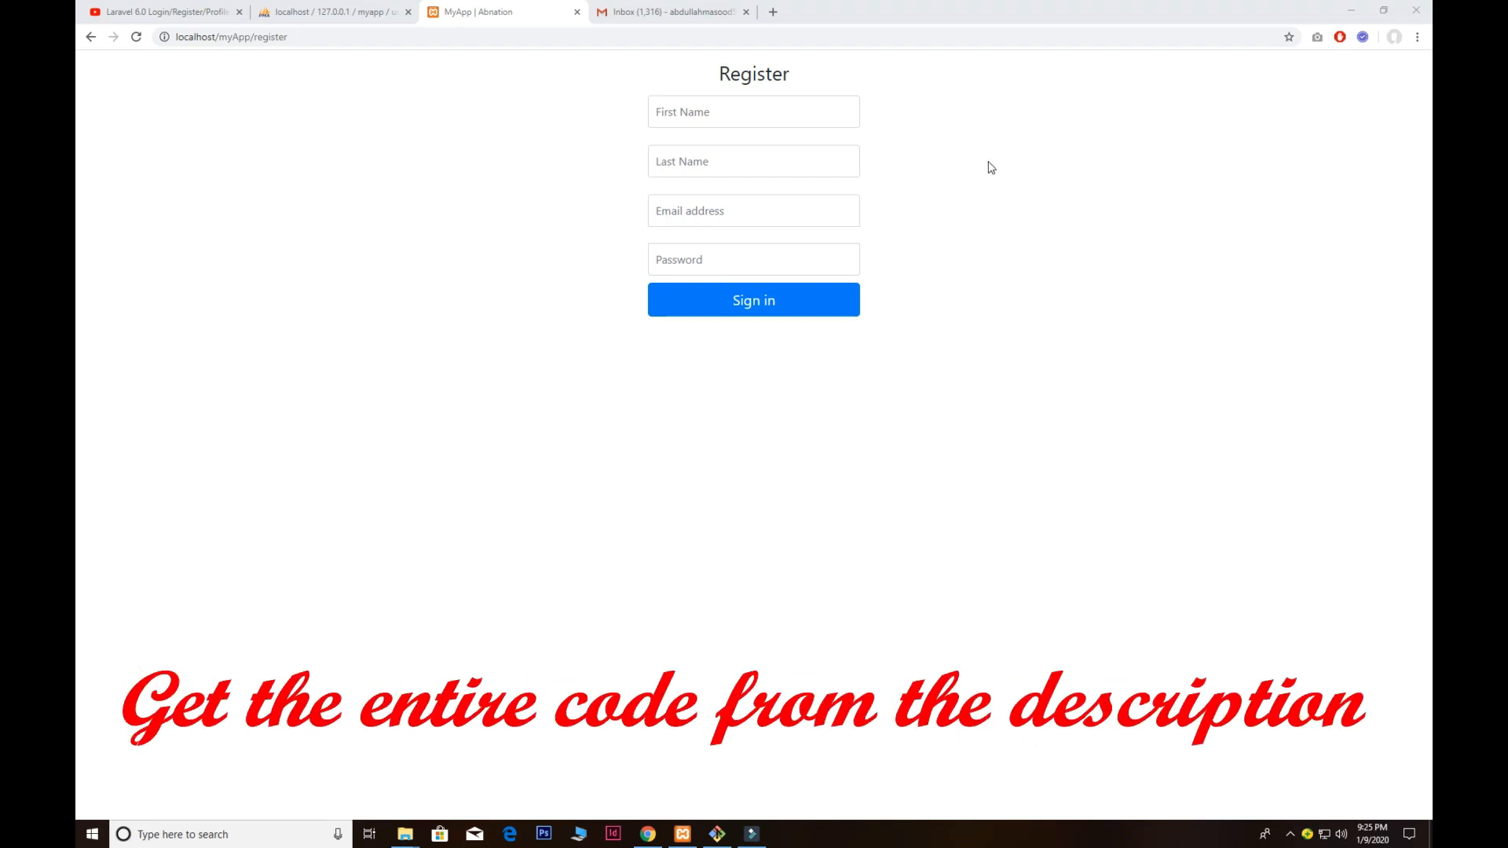
mouse_move(626, 273)
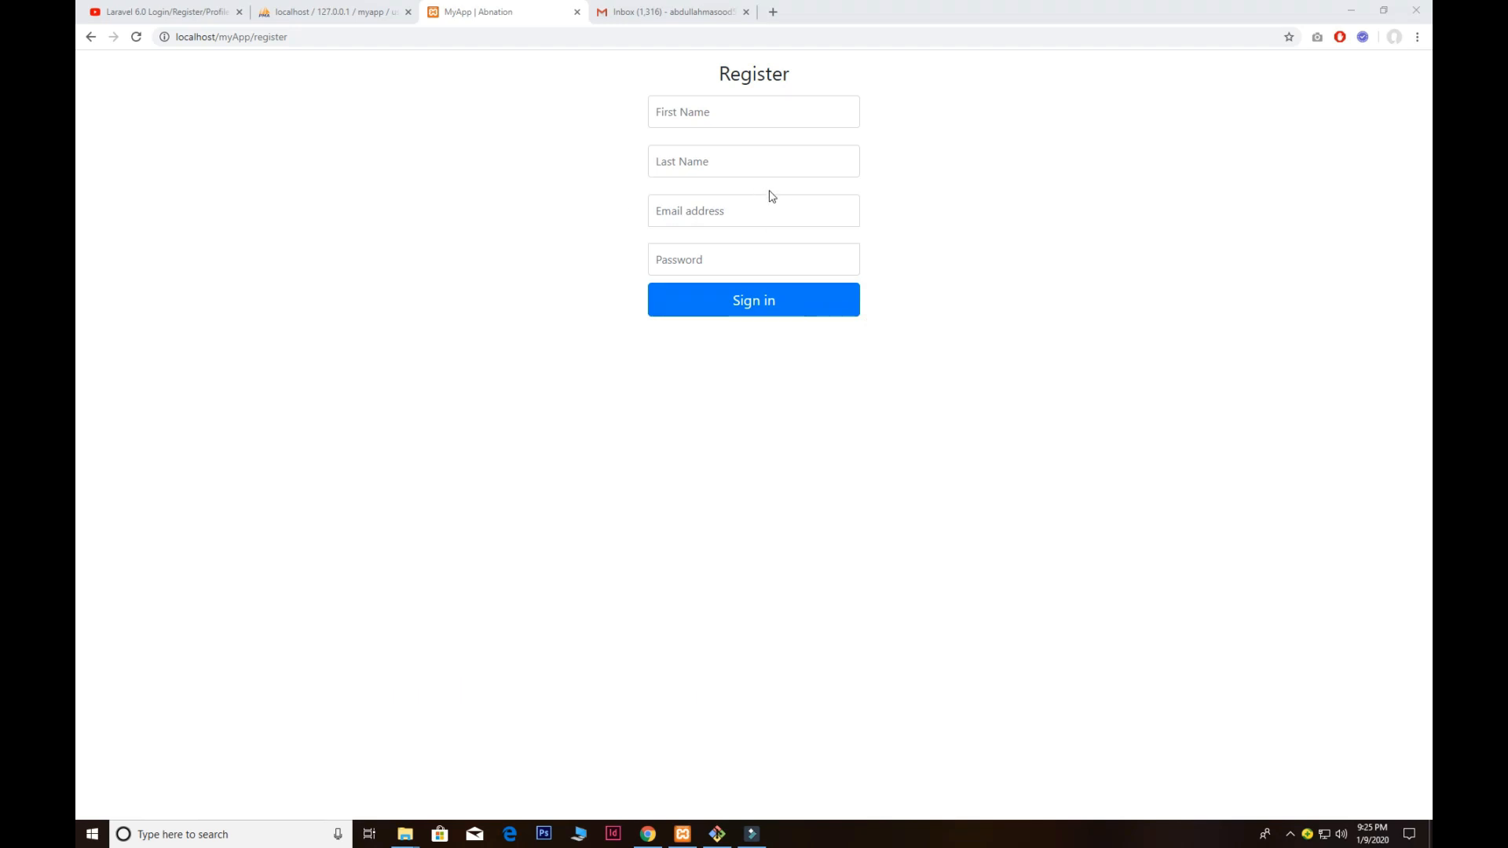
mouse_move(919, 167)
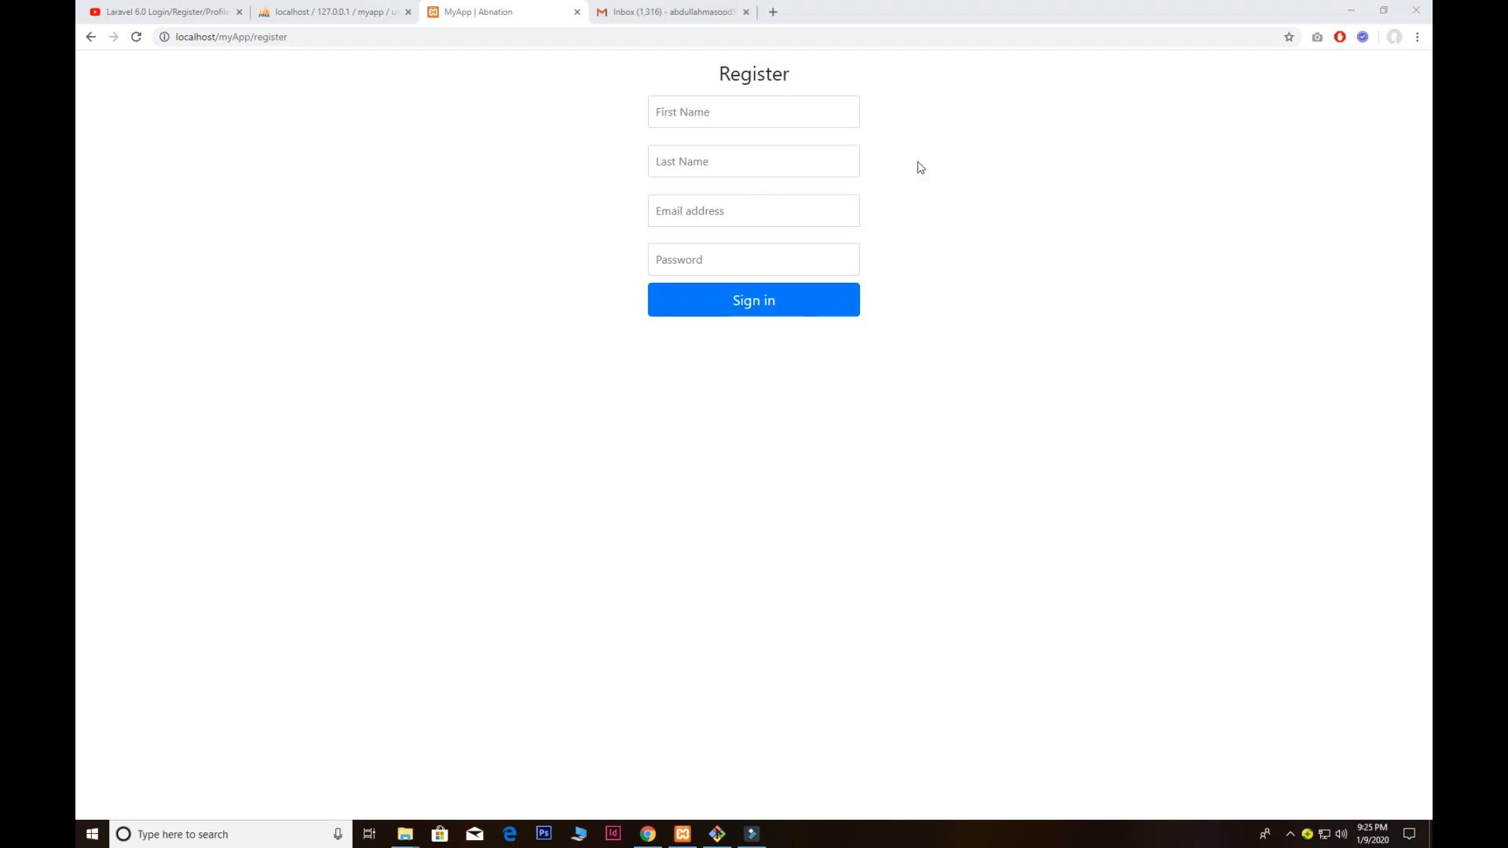
mouse_move(850, 312)
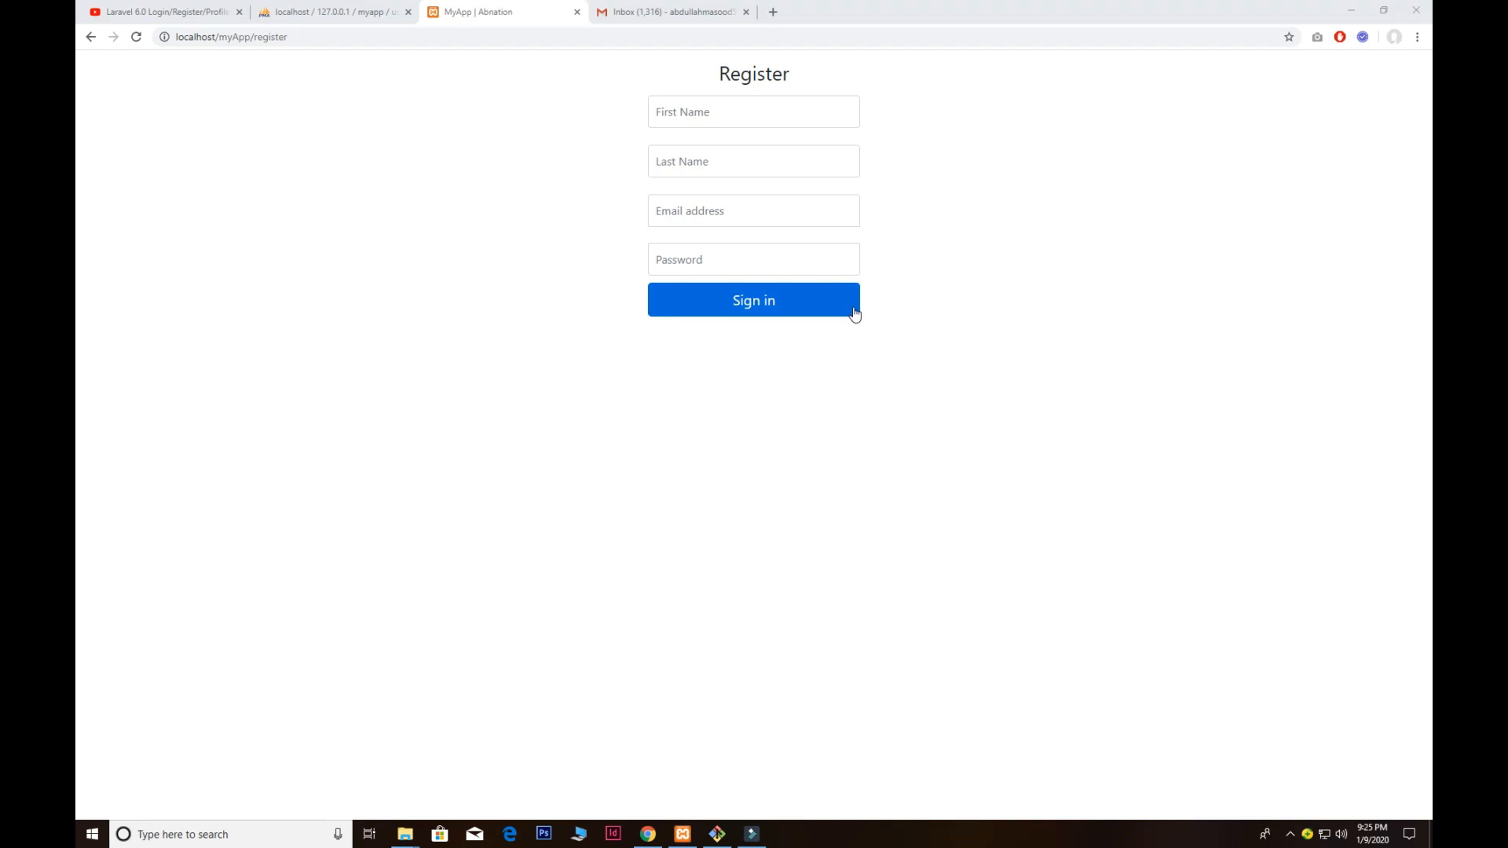
mouse_move(159, 8)
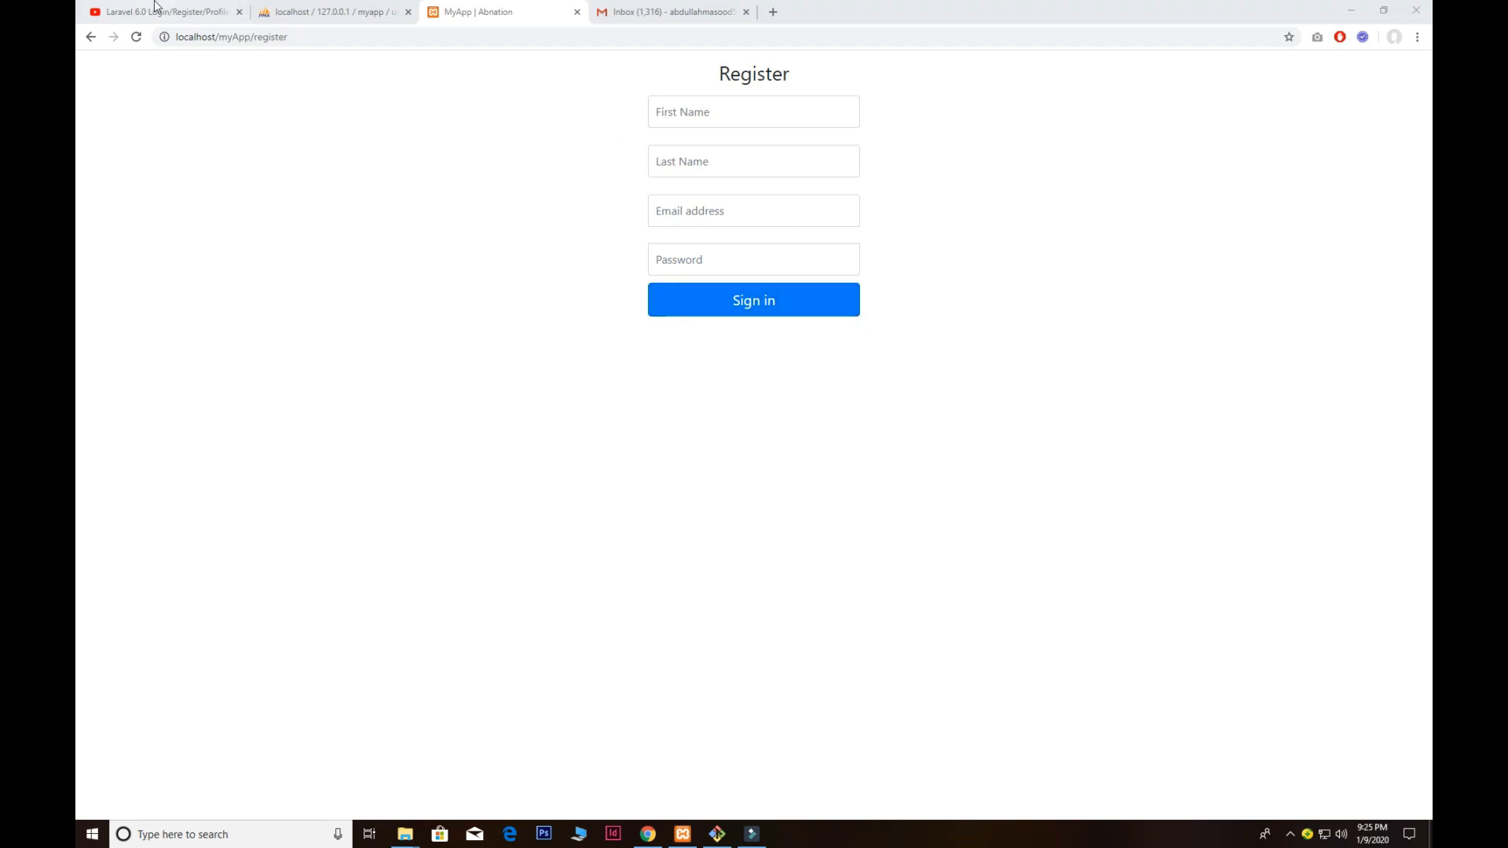
Step: Scroll to the Laravel 6.0 login/register/profile tutorial's title on YouTube and highlight words in it
click(163, 11)
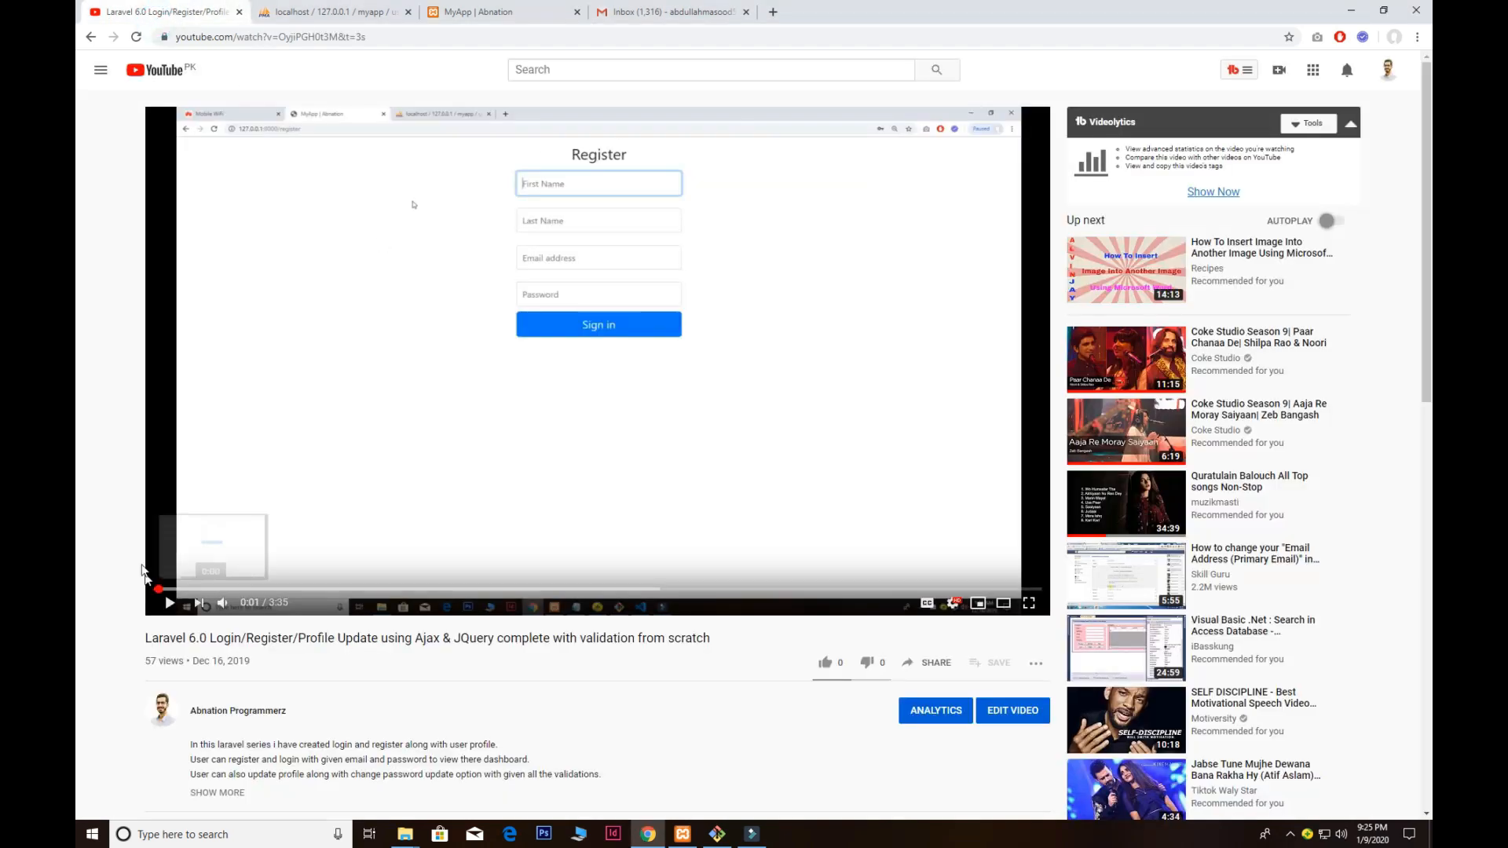
scroll(down, 3)
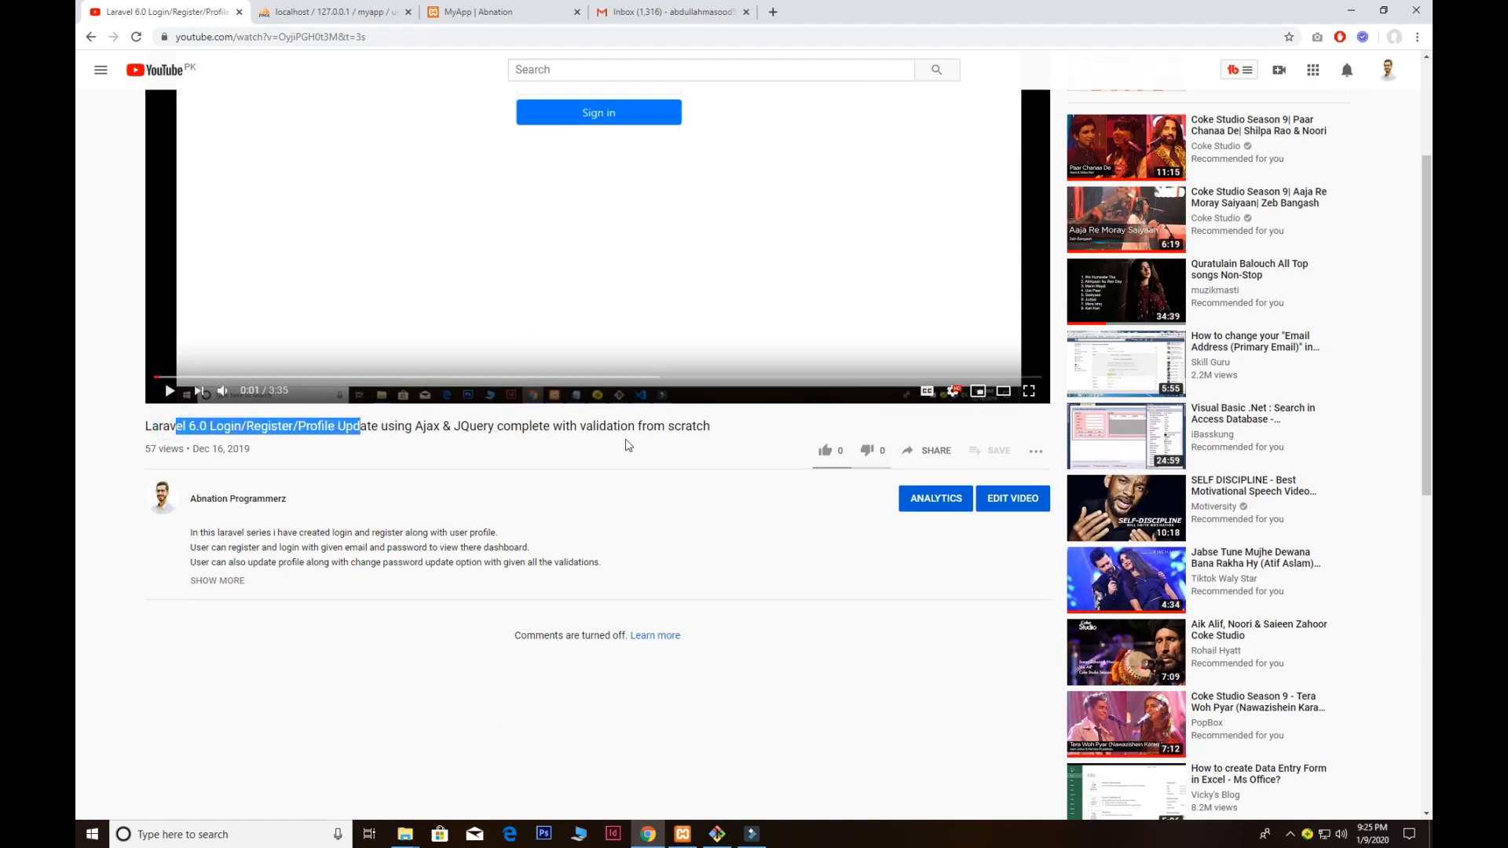
click(210, 425)
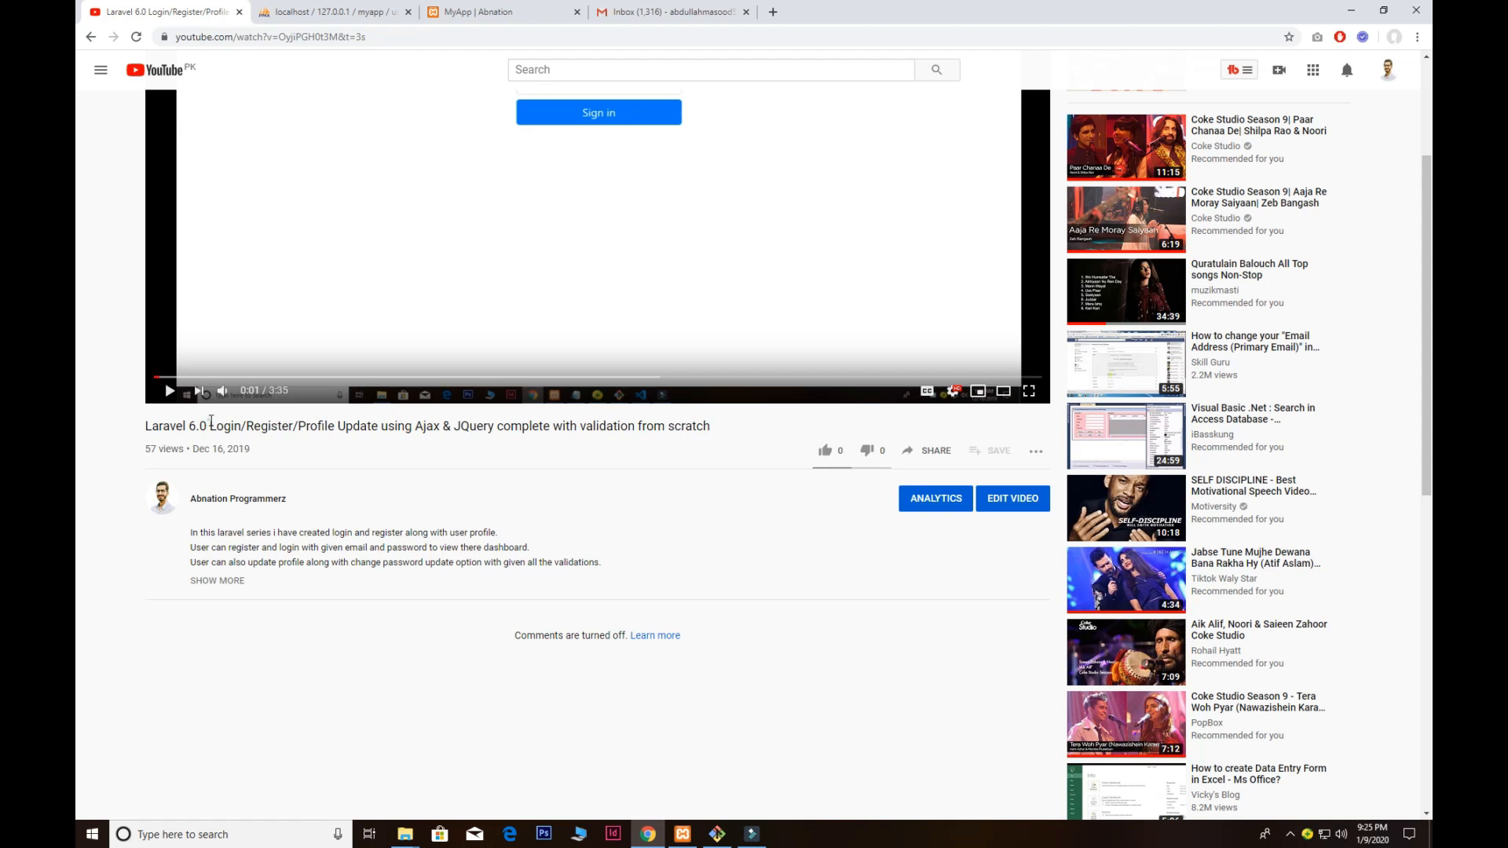
double_click(354, 425)
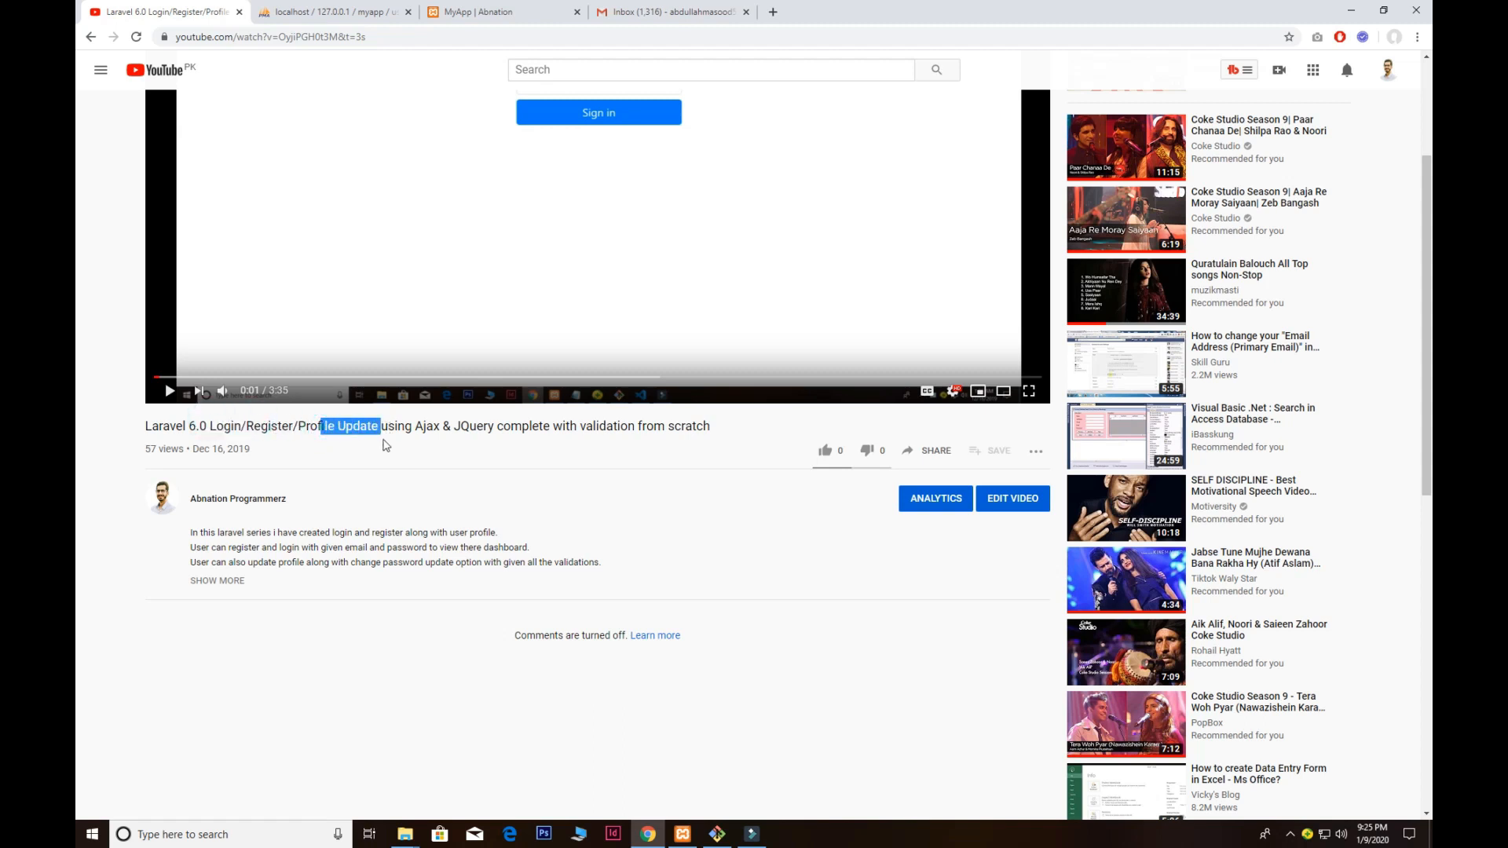
mouse_move(520, 454)
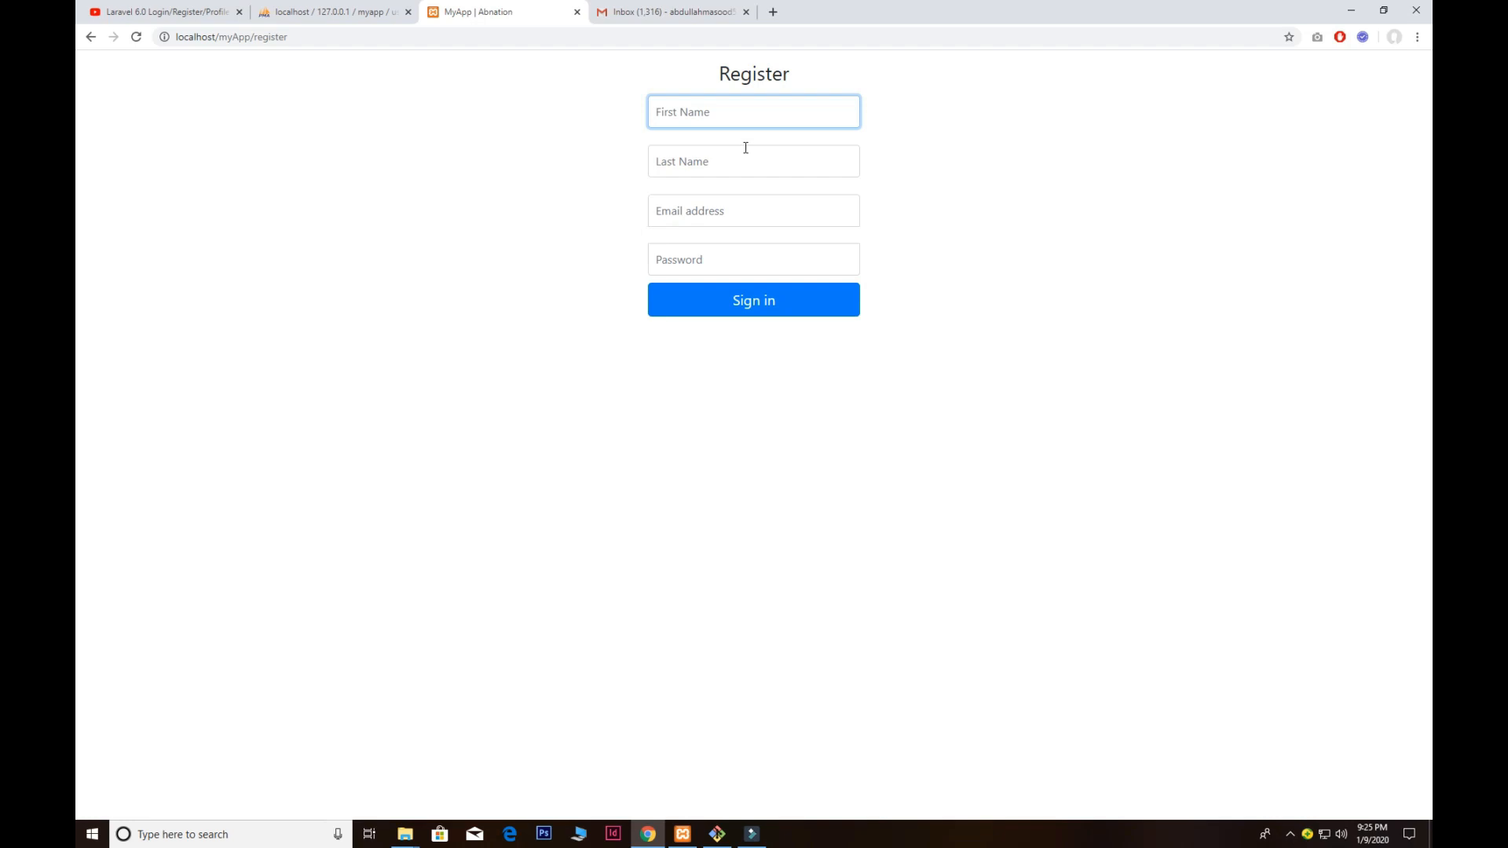
mouse_move(668, 121)
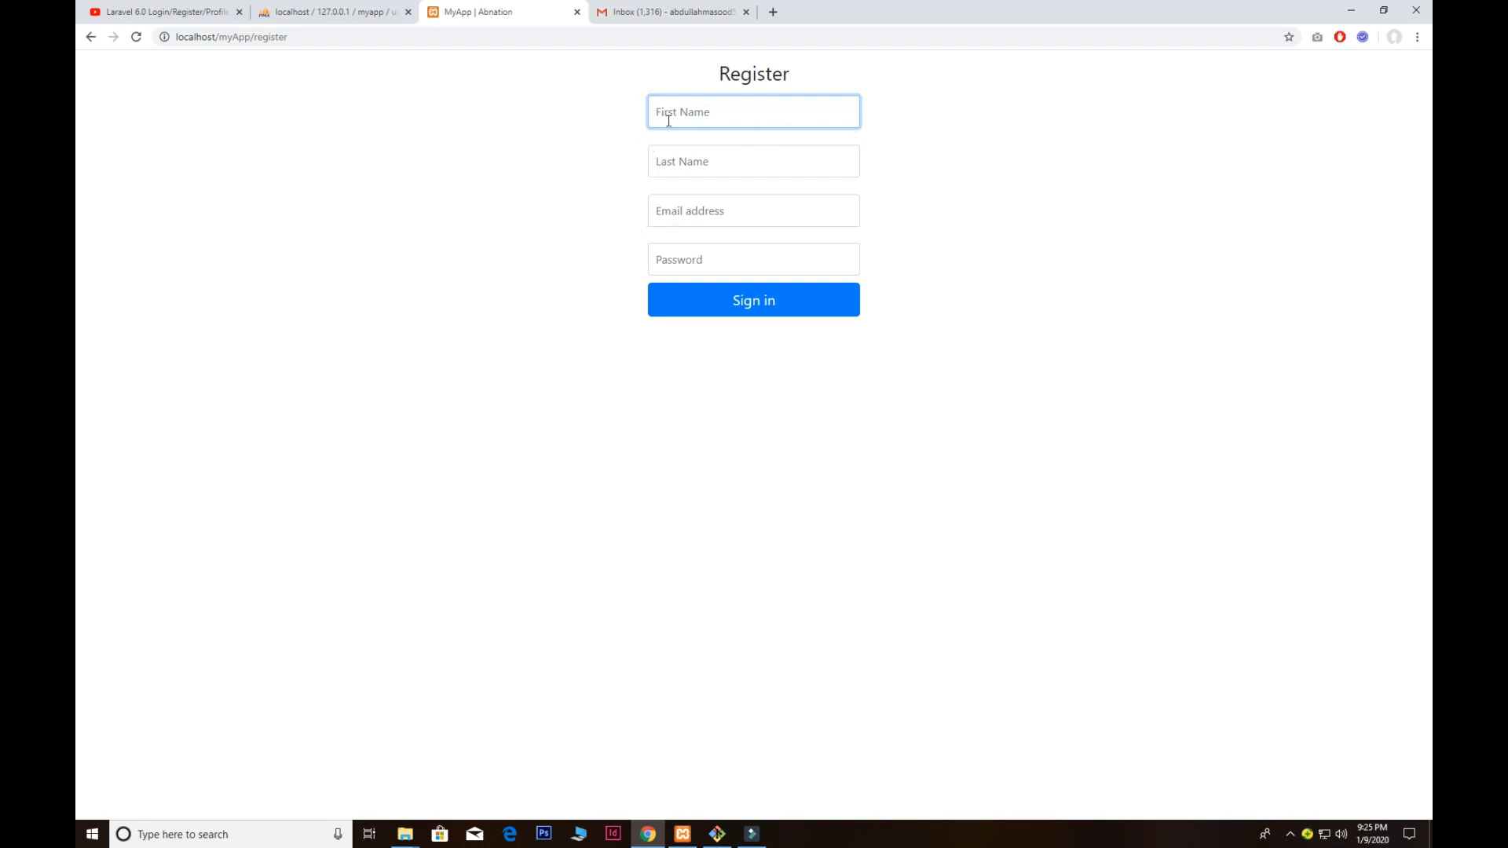
mouse_move(897, 126)
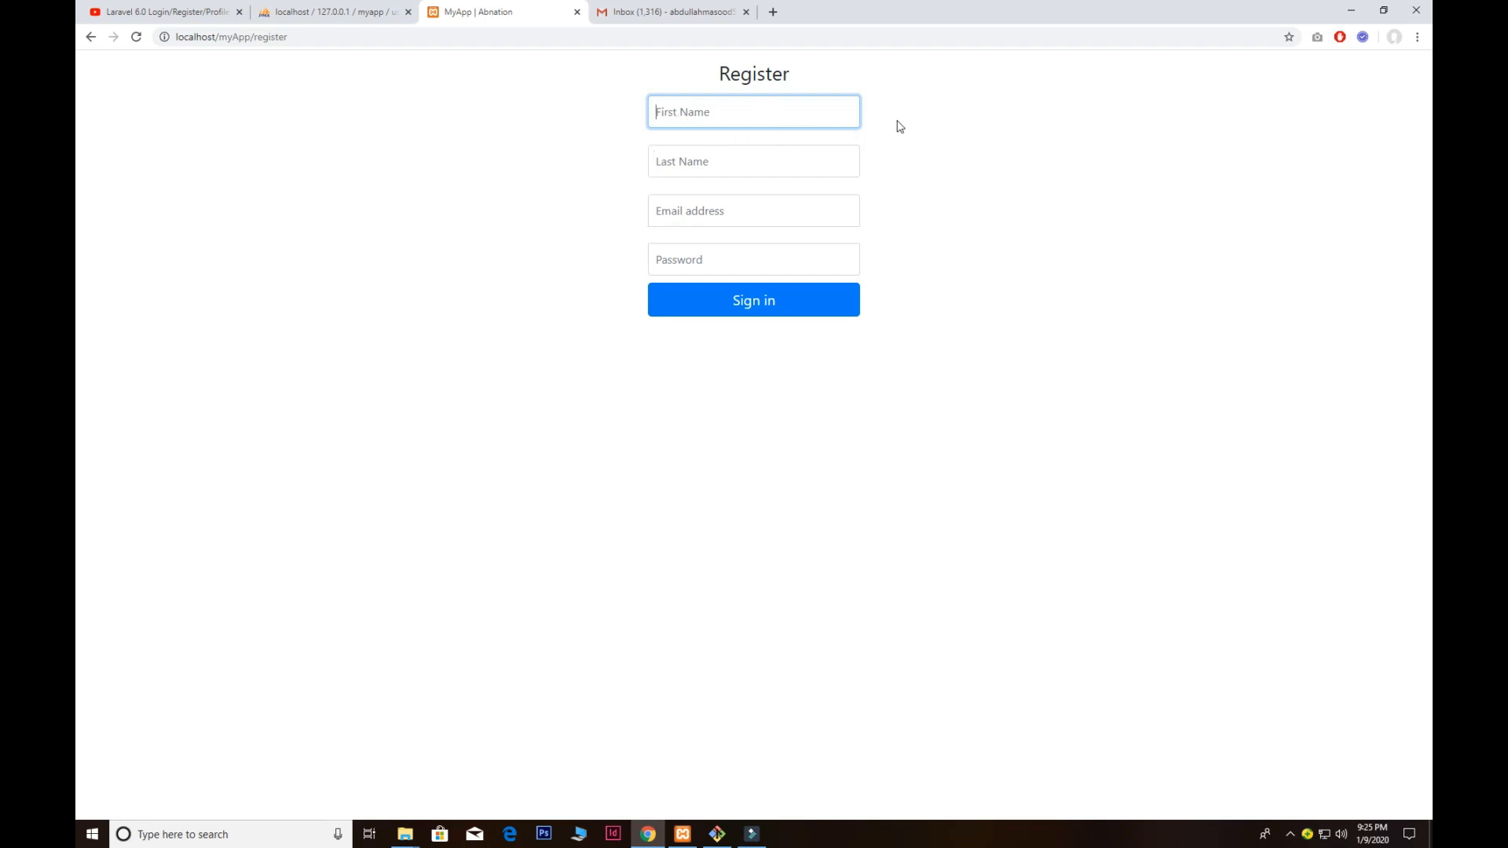
mouse_move(922, 127)
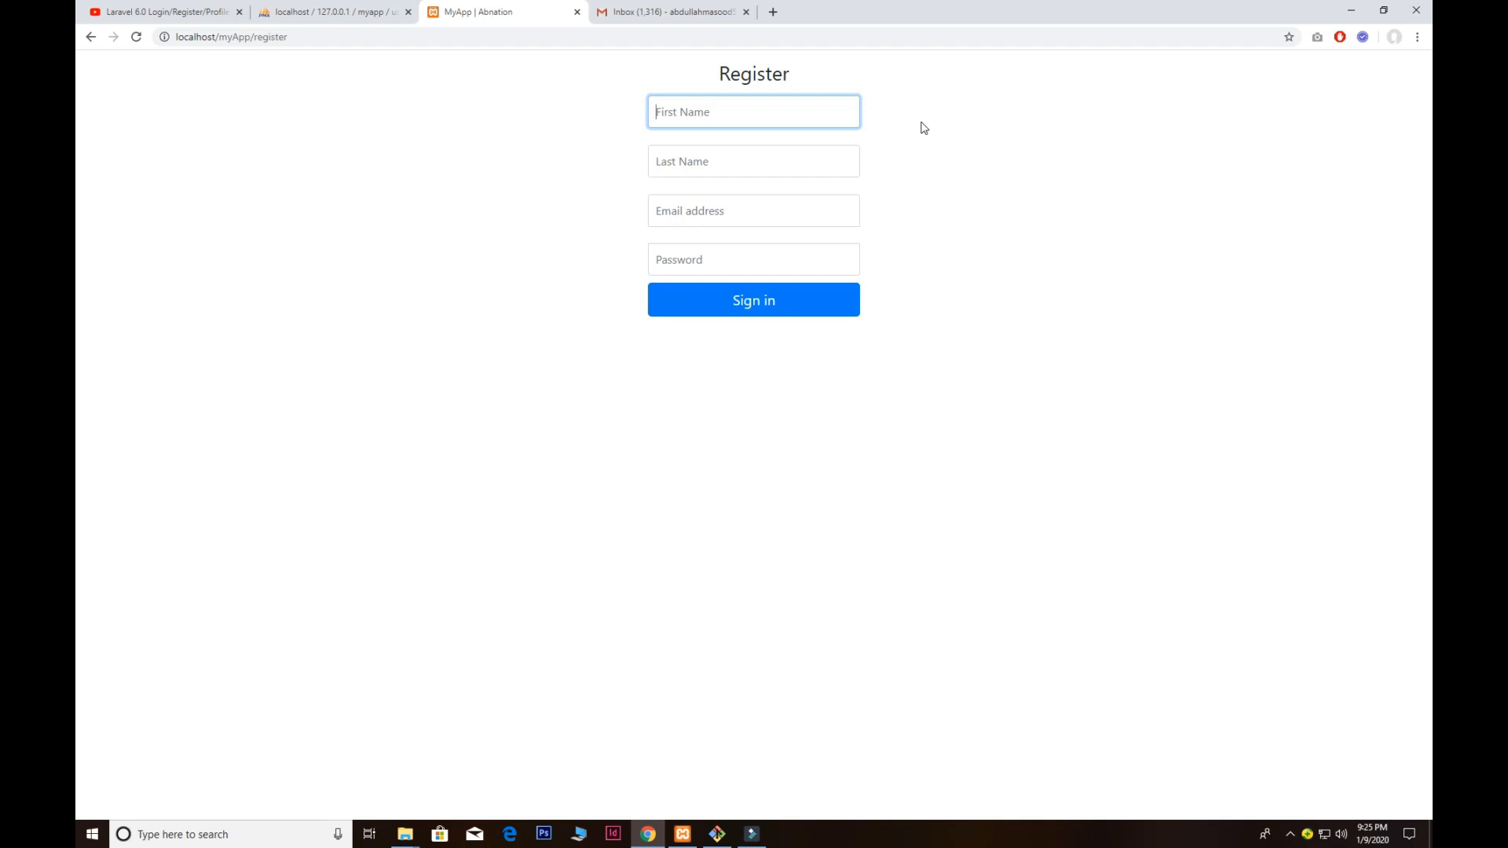
mouse_move(886, 151)
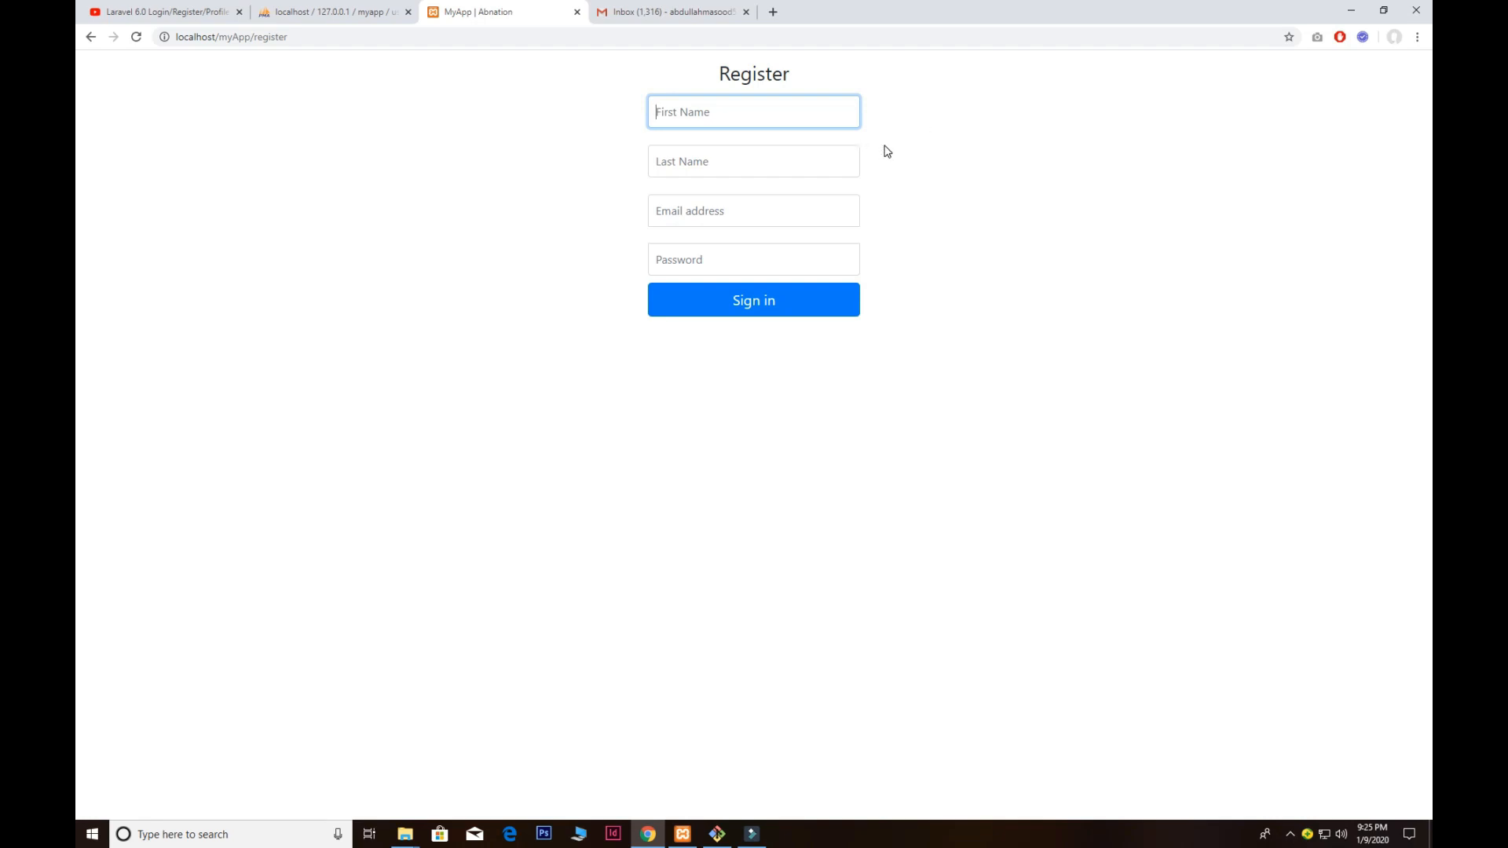
Step: Submit the registration form with names and a saved email, getting the 'Email already exists' rejection
click(754, 112)
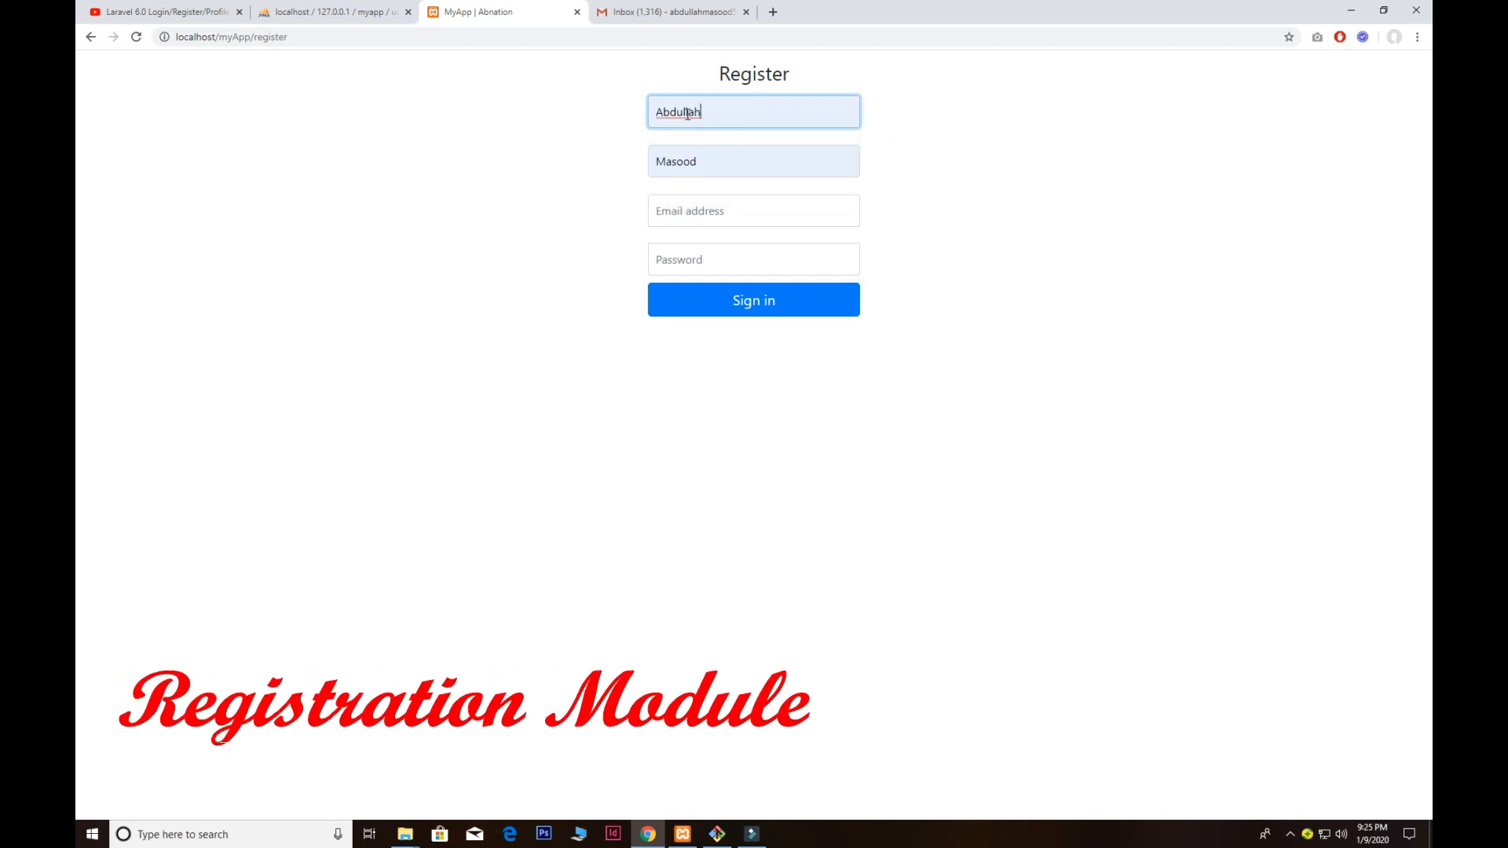
click(753, 210)
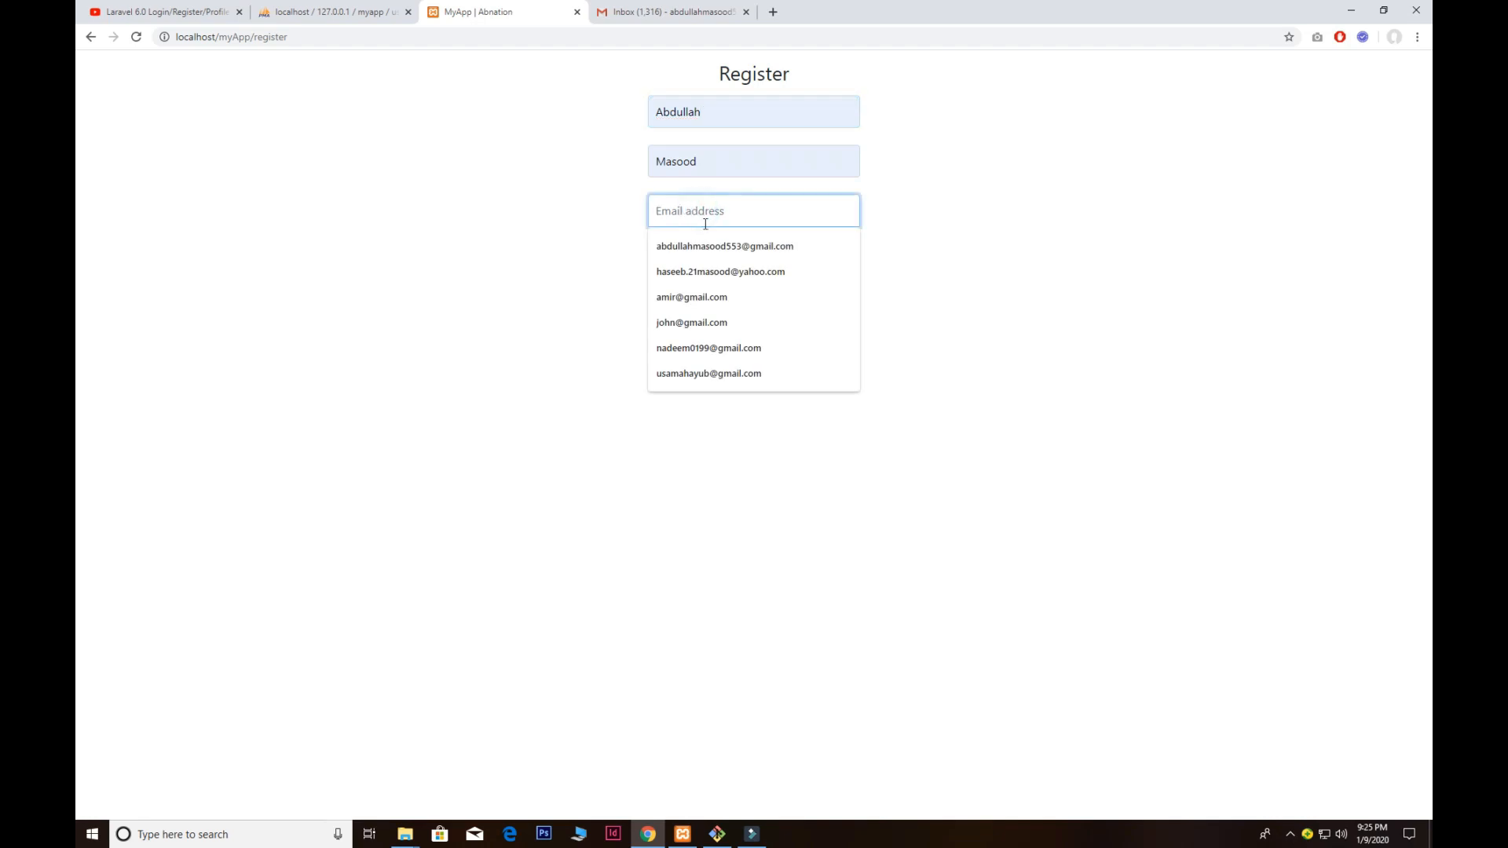
click(724, 245)
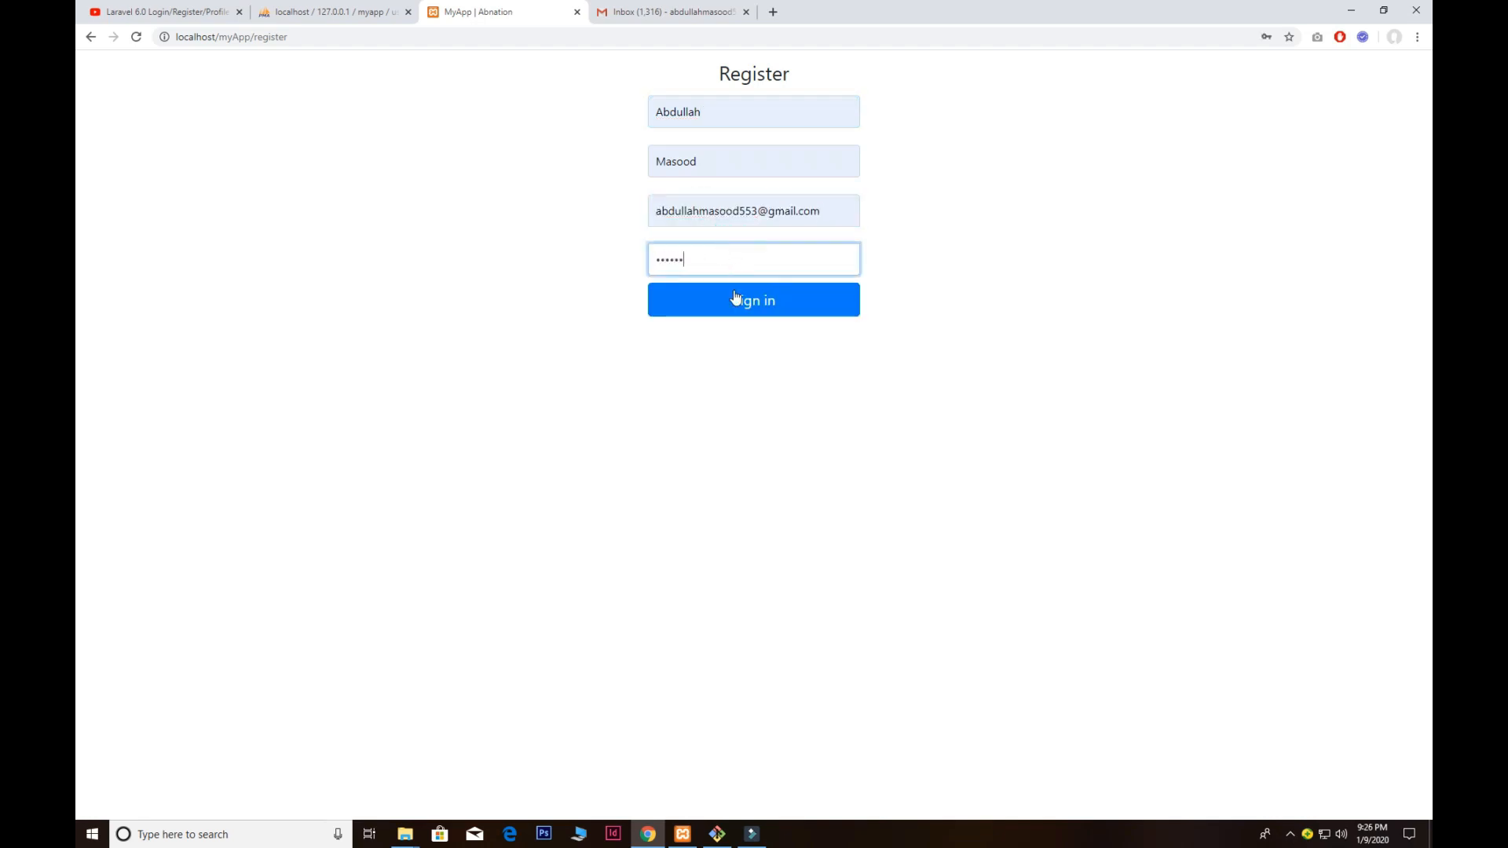
click(754, 300)
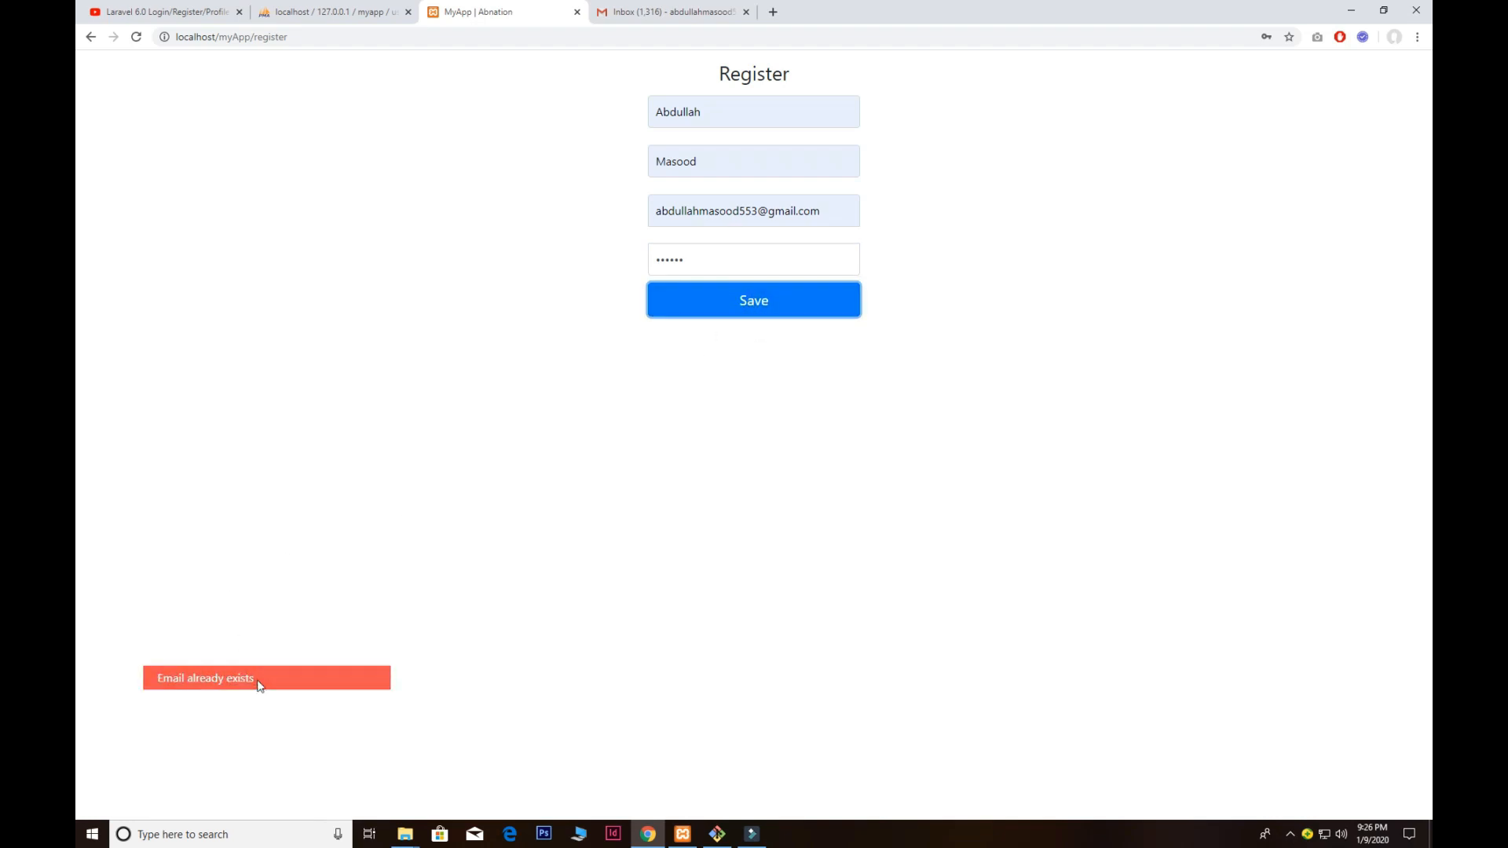
click(332, 11)
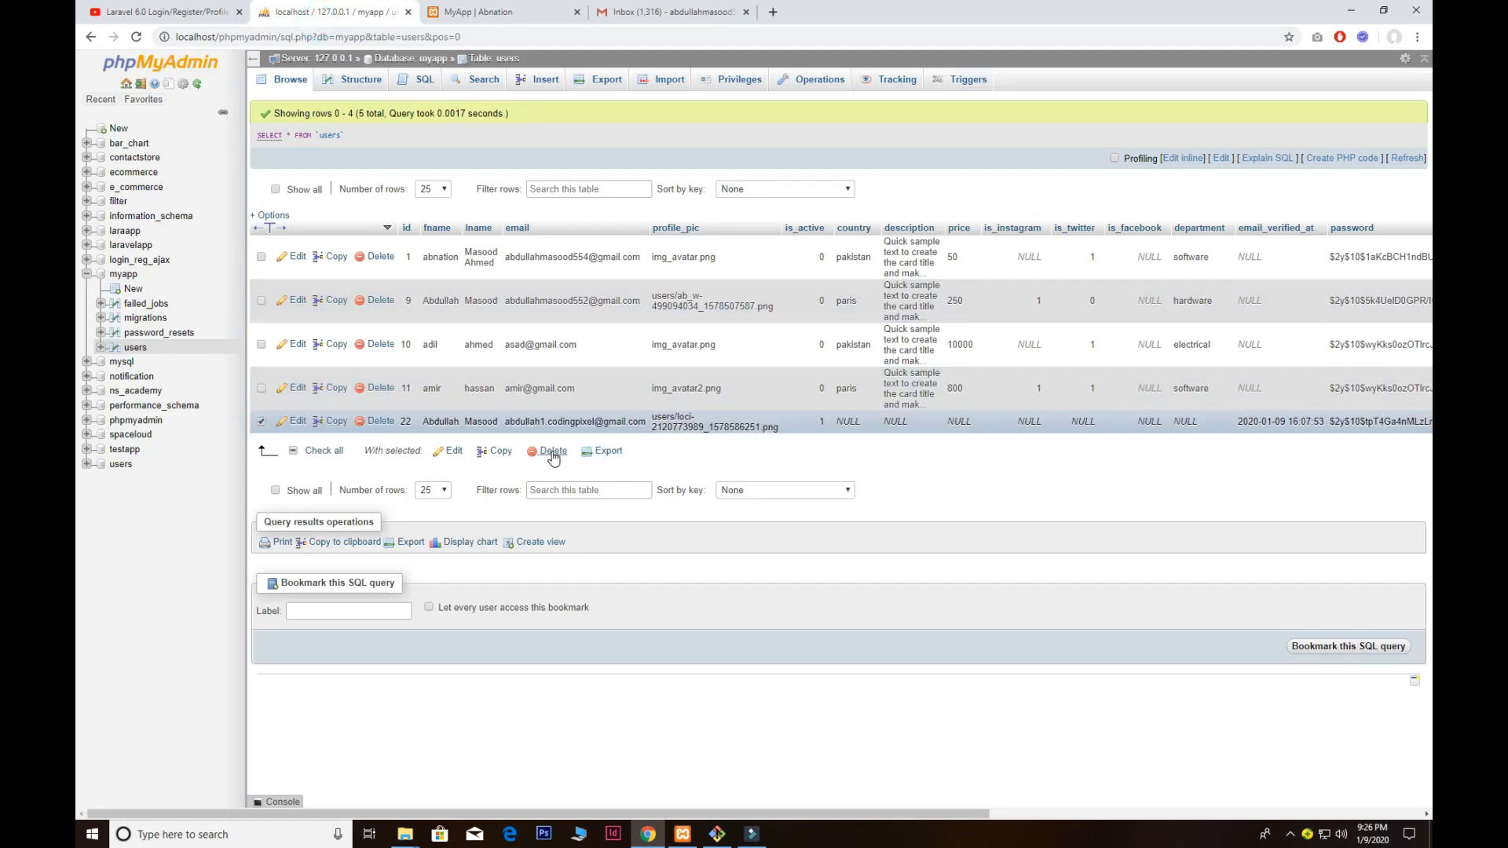
Step: Delete user rows 22 and 23 from the phpMyAdmin users table, confirming each
click(550, 450)
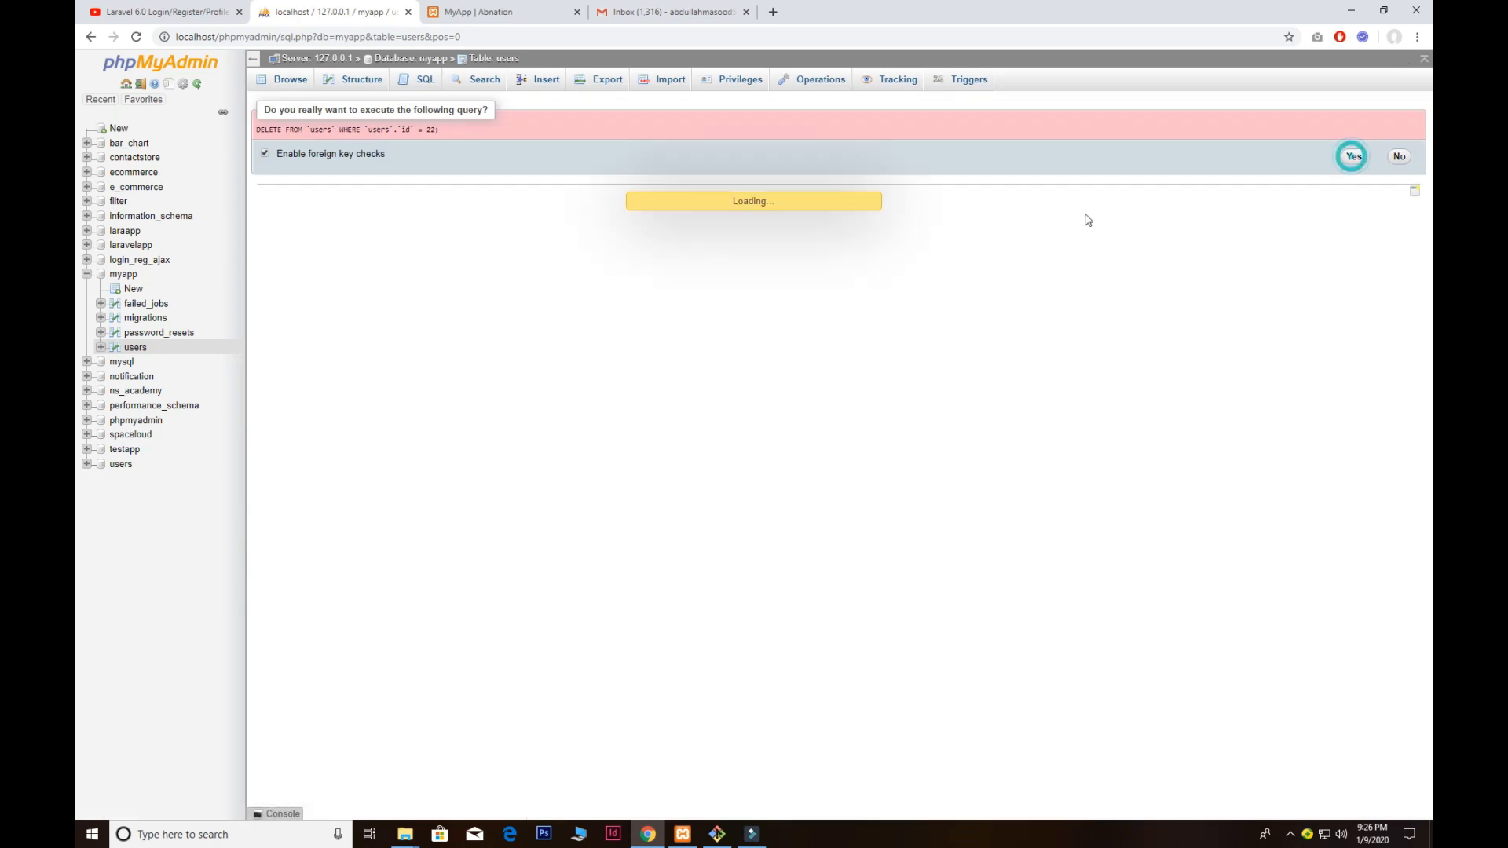
click(1351, 156)
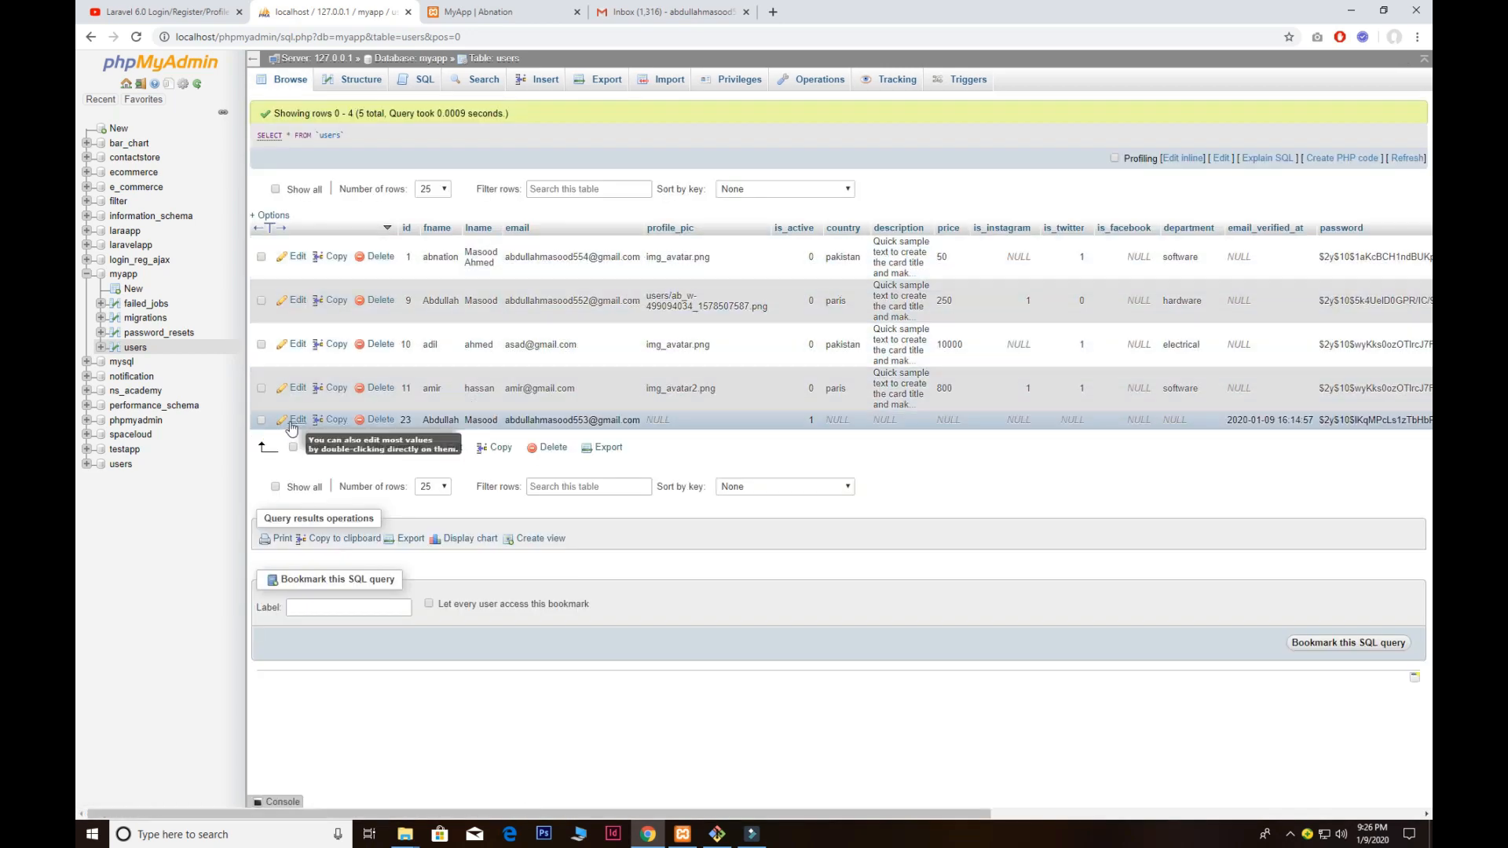
click(260, 420)
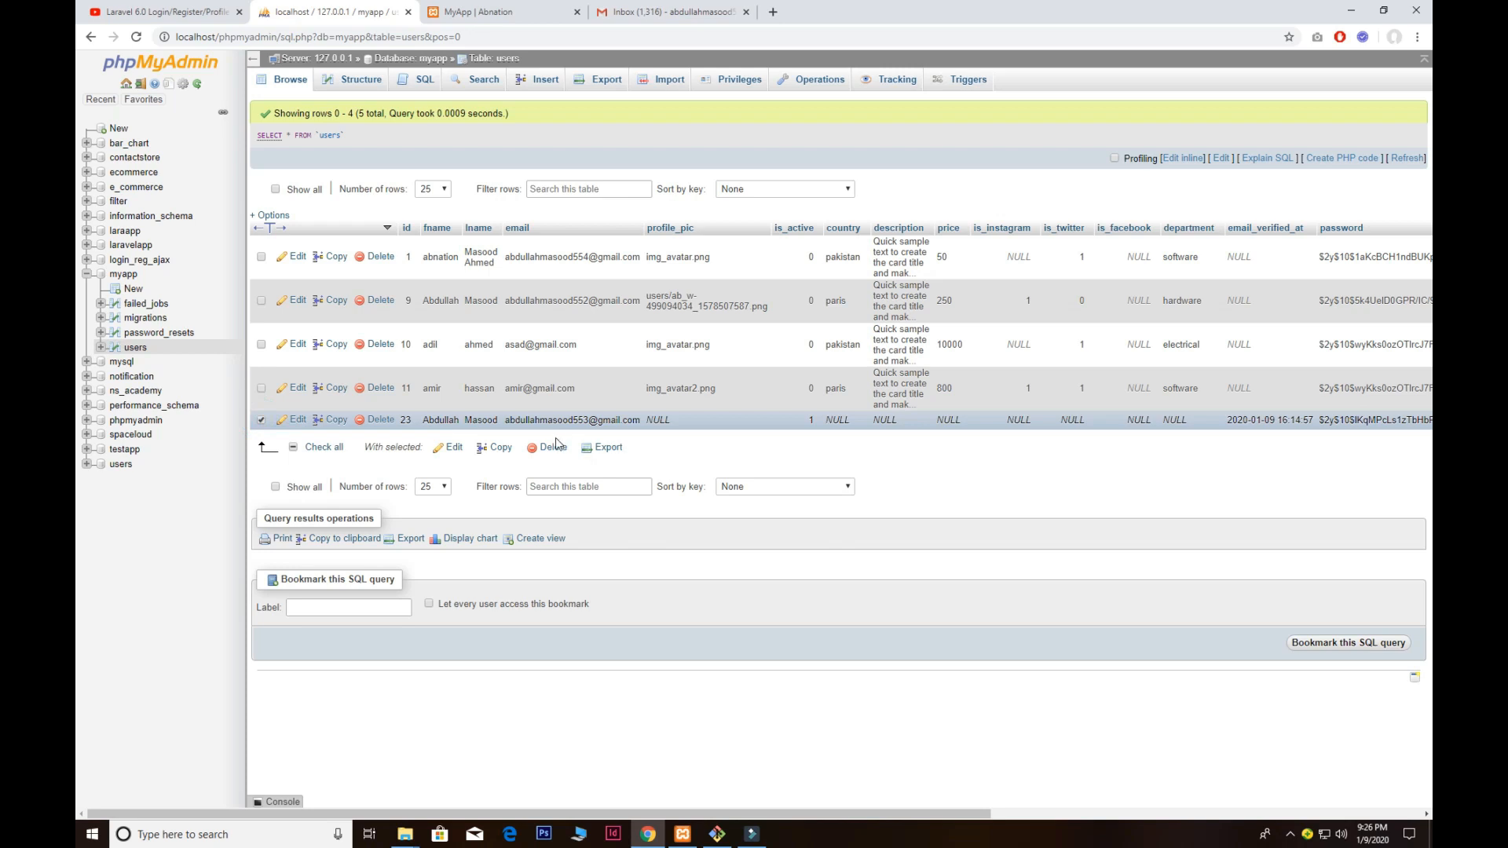
click(380, 420)
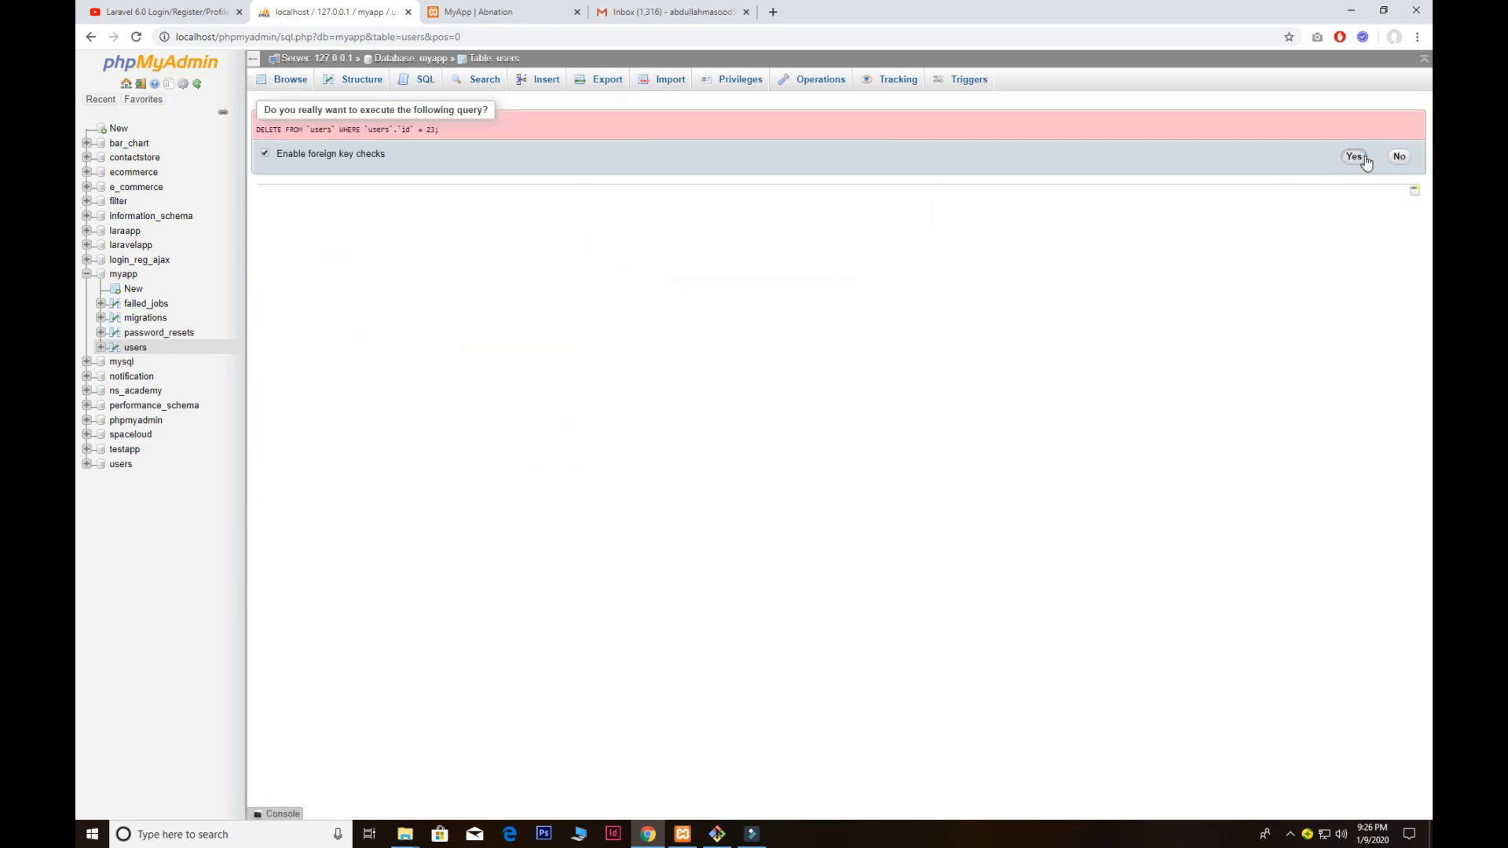
click(501, 12)
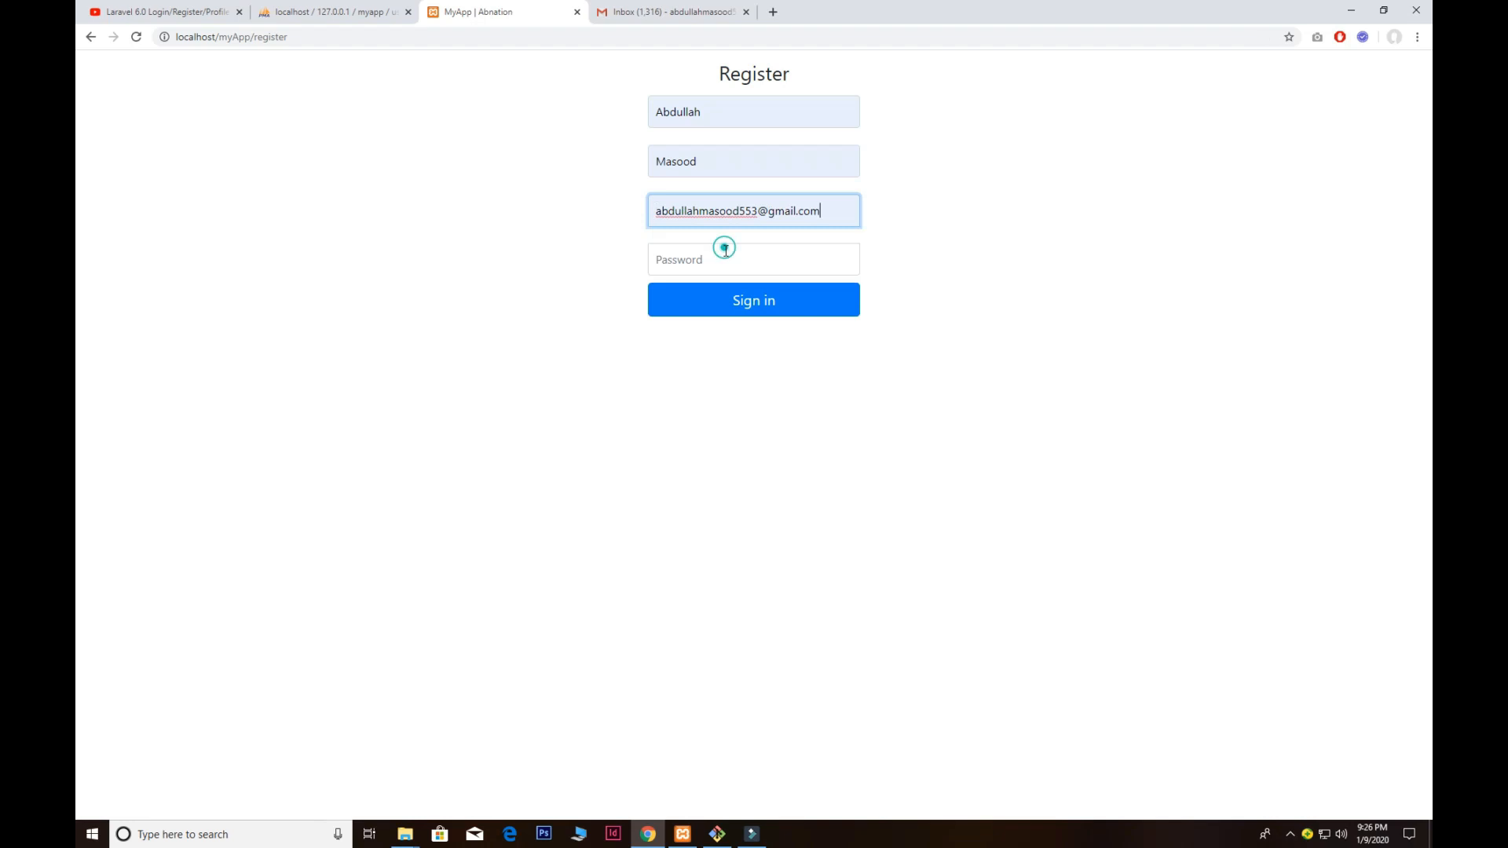
Step: Enter the account password in the registration form
click(754, 258)
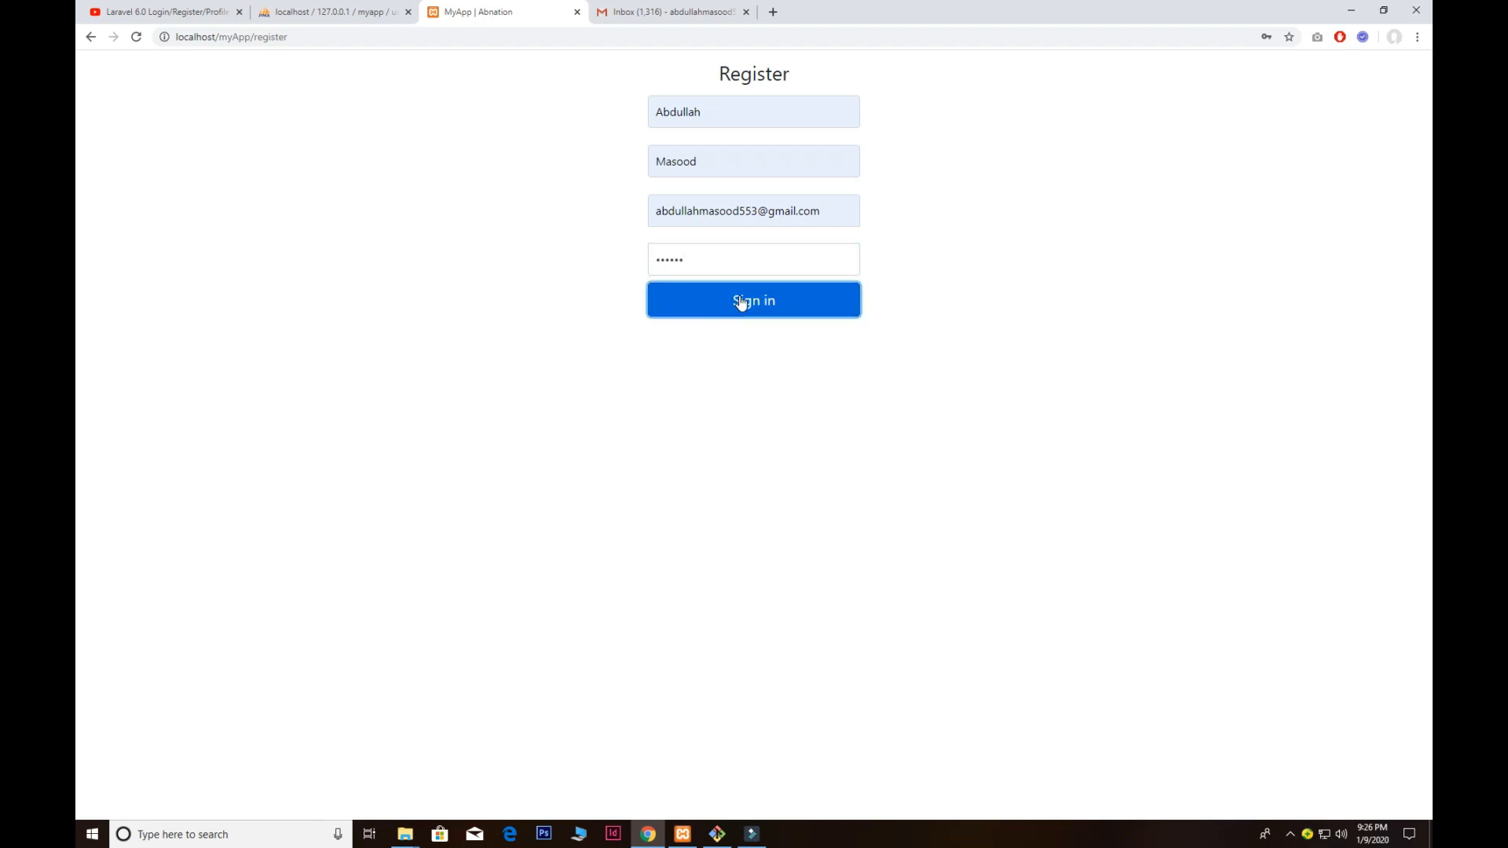
mouse_move(673, 355)
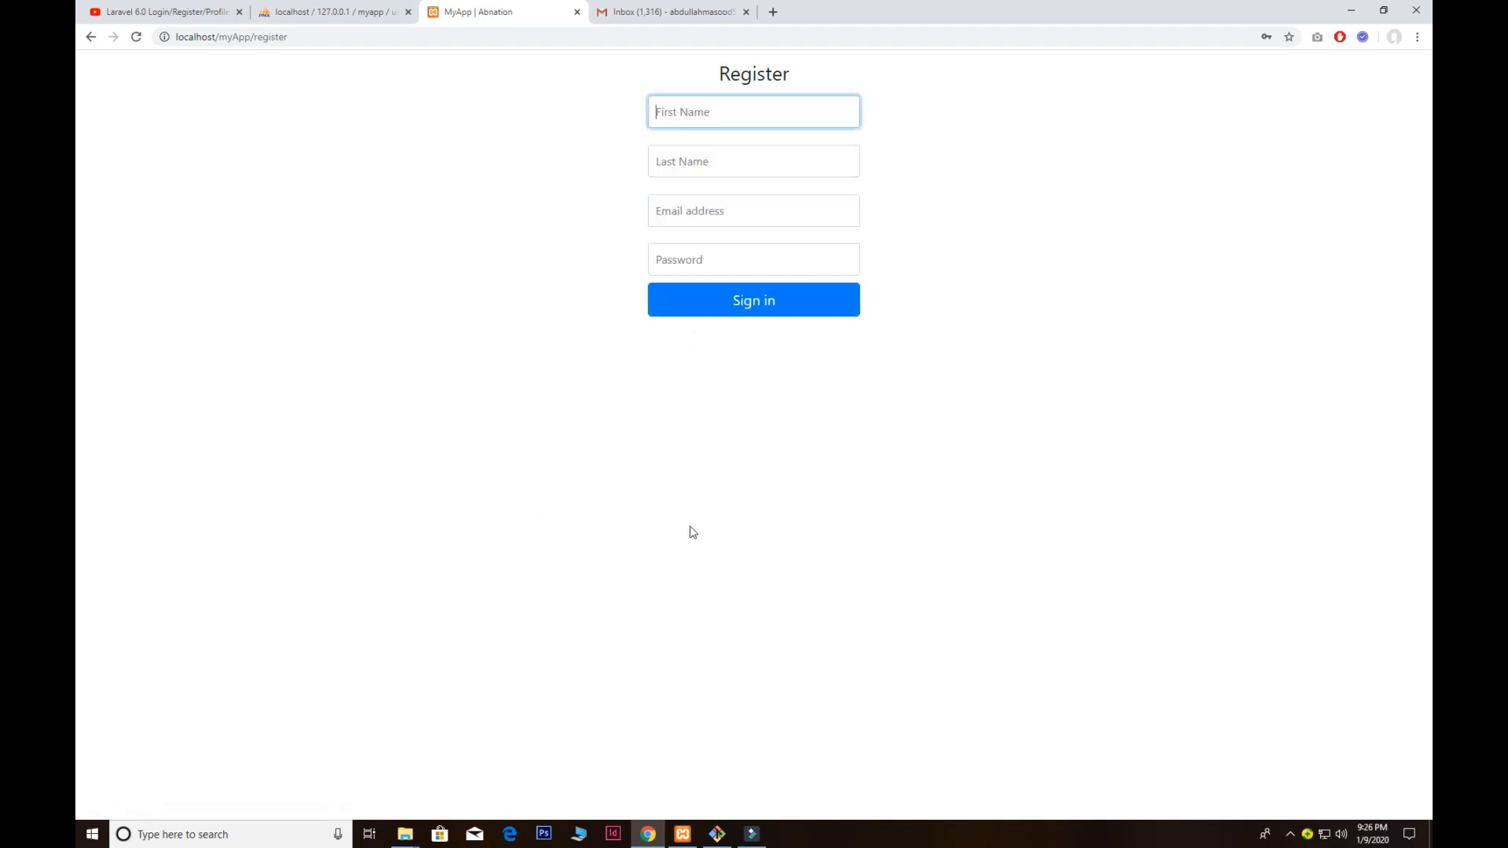
mouse_move(864, 203)
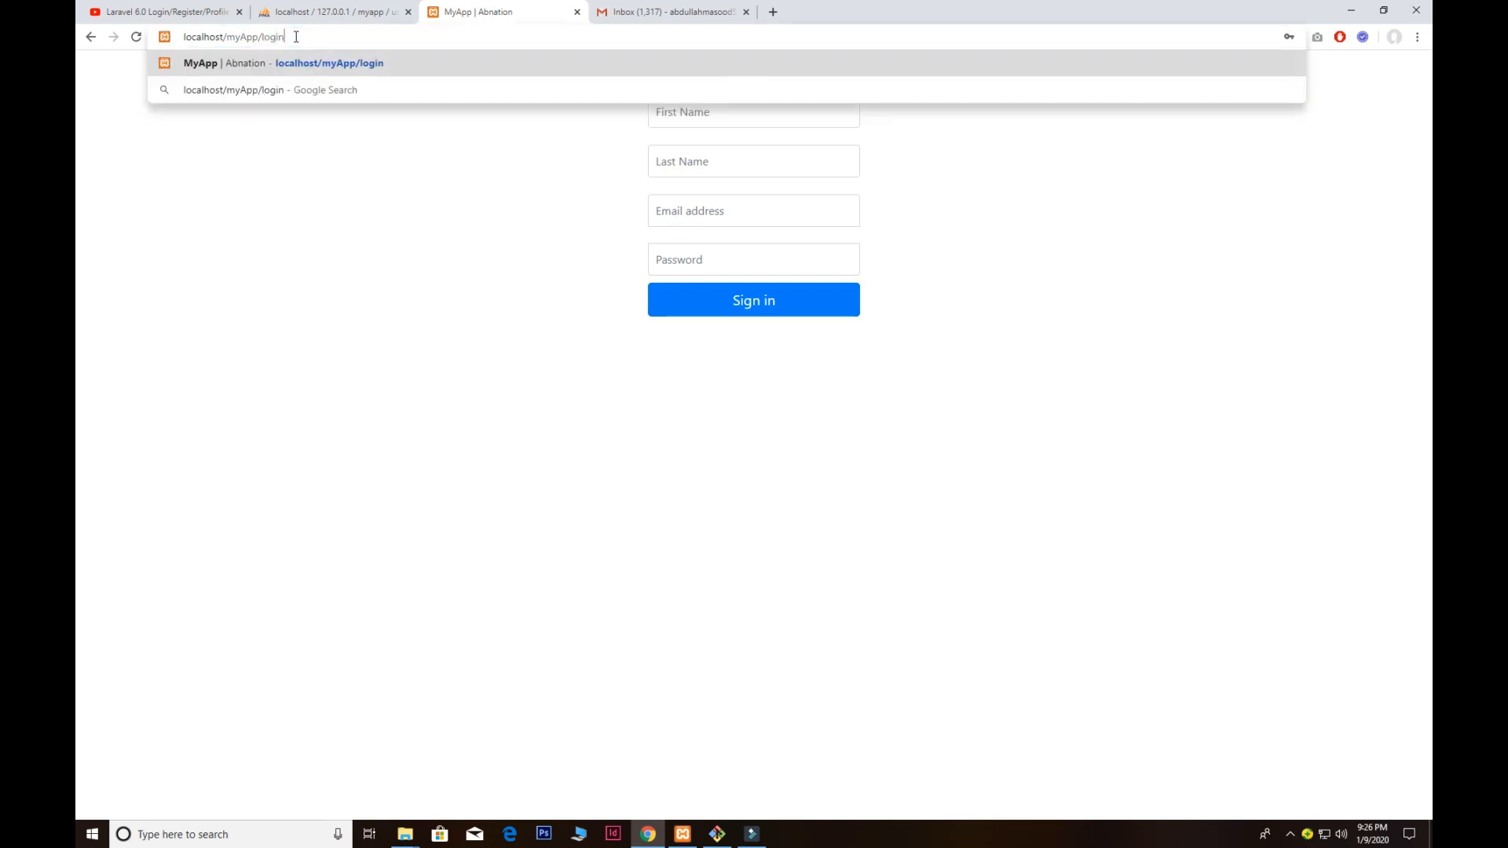
Step: Attempt login with the saved account email and old password, staying on the login page
click(753, 112)
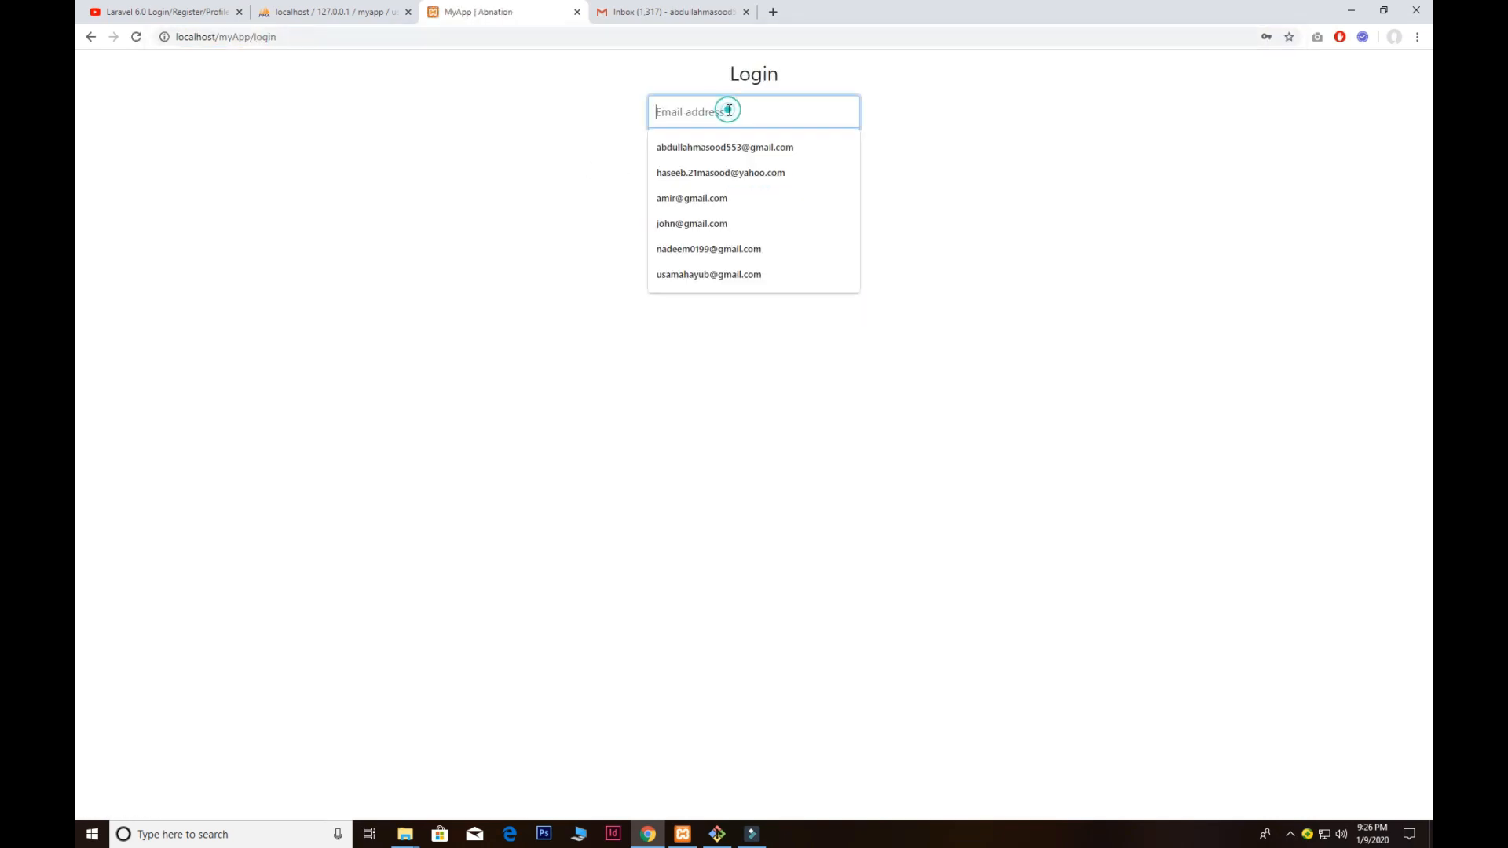
click(725, 146)
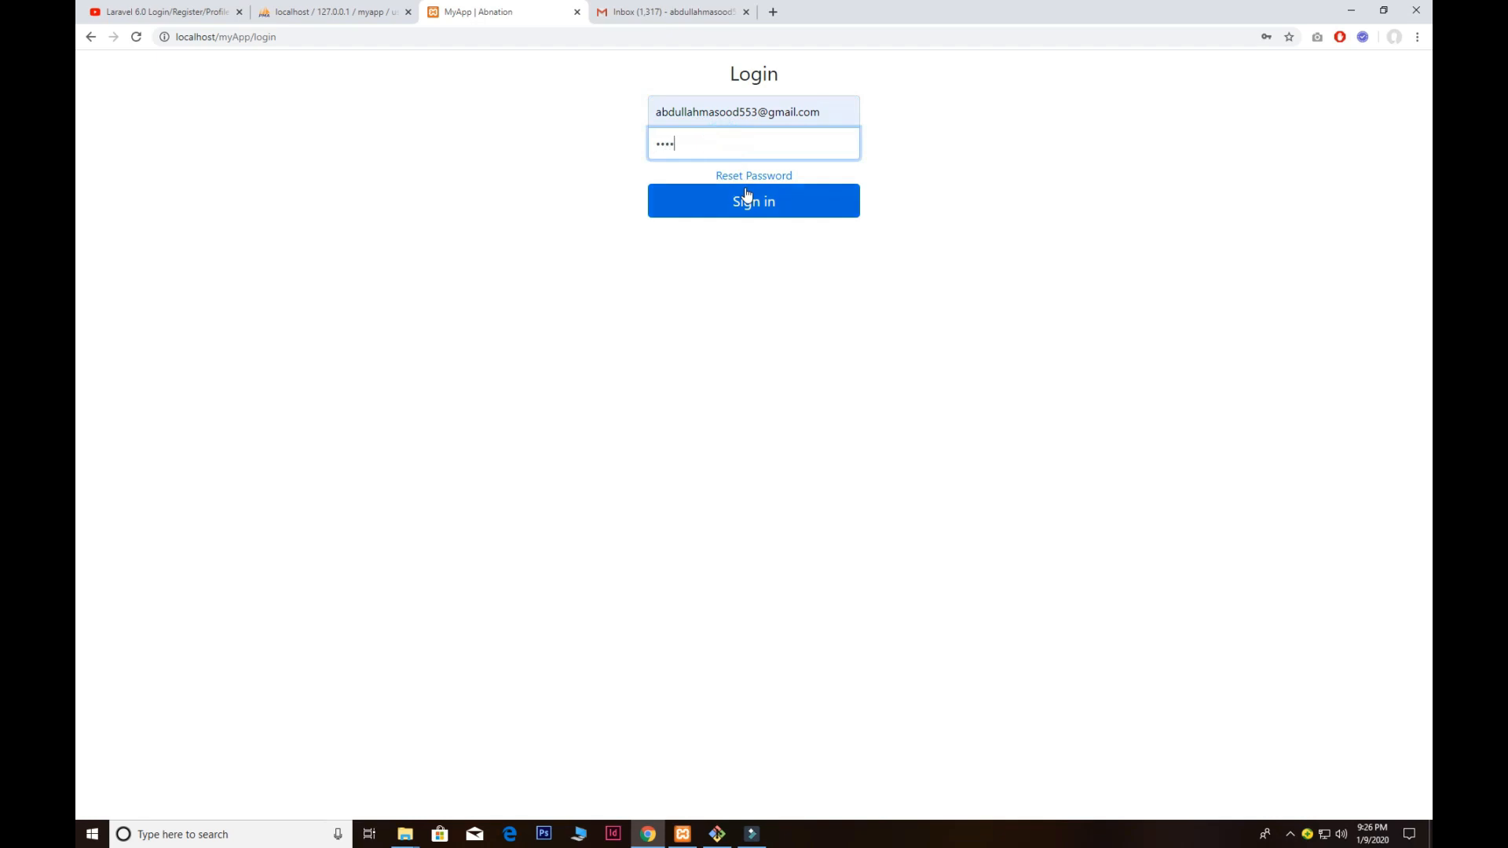
click(754, 201)
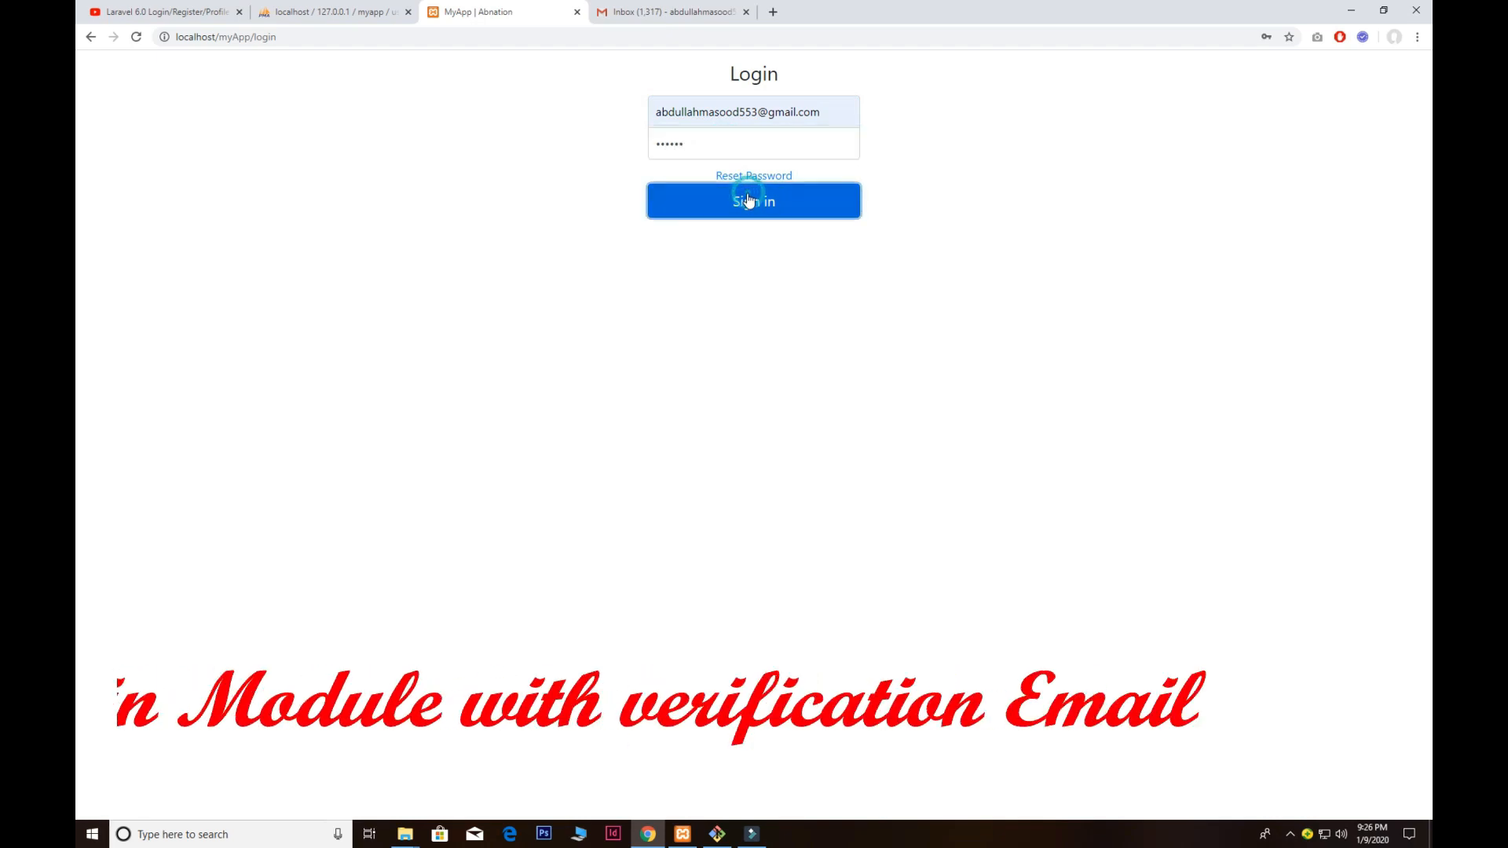
click(754, 201)
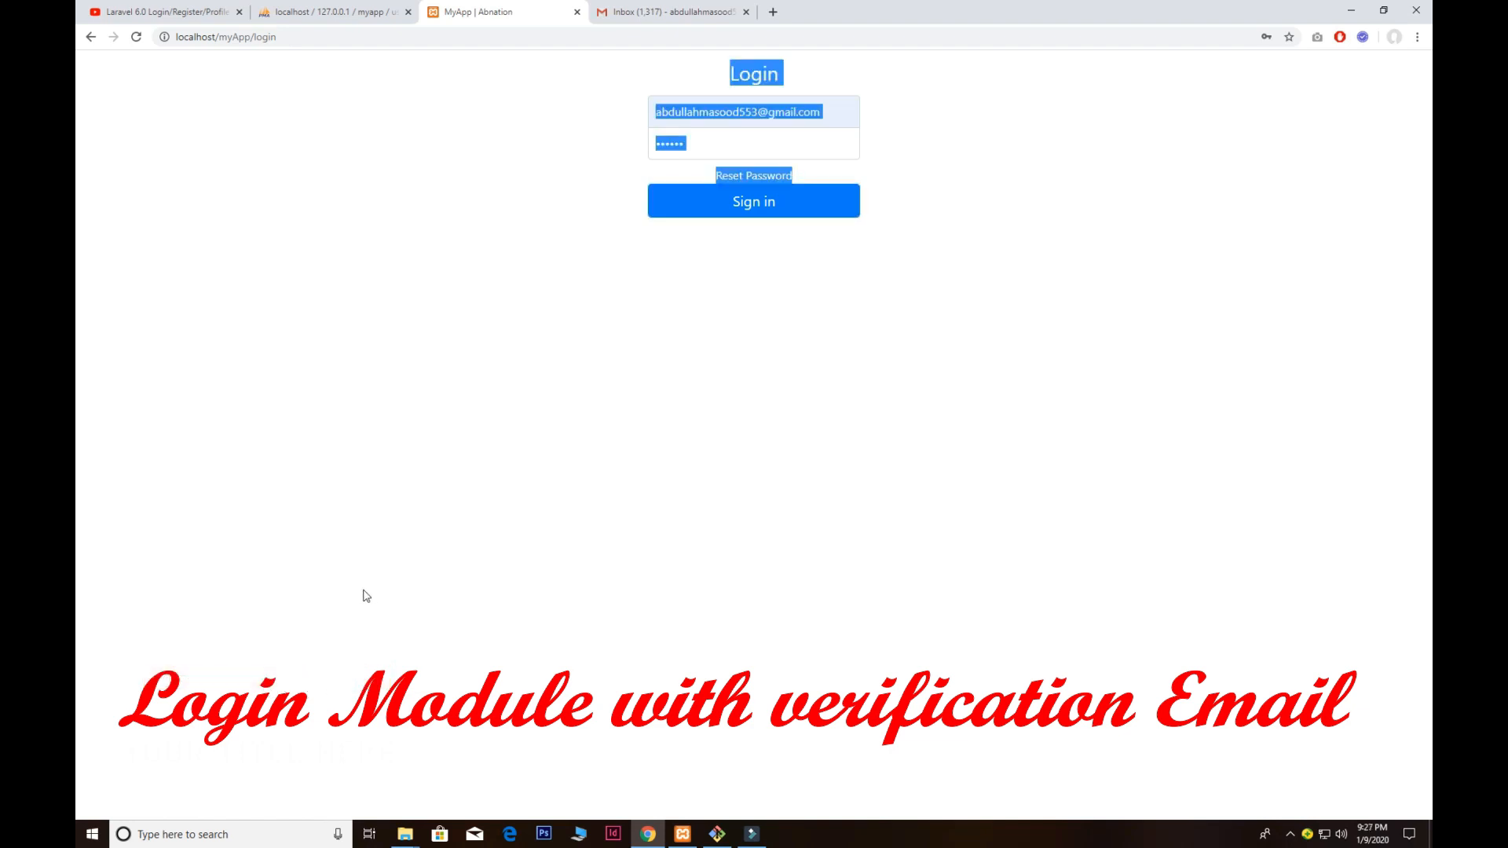
click(670, 12)
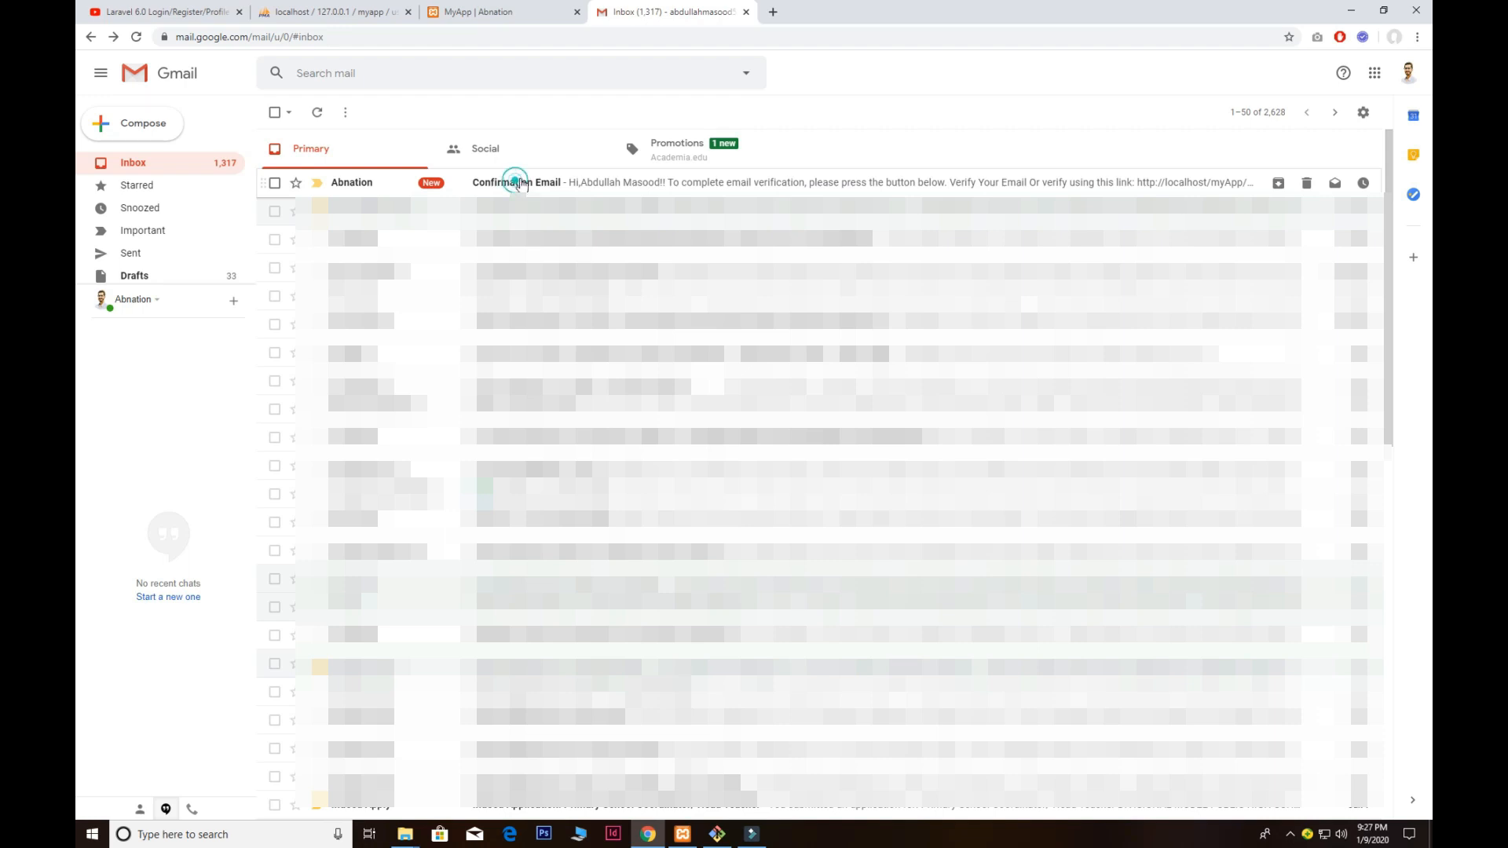
Step: Open Gmail's Confirmation Email and follow its Verify Your Email link
click(517, 182)
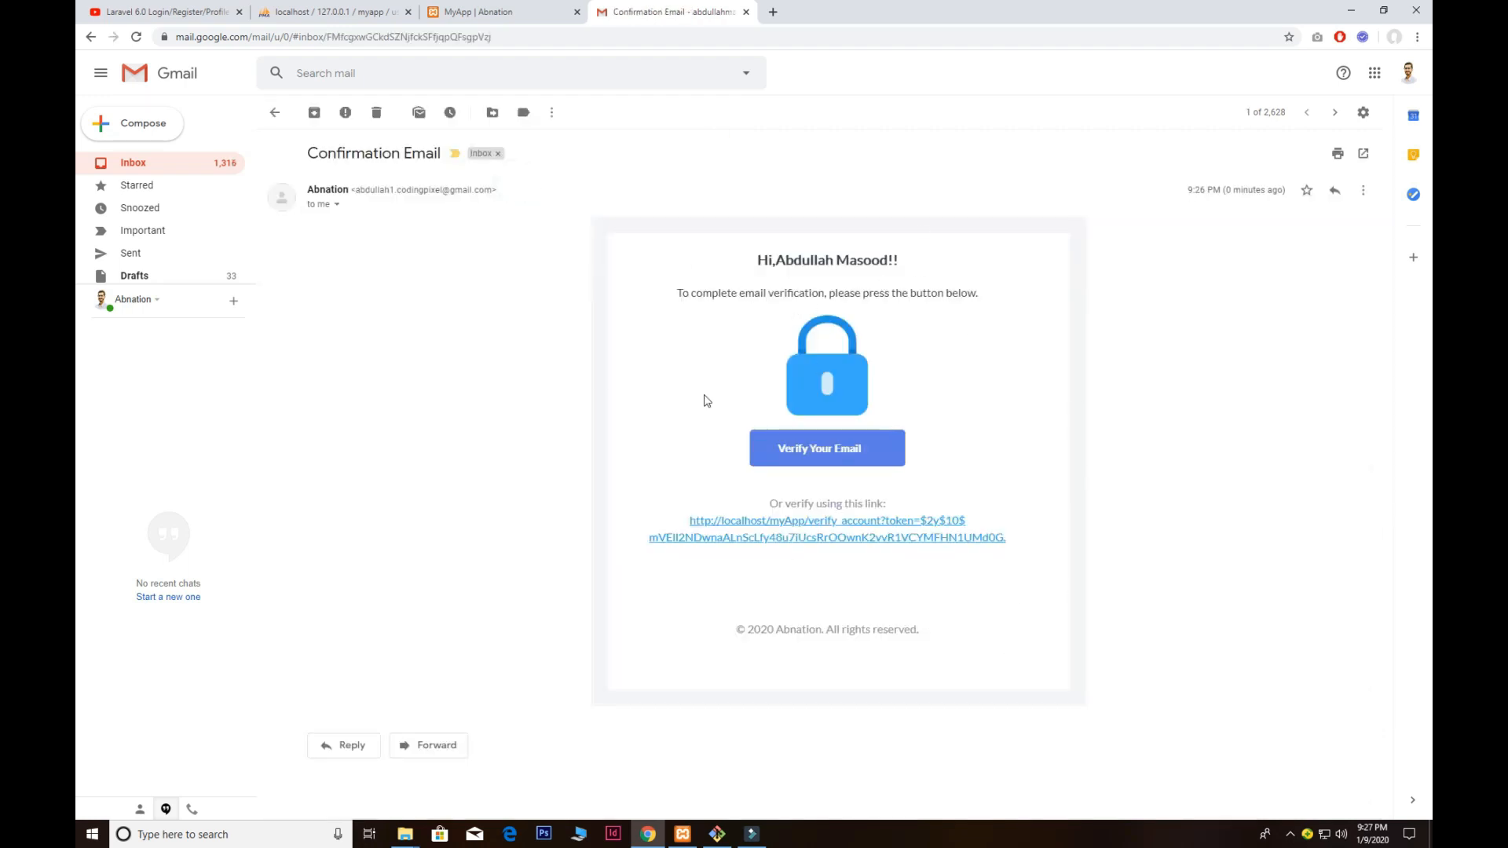
mouse_move(883, 348)
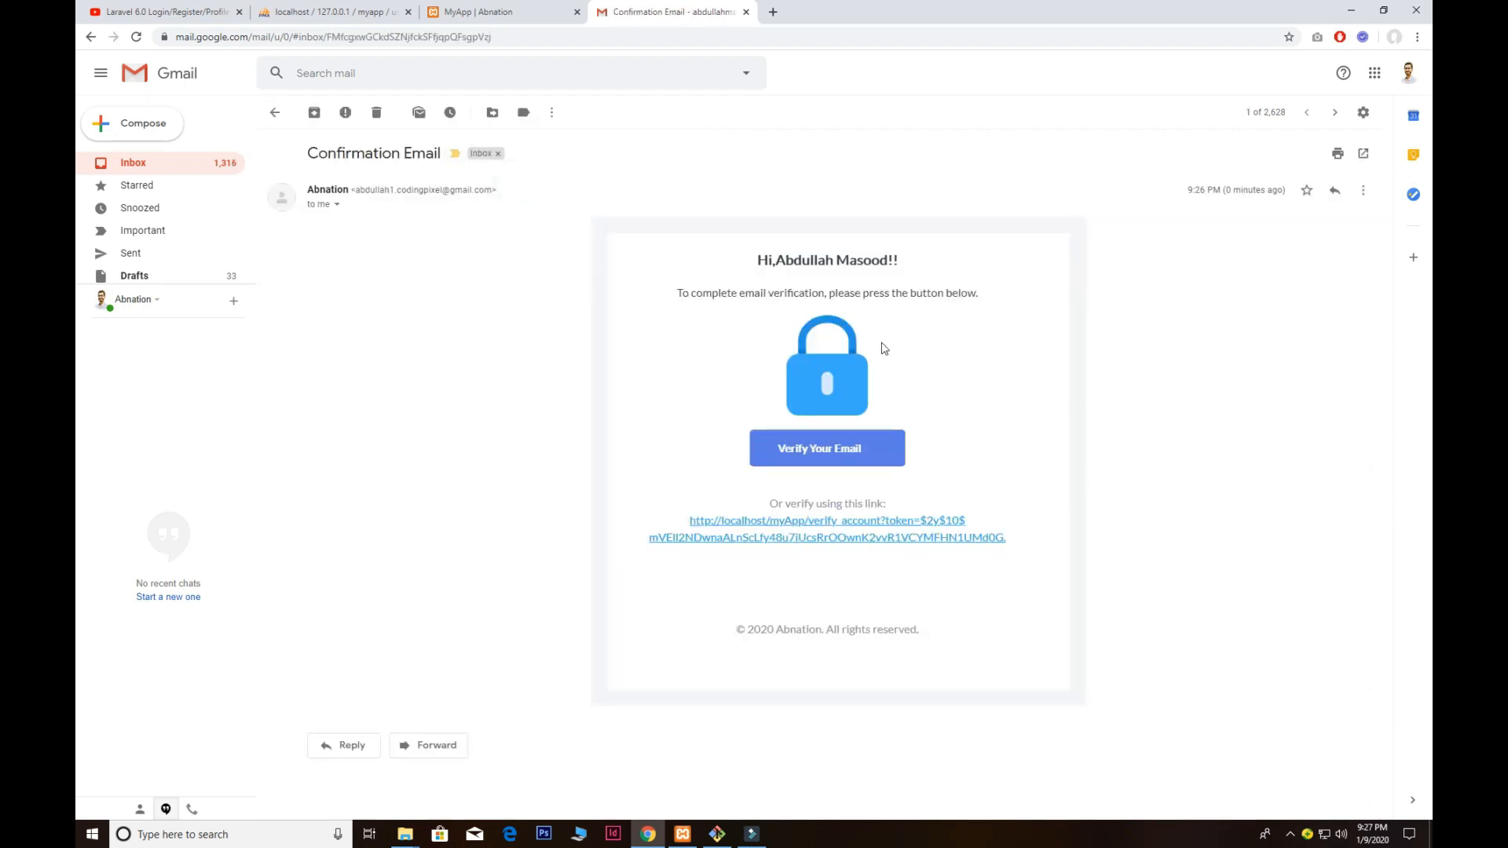
click(826, 449)
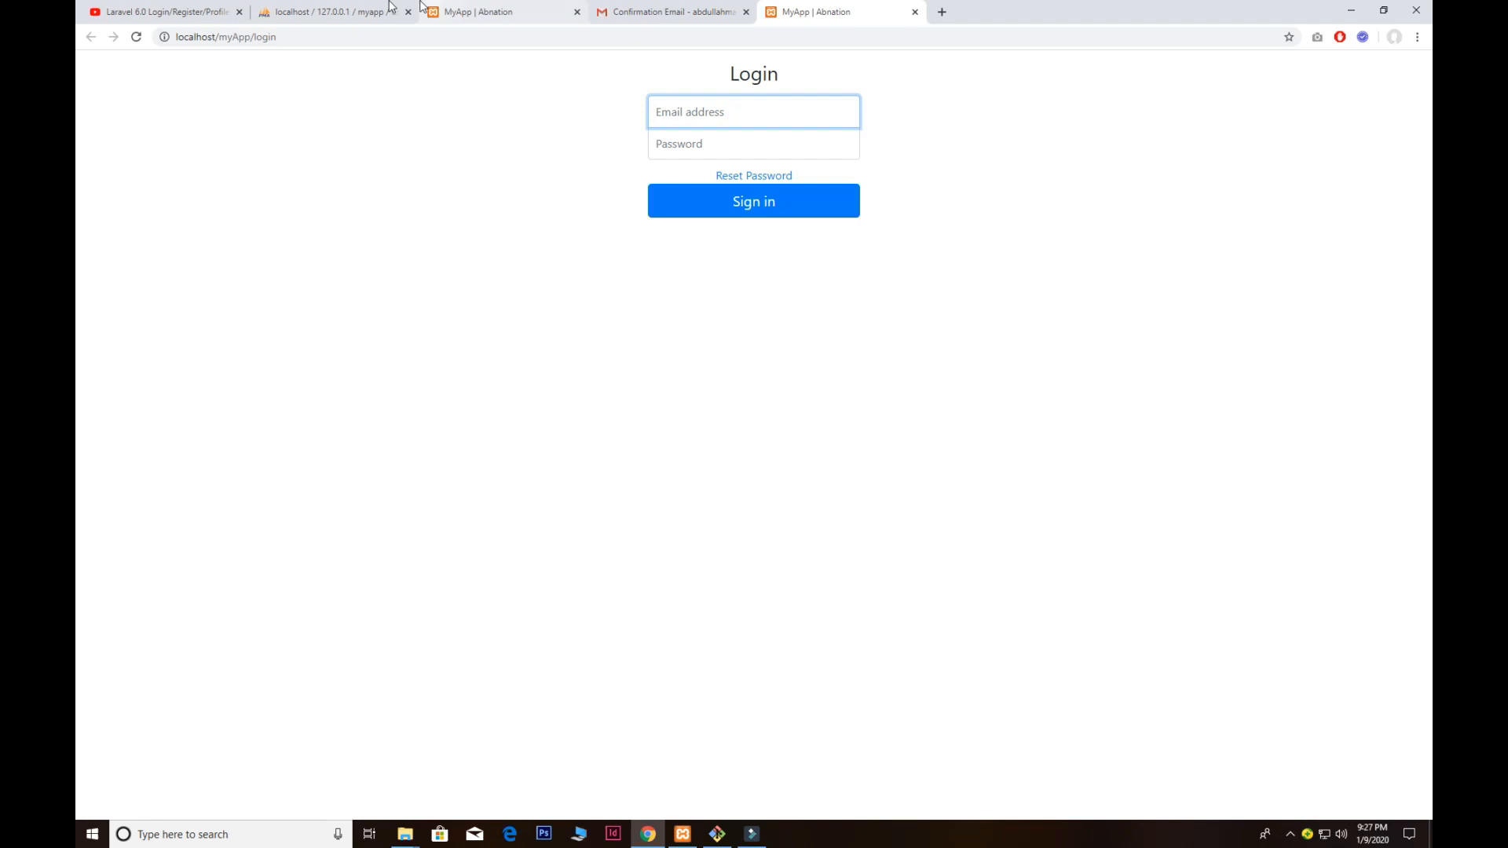
Step: Return to the earlier MyApp | Abnation login tab and fill in email and password
click(327, 11)
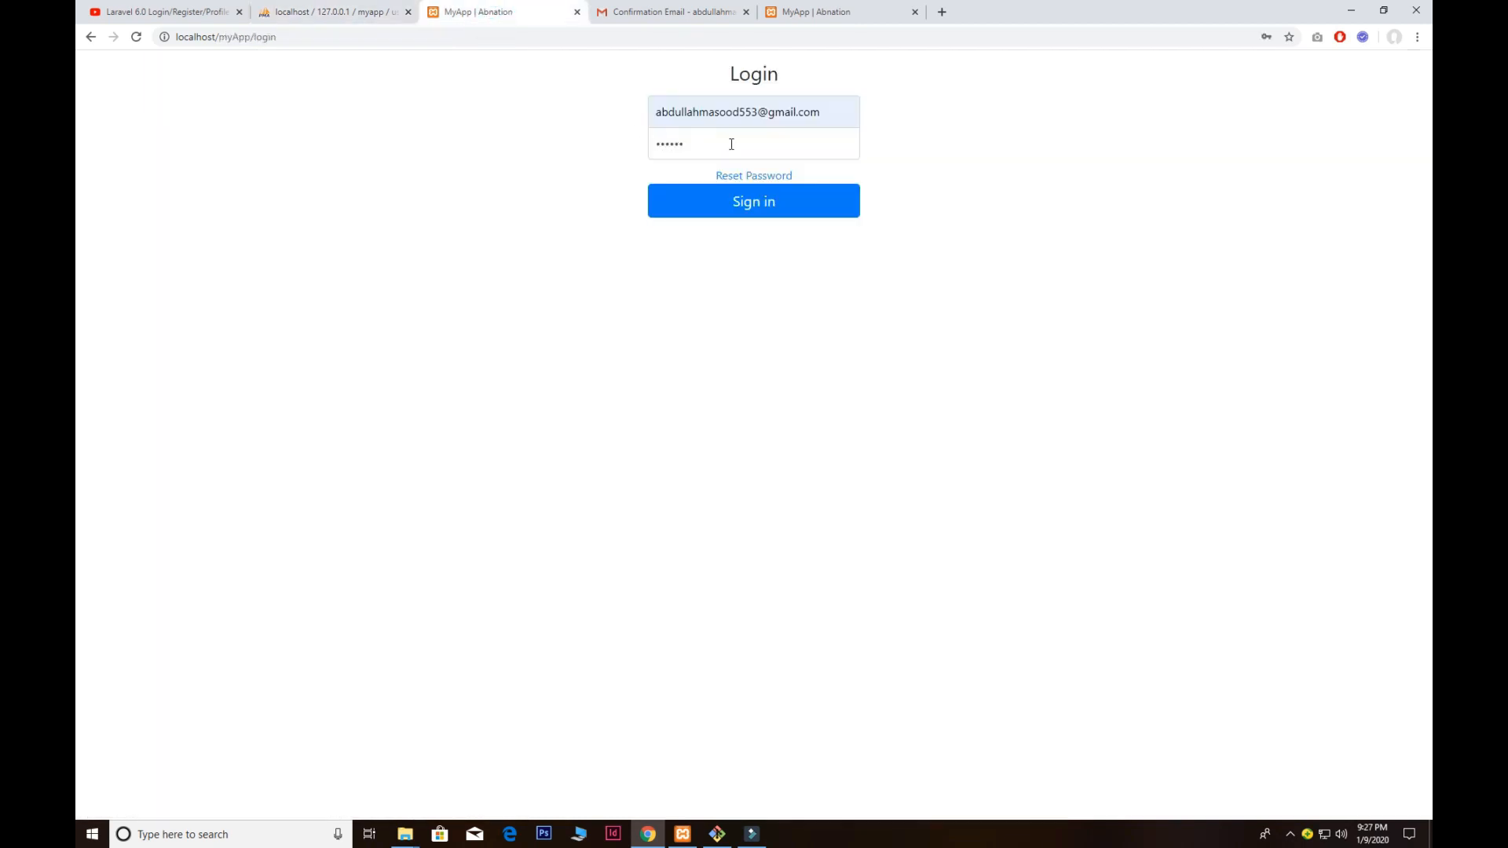
click(754, 201)
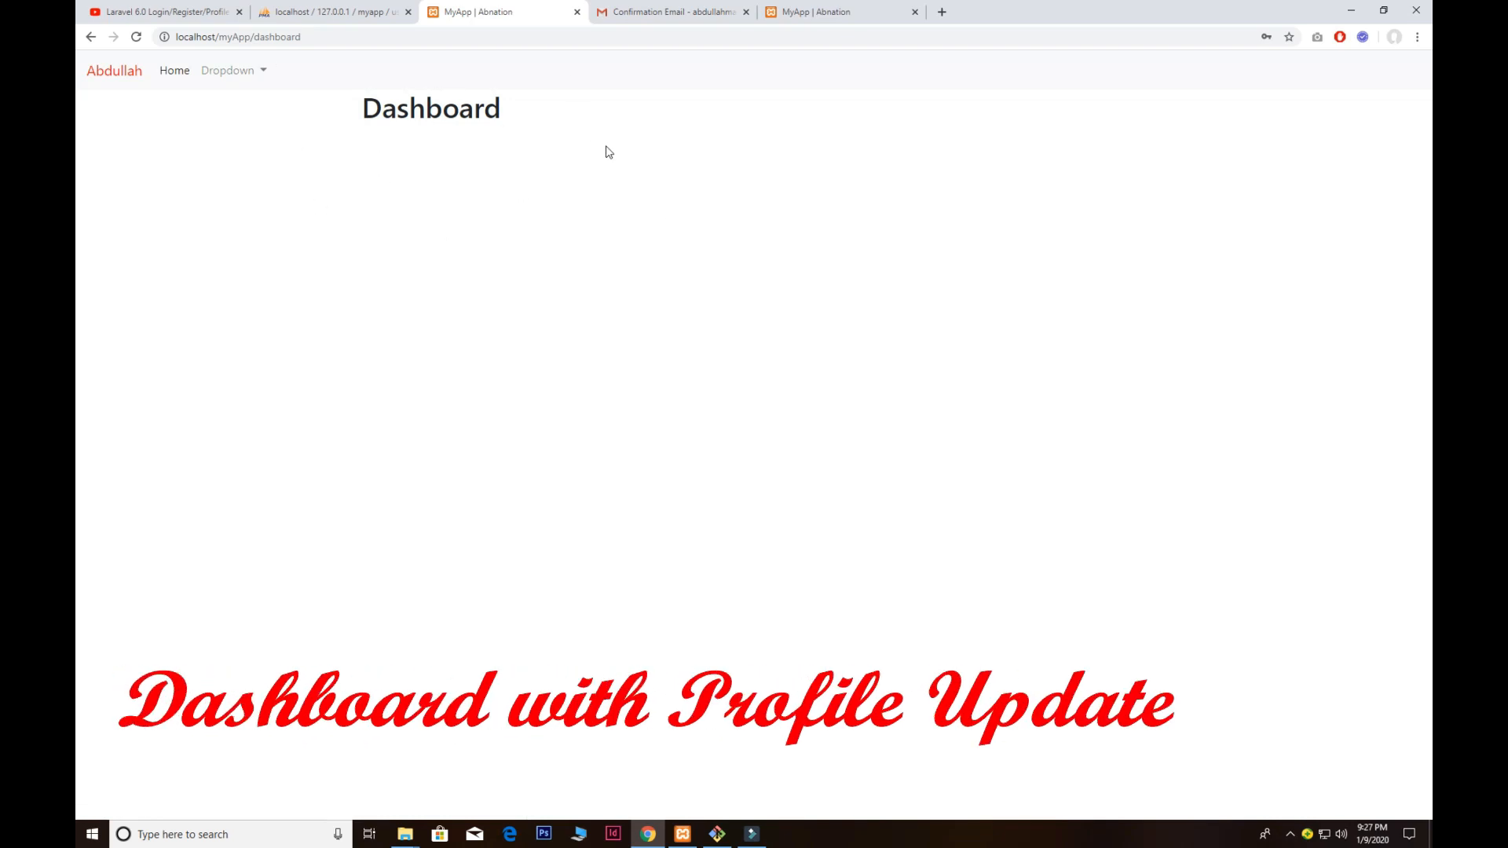
mouse_move(253, 98)
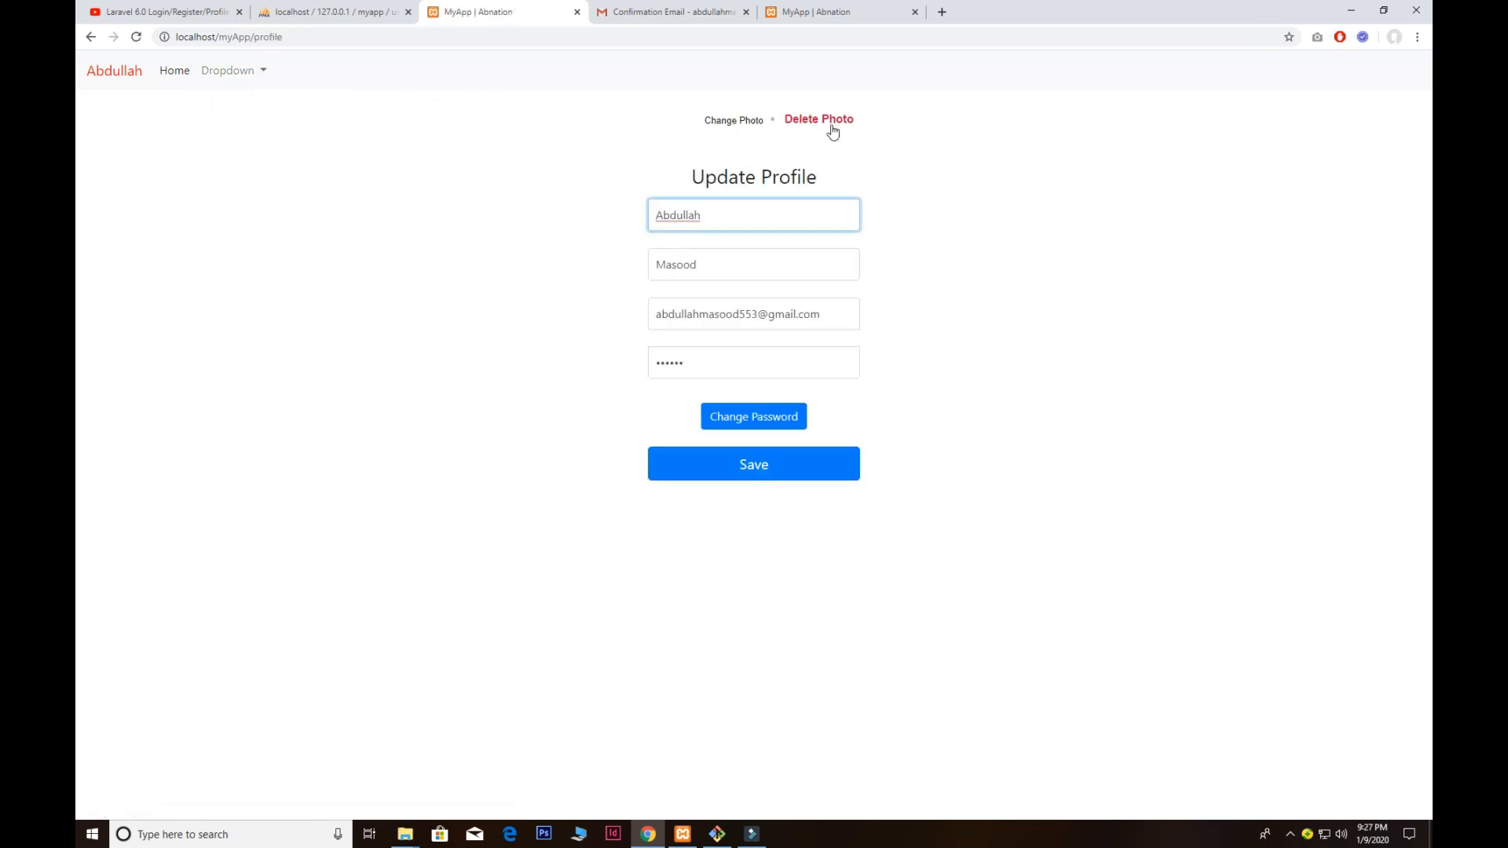
mouse_move(683, 144)
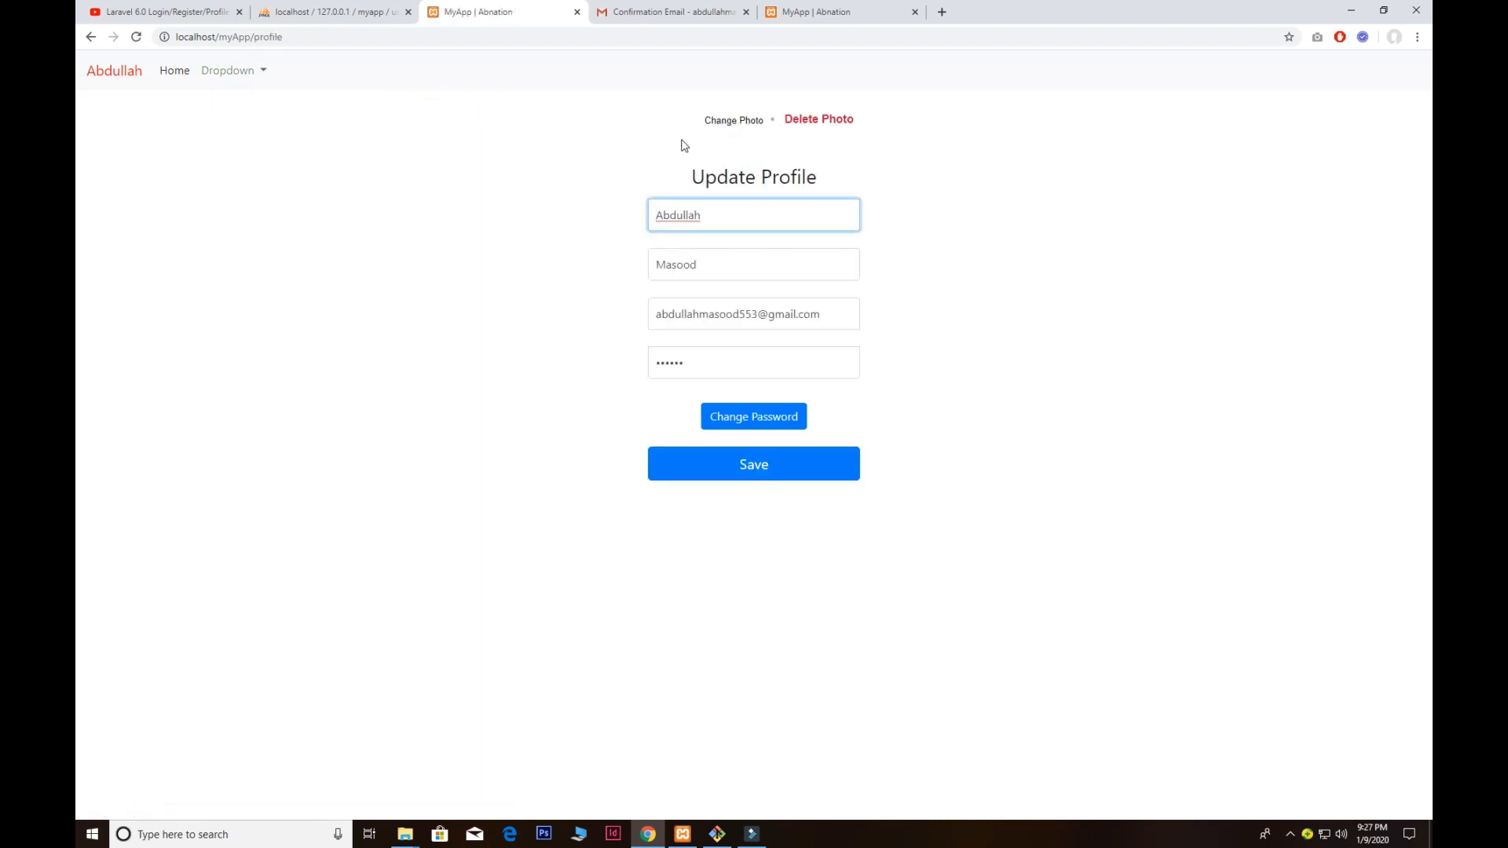
mouse_move(706, 308)
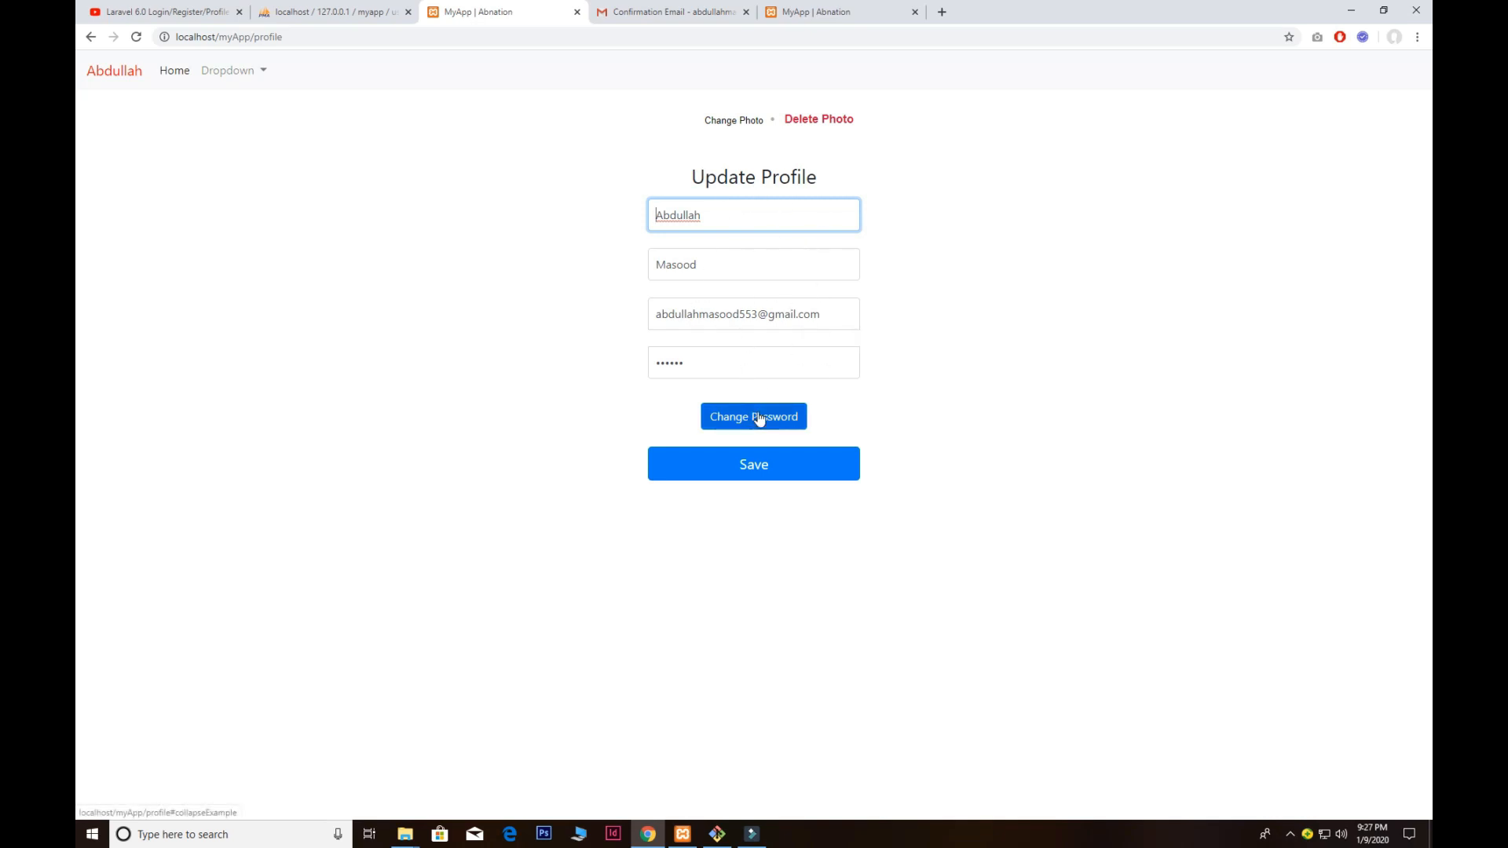
Step: Expand the Change Password form on the Update Profile page, then hide it again
click(753, 416)
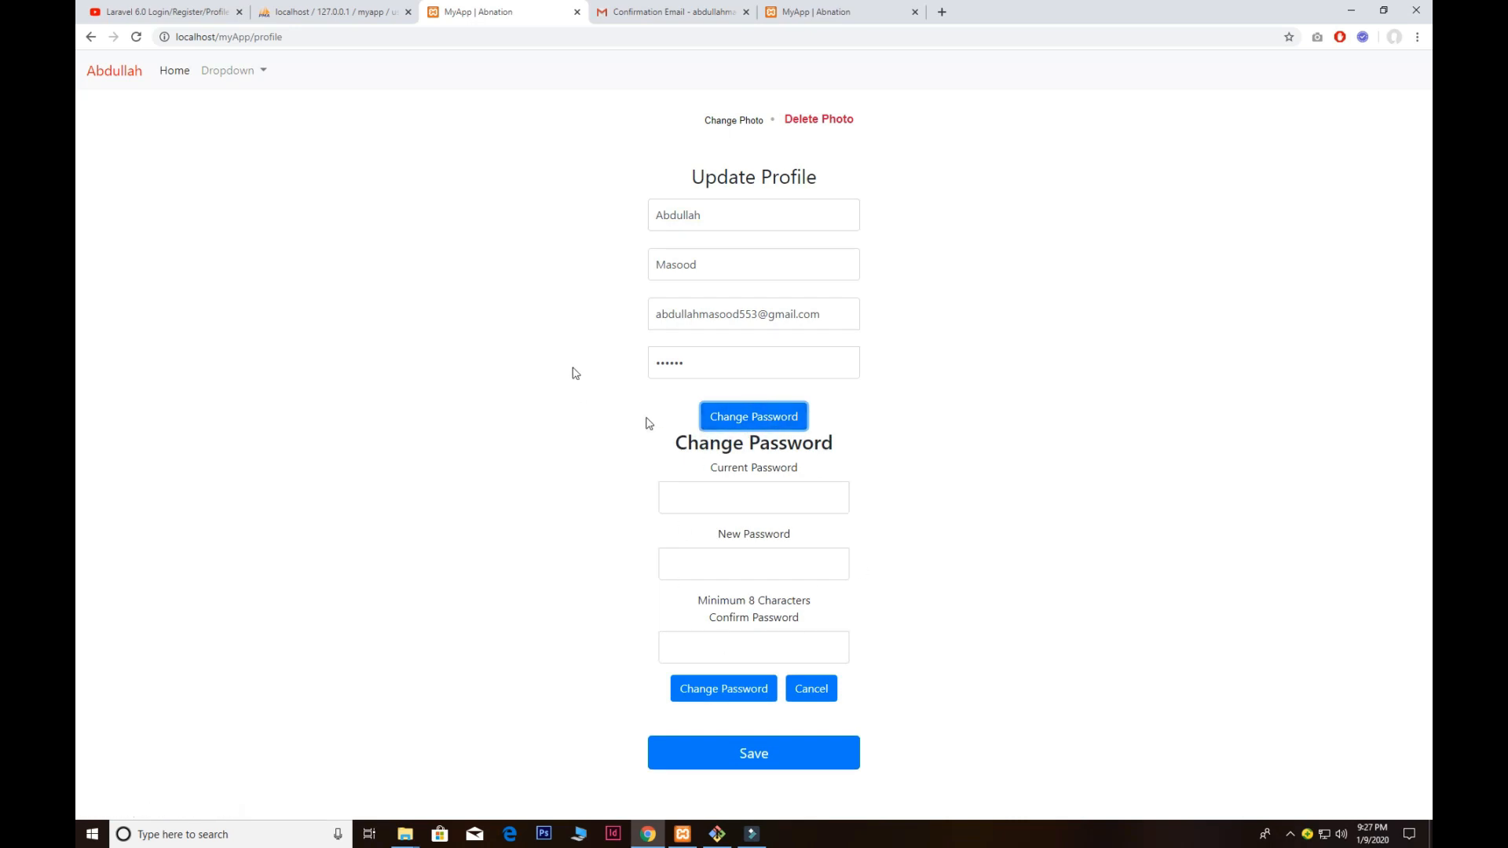
mouse_move(677, 179)
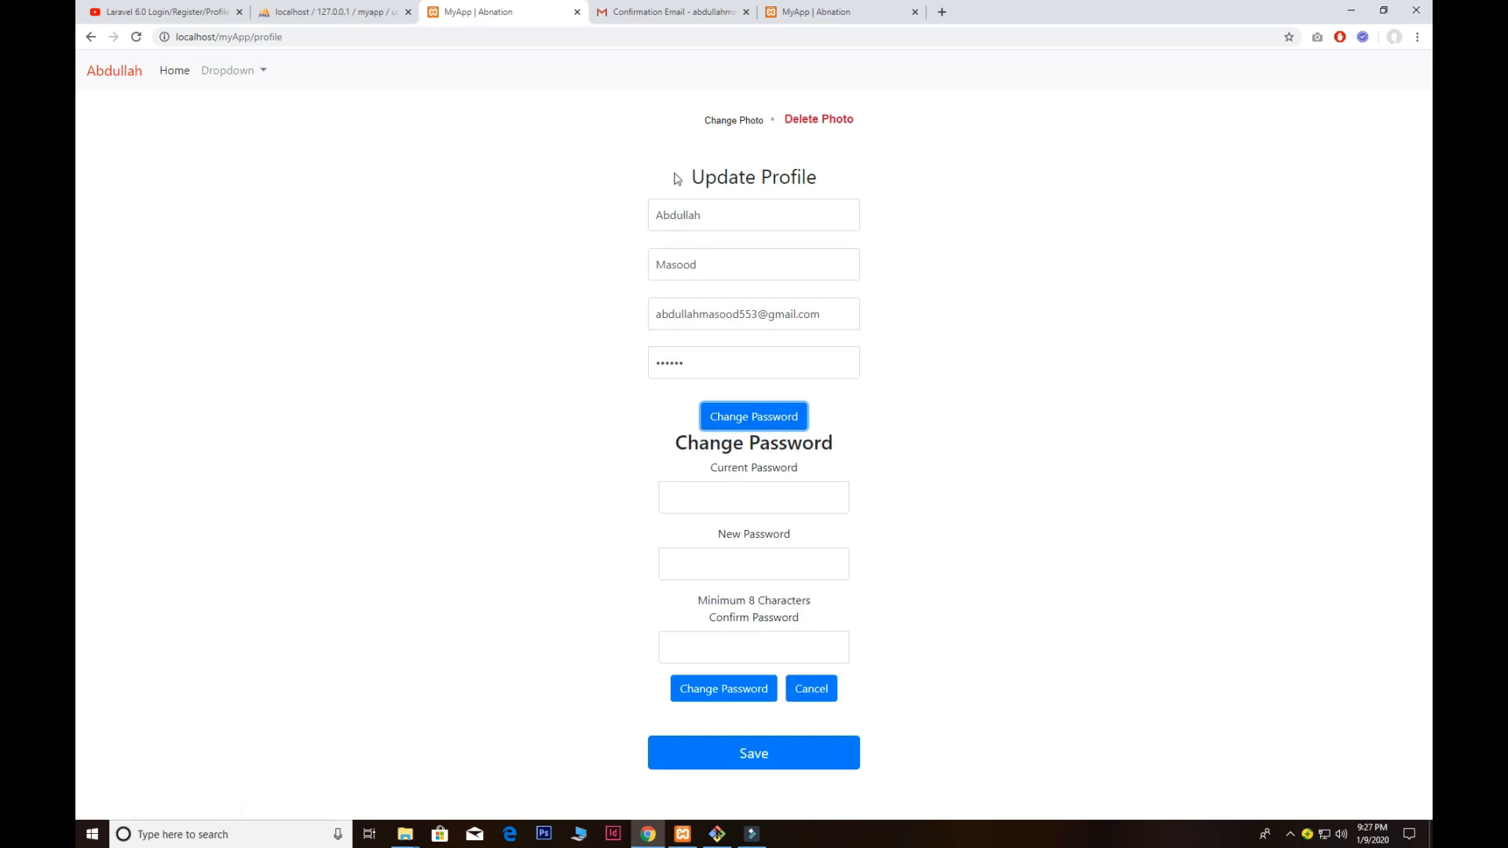
click(733, 119)
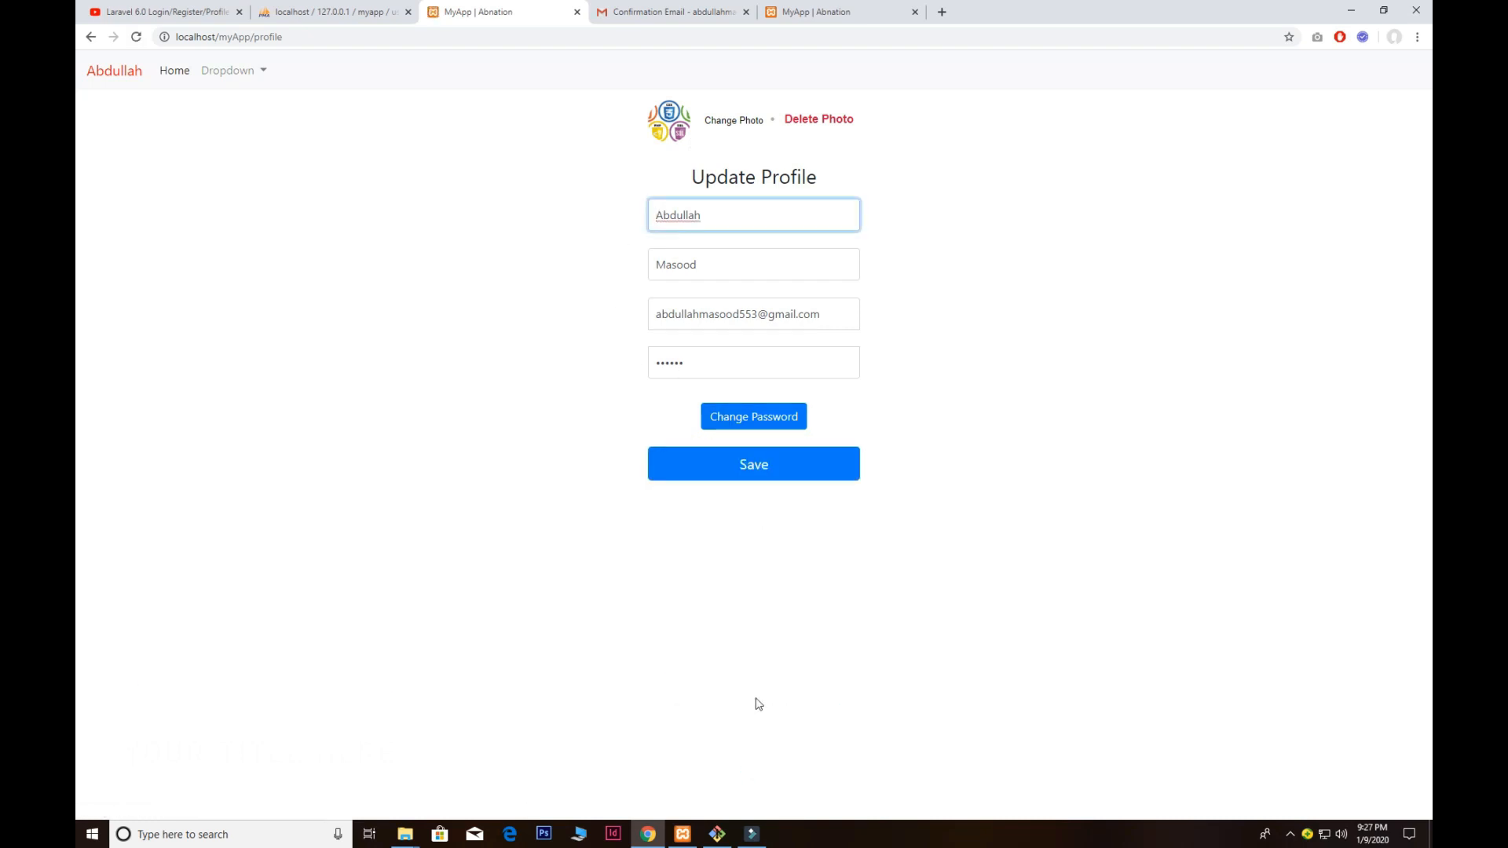
mouse_move(592, 117)
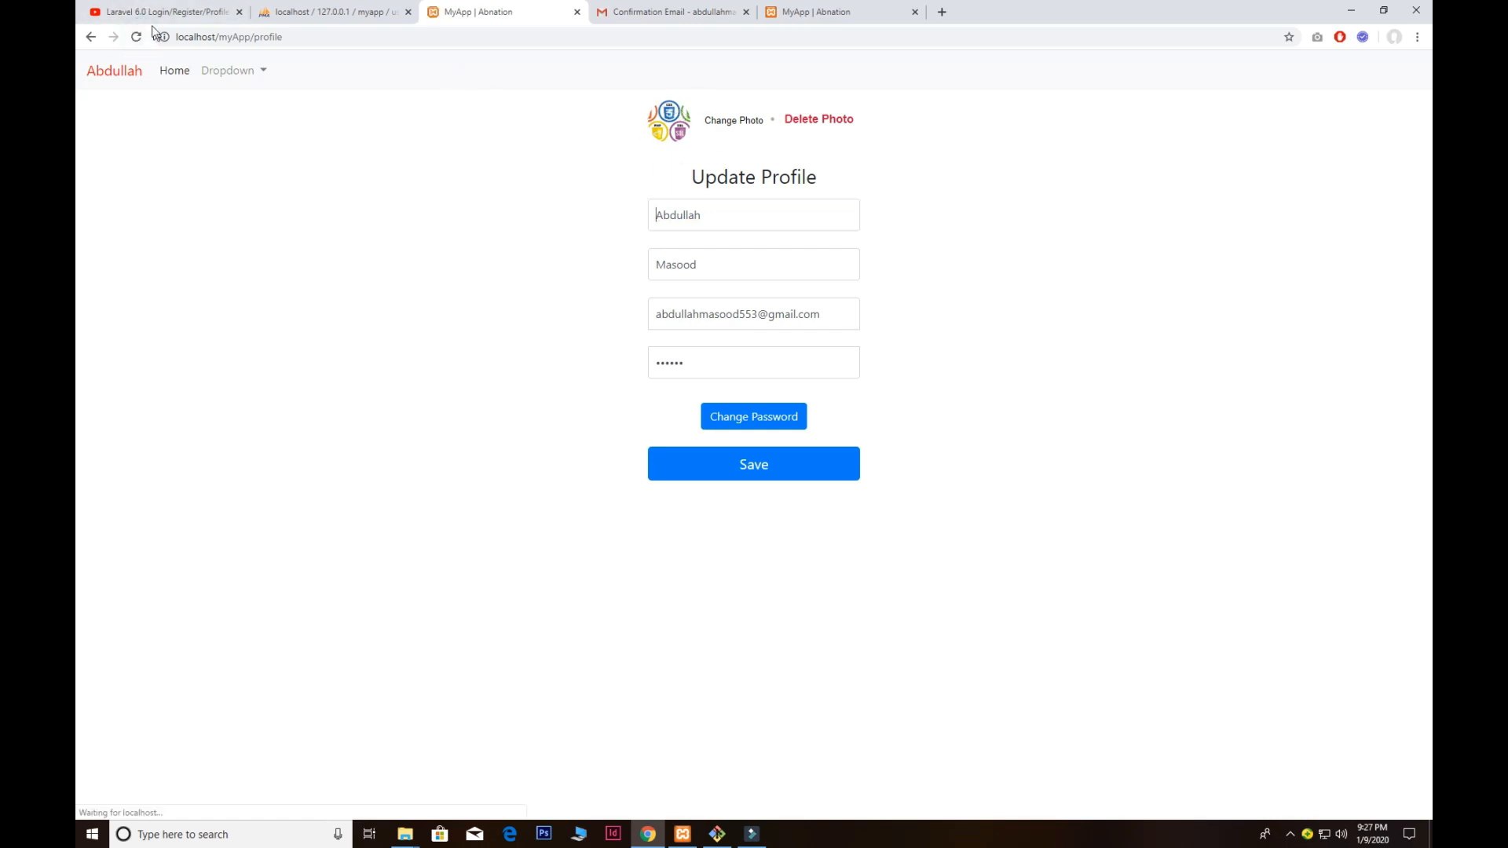
Step: Append 123 to the first name so it reads Abdullah123 and save
text(123)
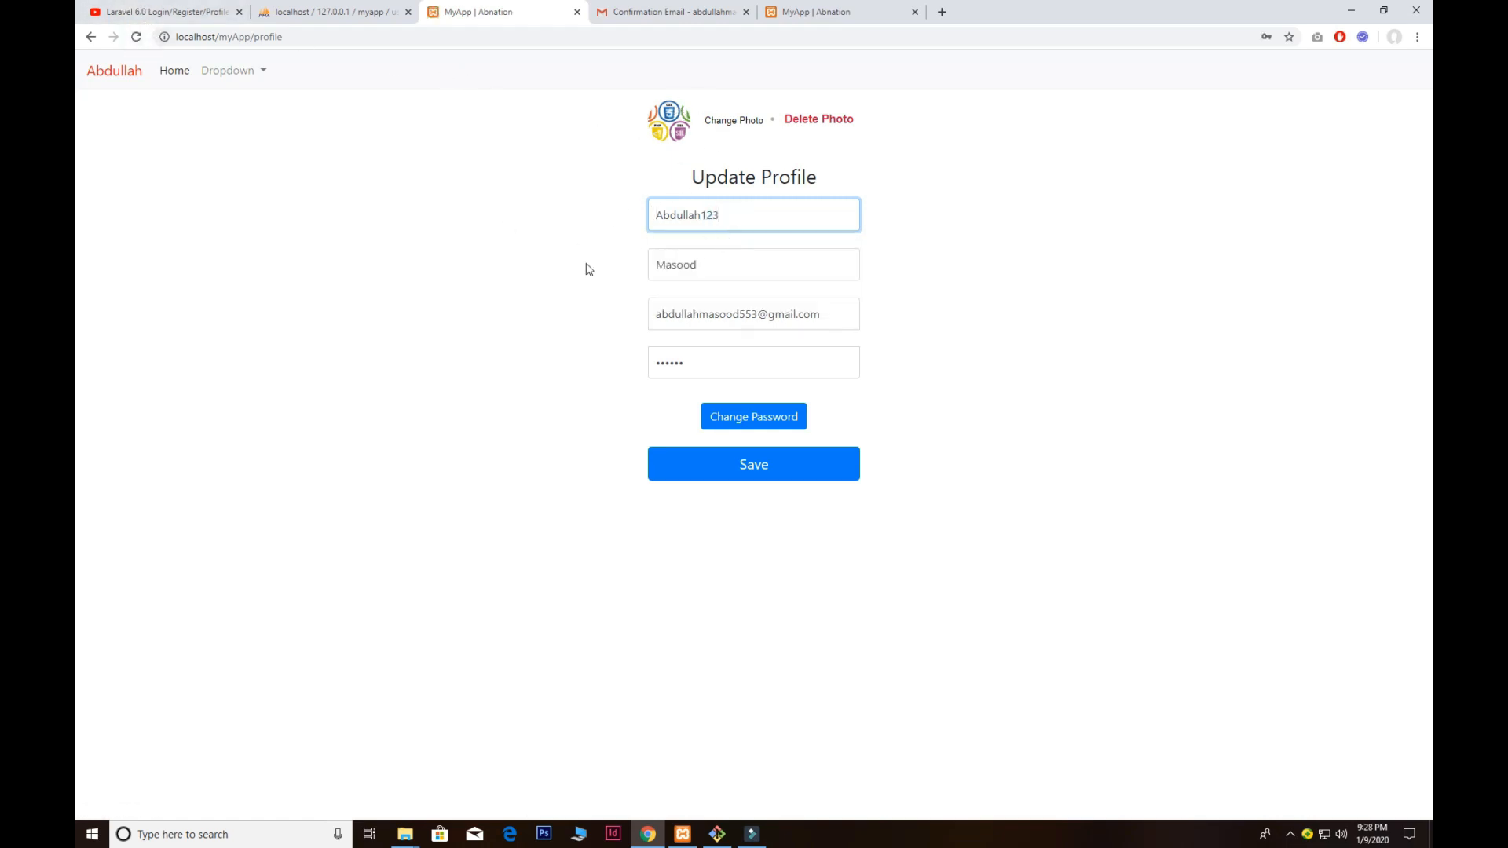
click(753, 463)
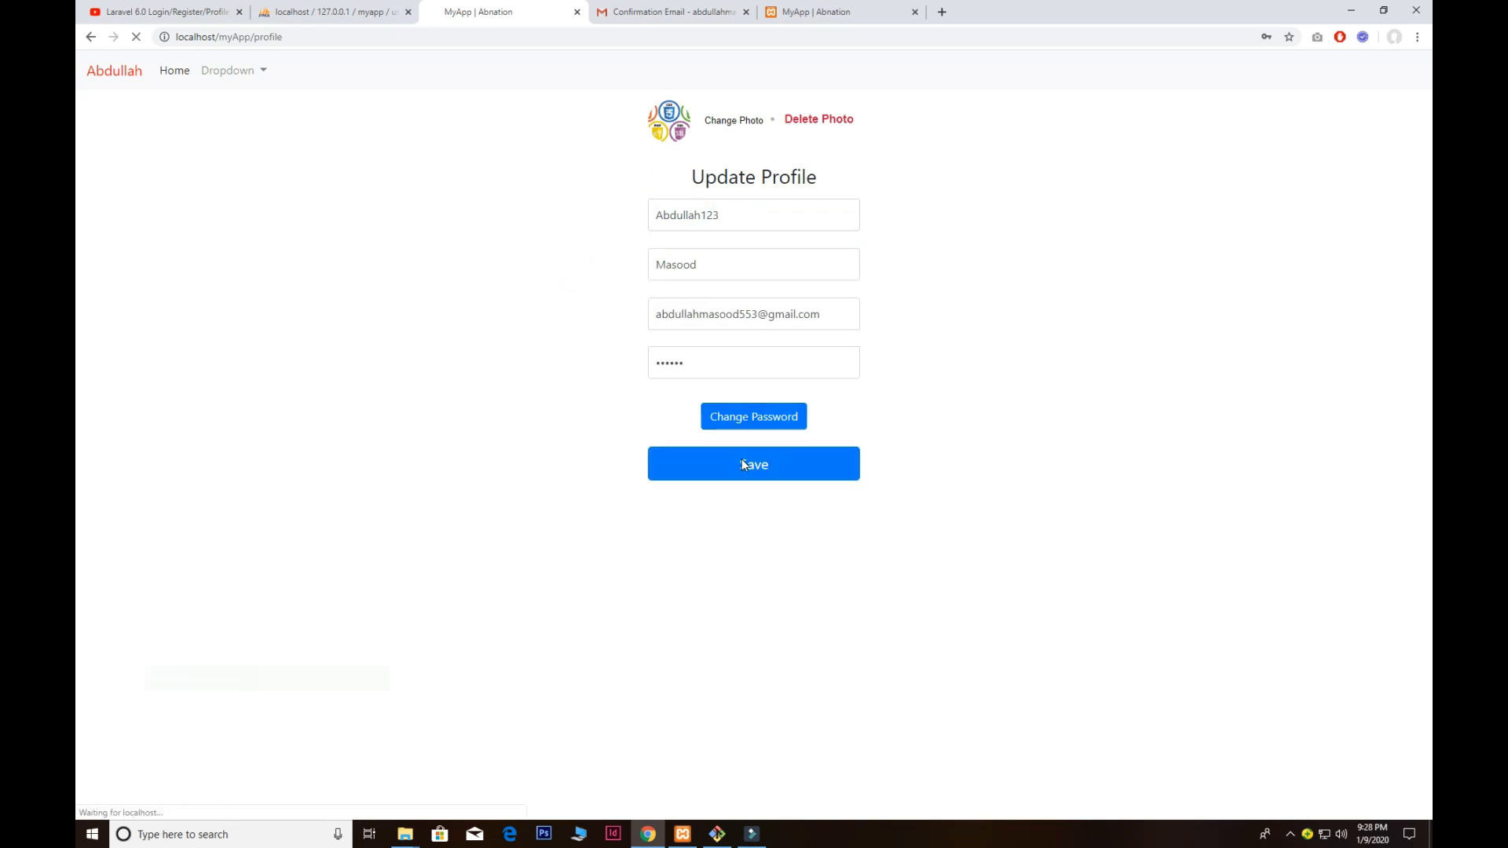
click(753, 463)
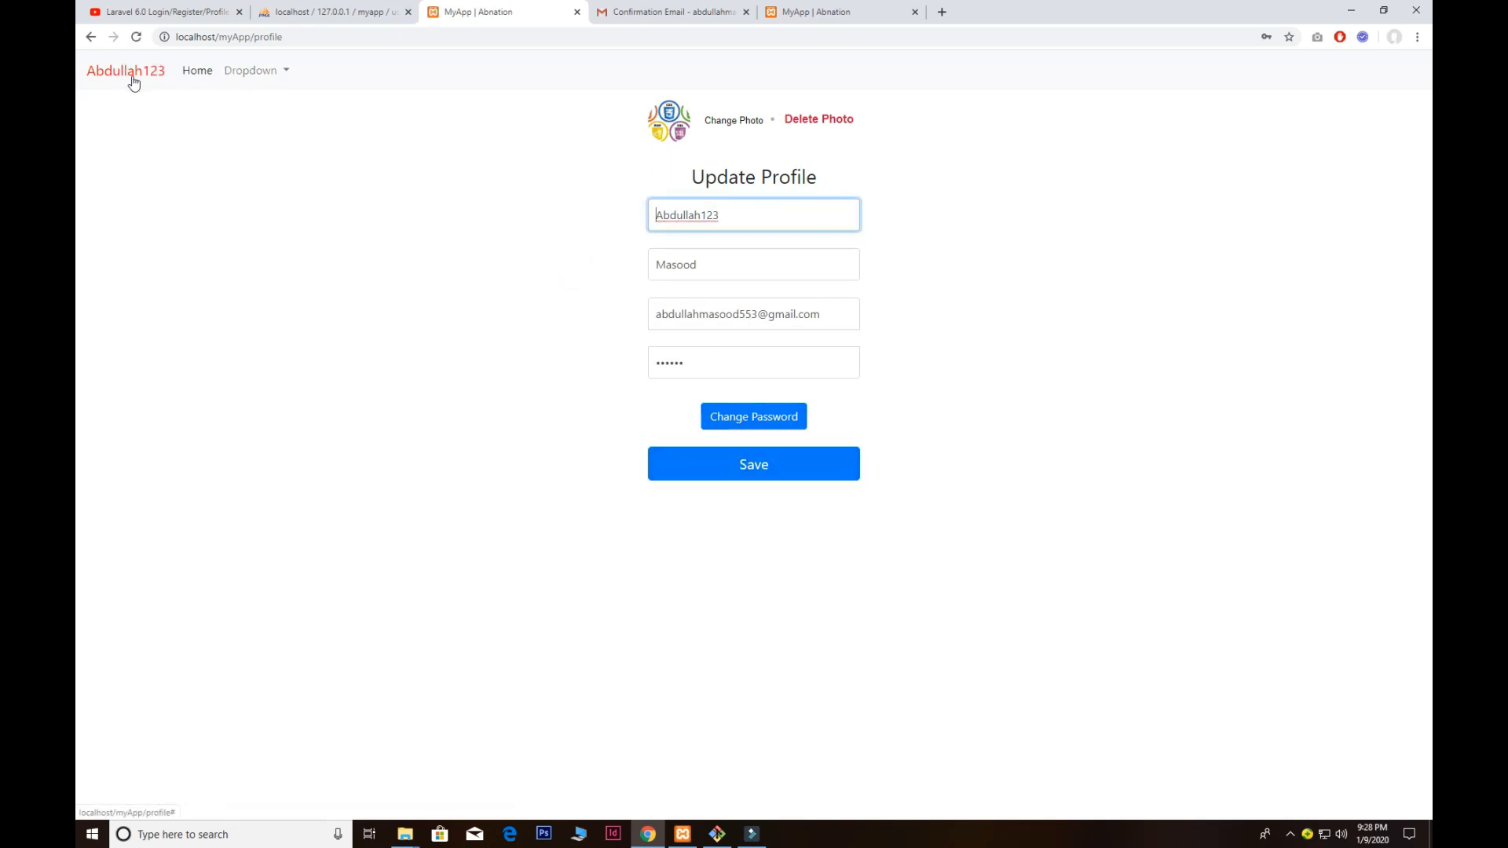
mouse_move(655, 158)
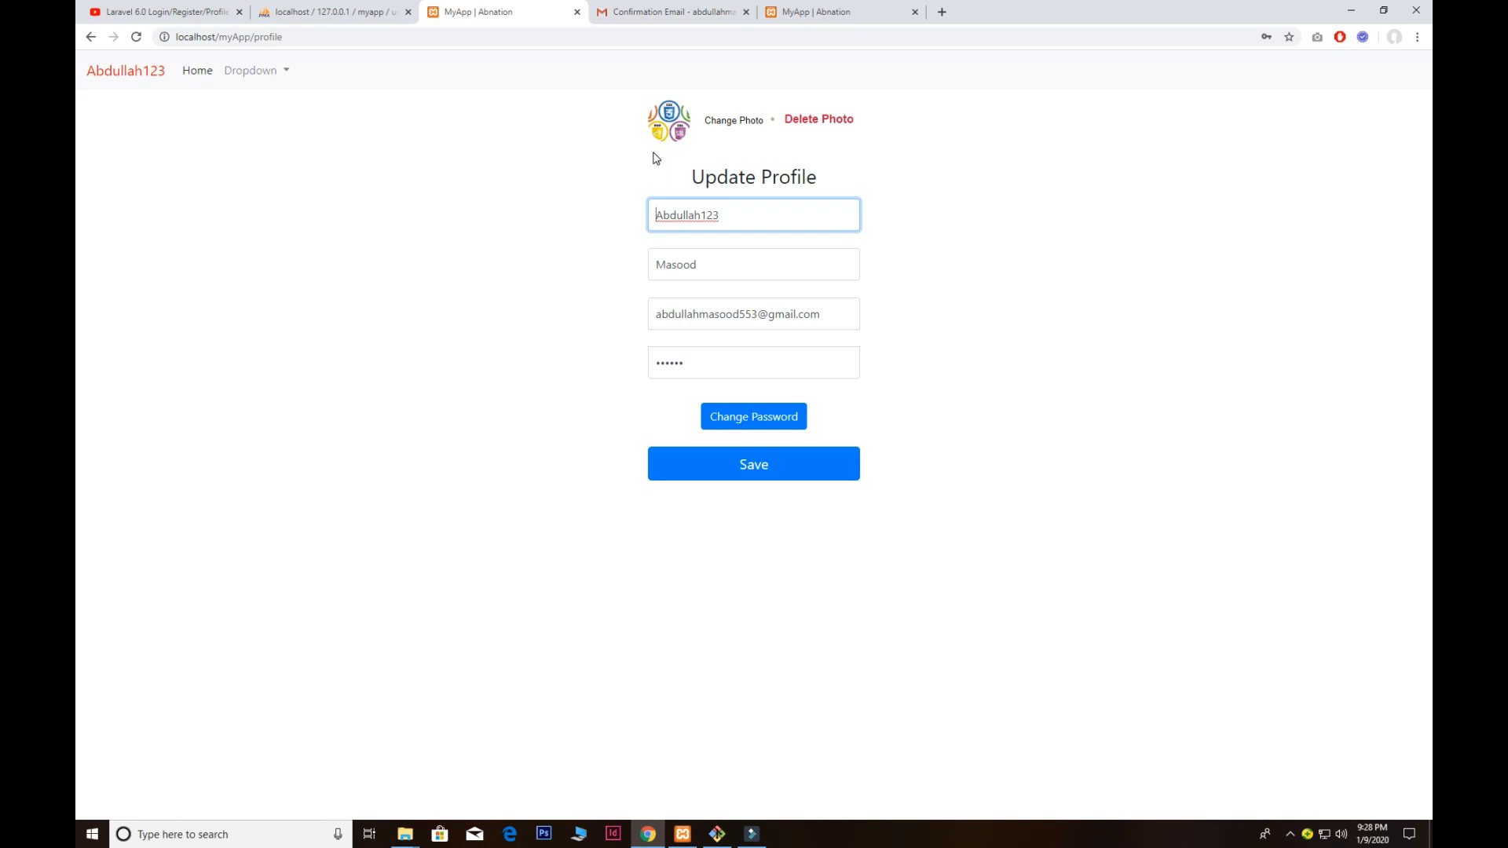
Step: Try Change Photo, then open the account dropdown to sign out
click(818, 118)
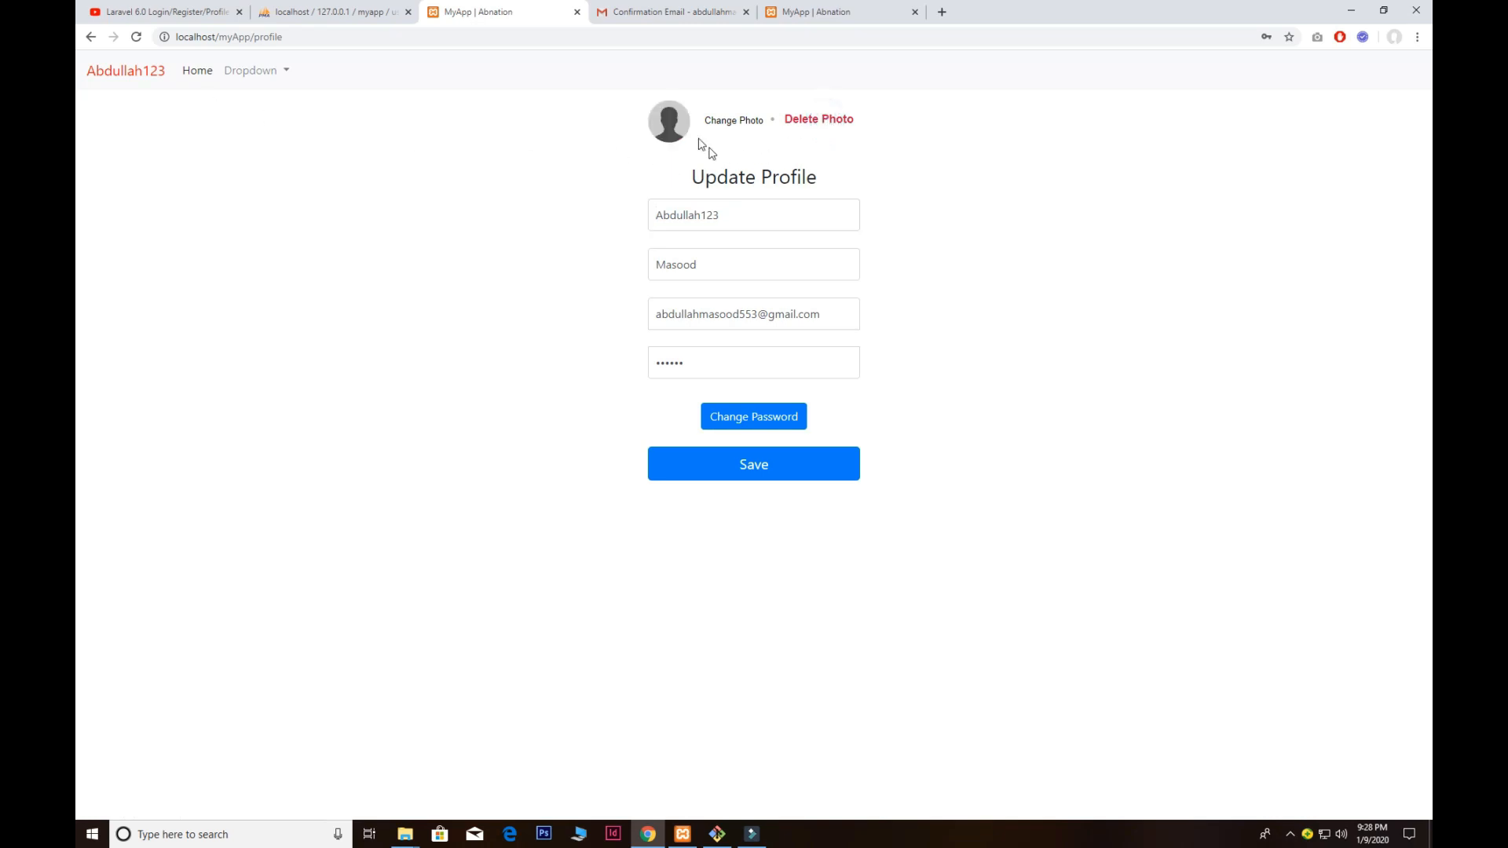
mouse_move(754, 113)
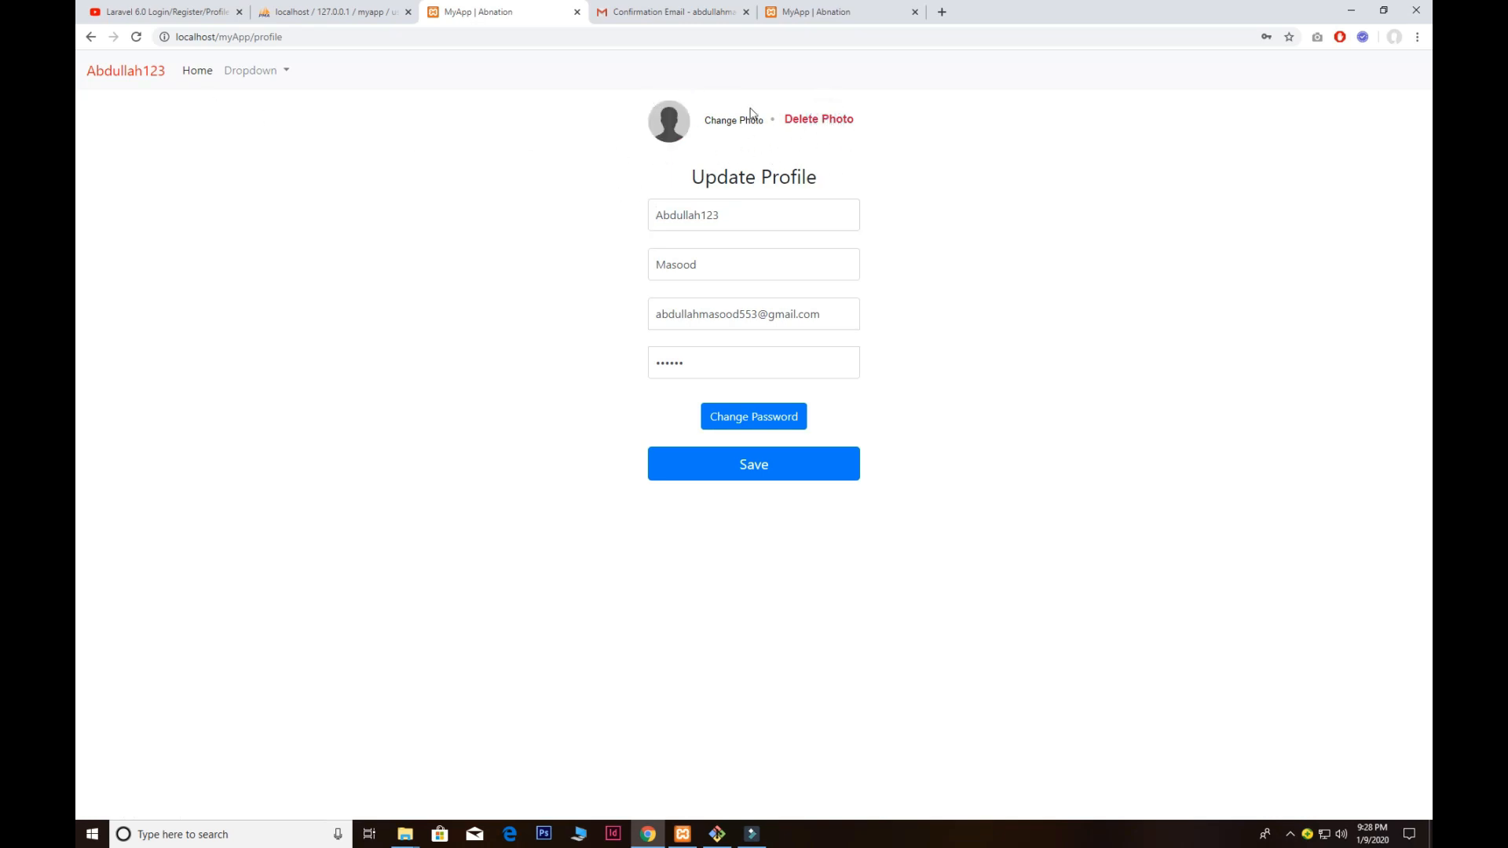
mouse_move(724, 125)
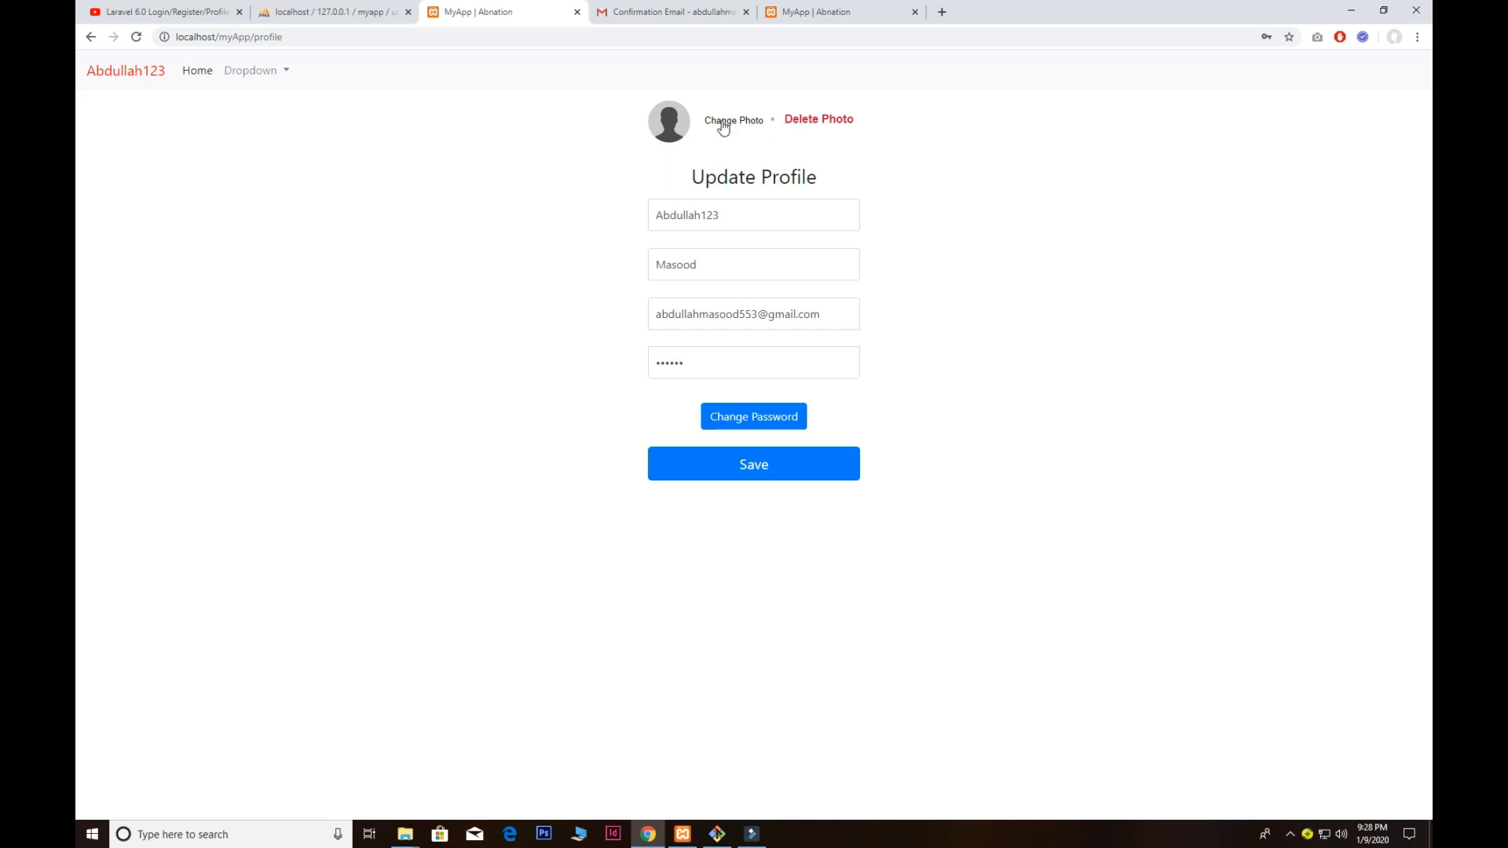
click(733, 120)
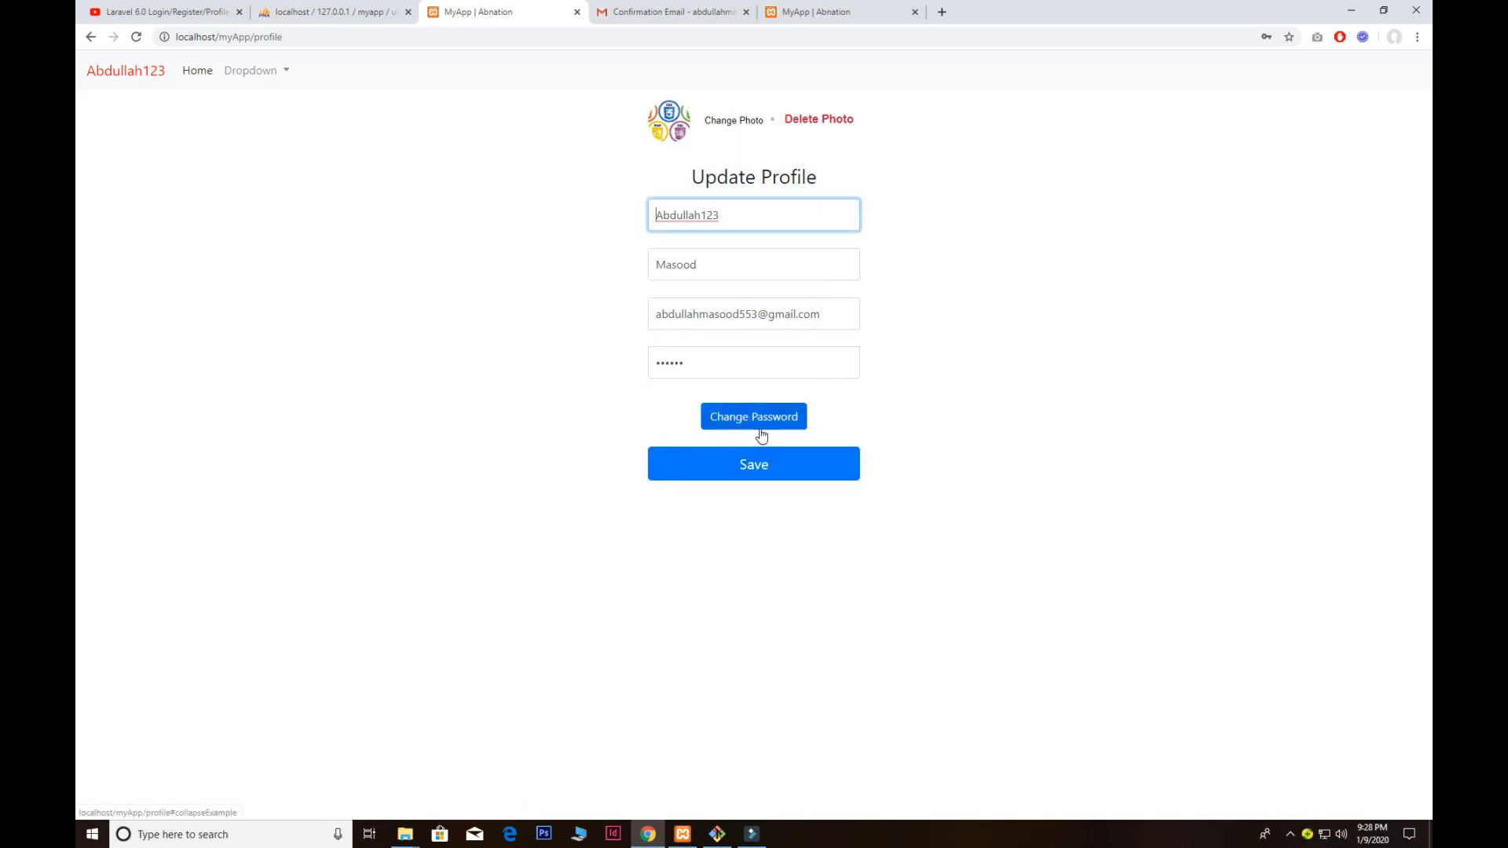
mouse_move(250, 70)
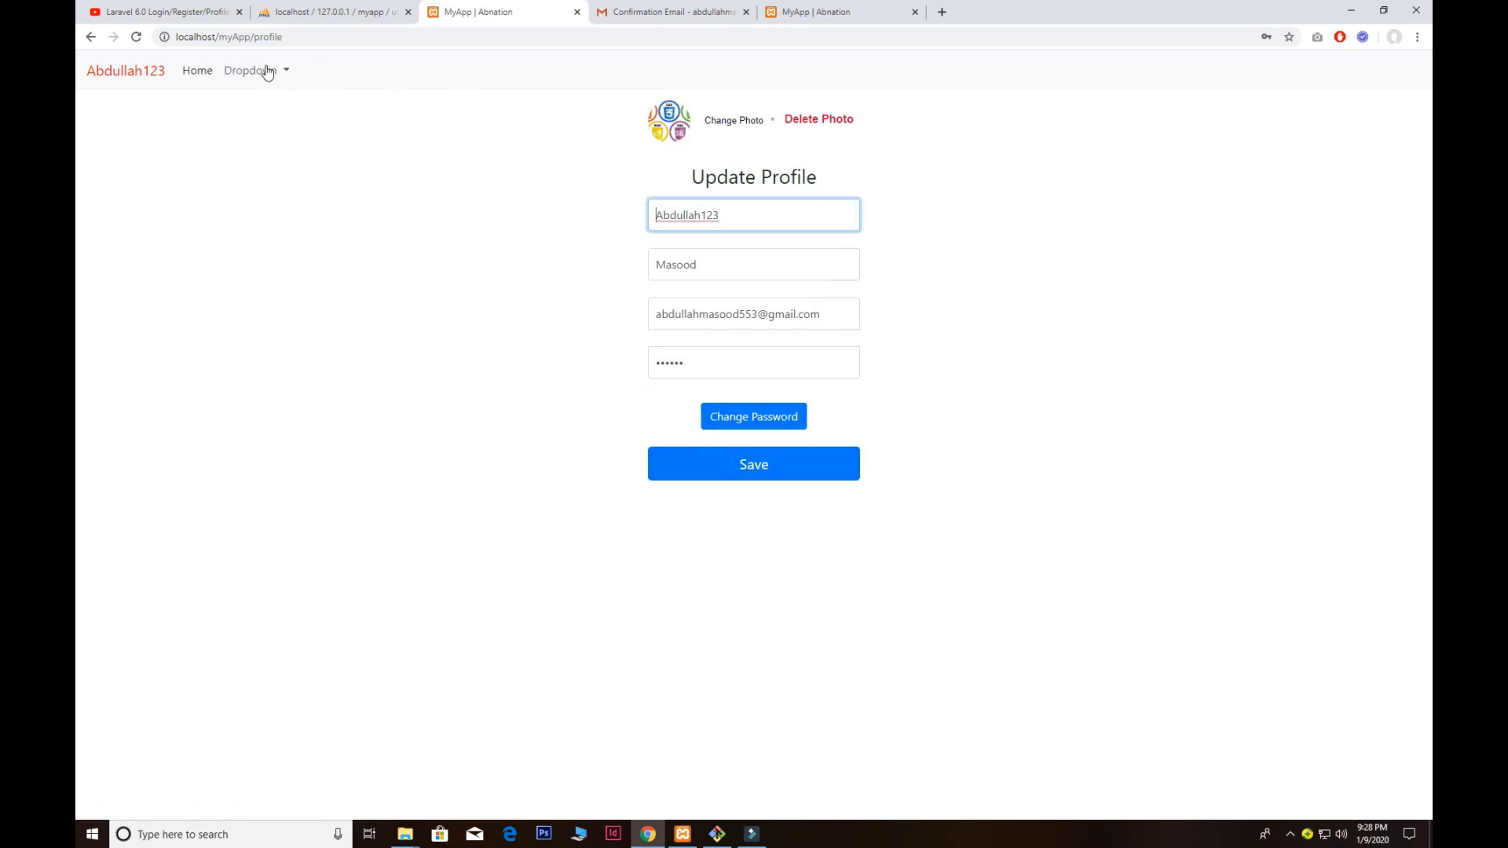
click(754, 464)
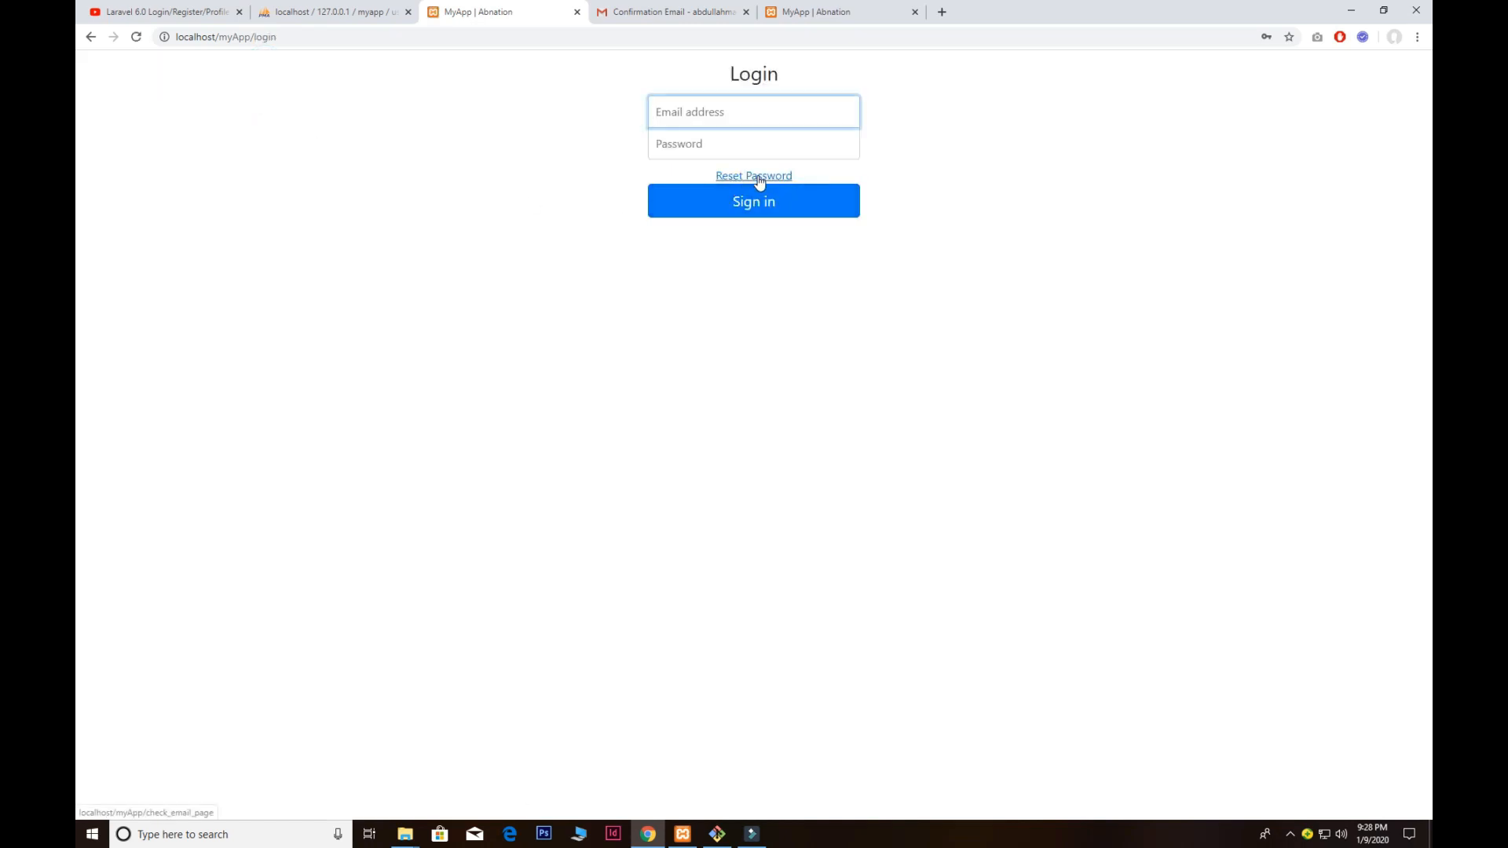
click(753, 175)
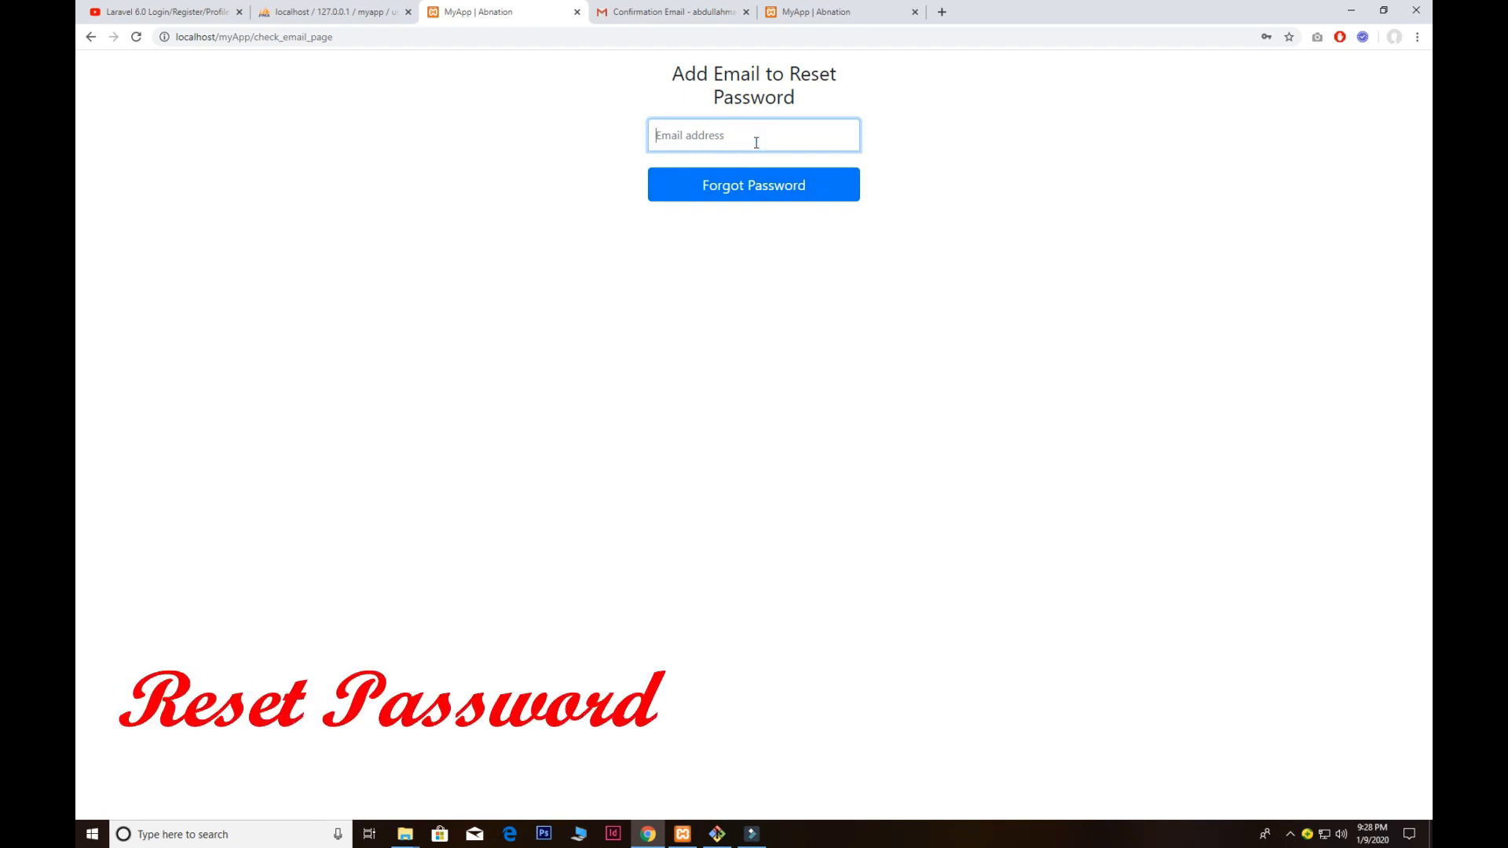
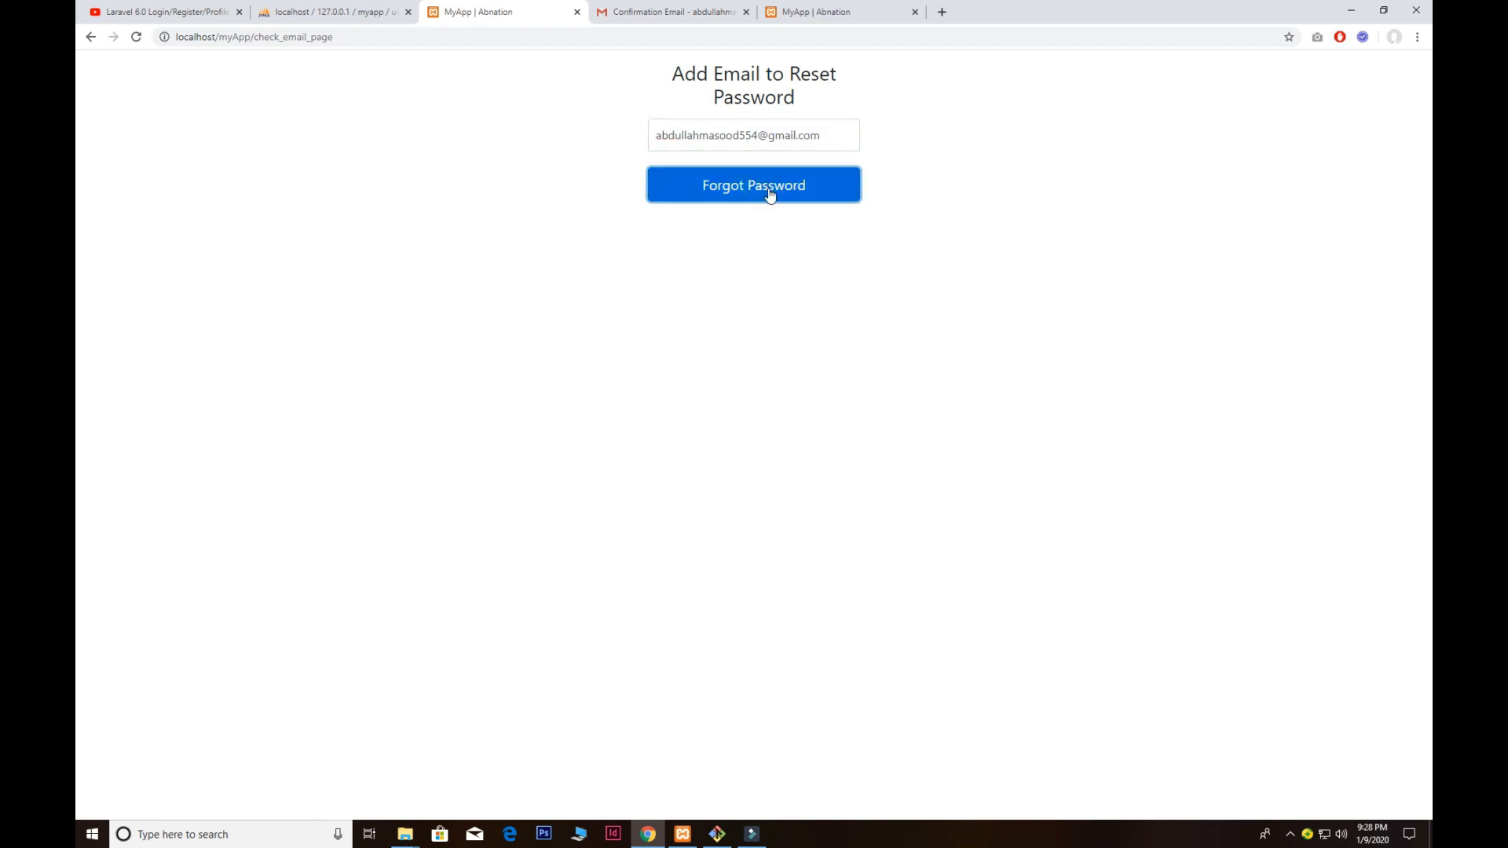
mouse_move(773, 226)
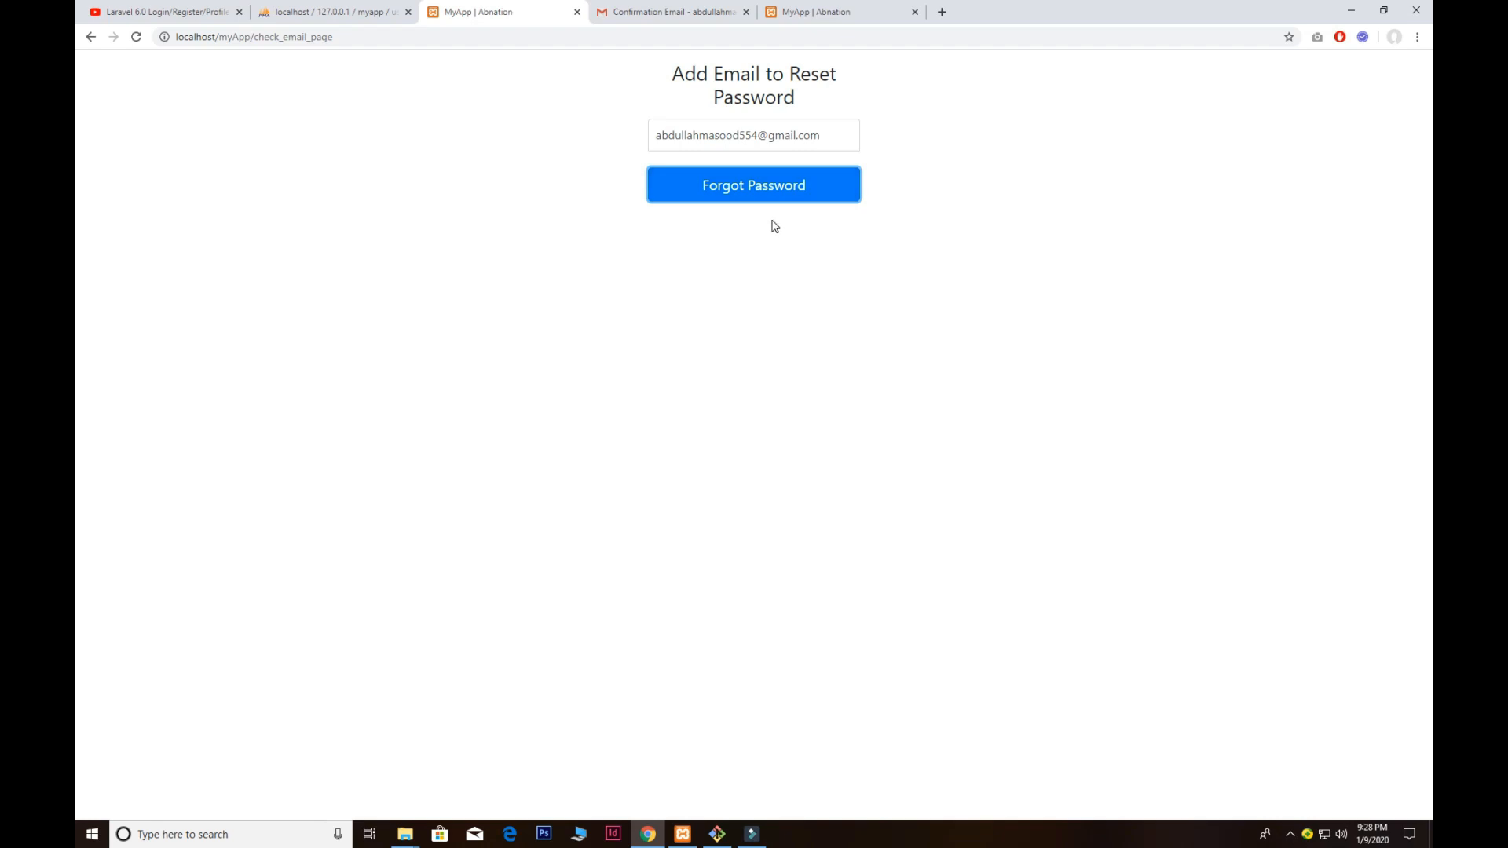
click(754, 185)
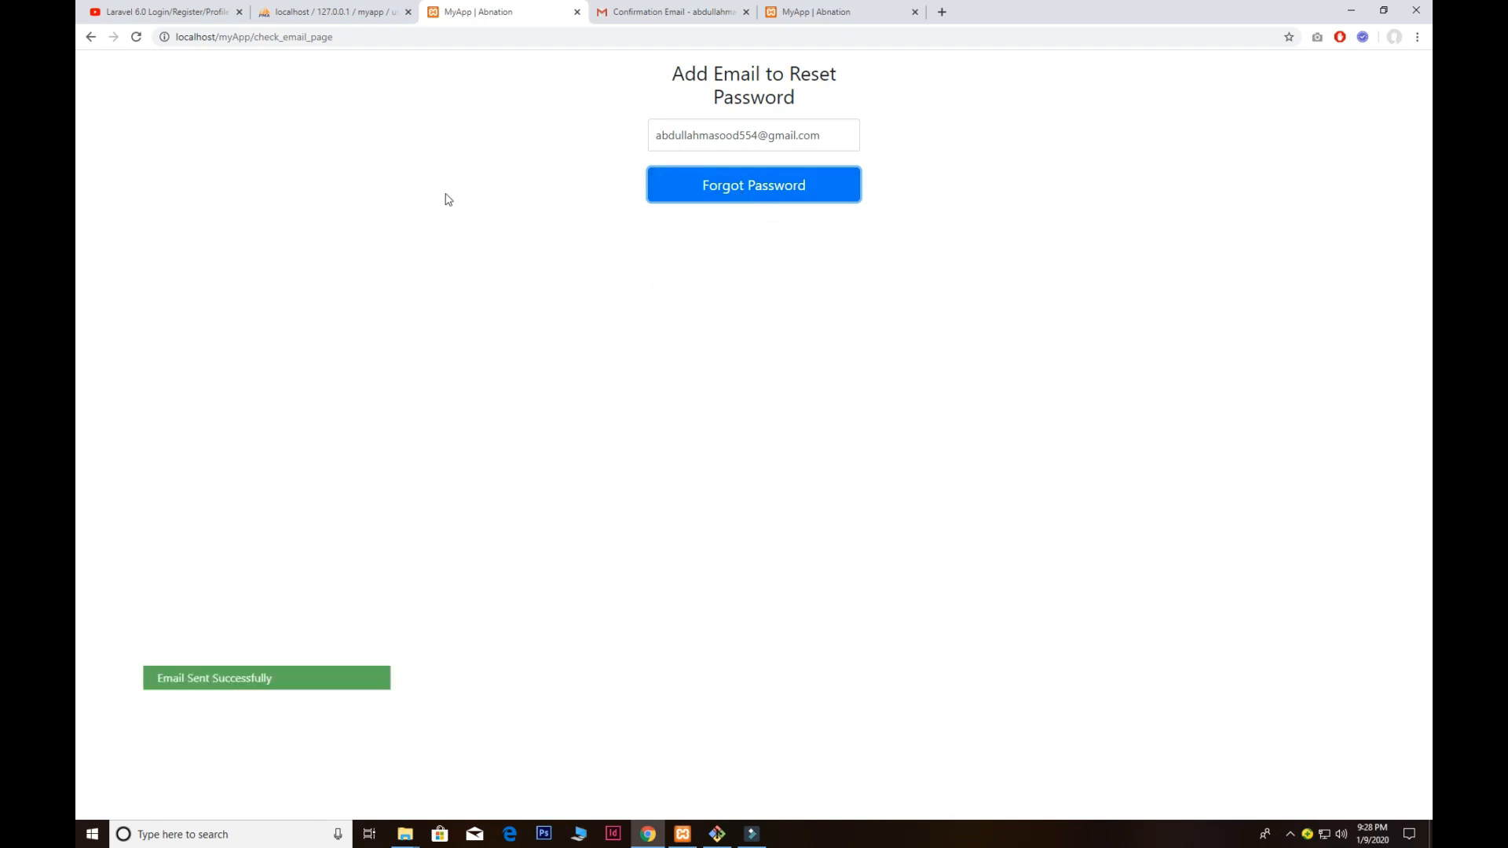
mouse_move(453, 566)
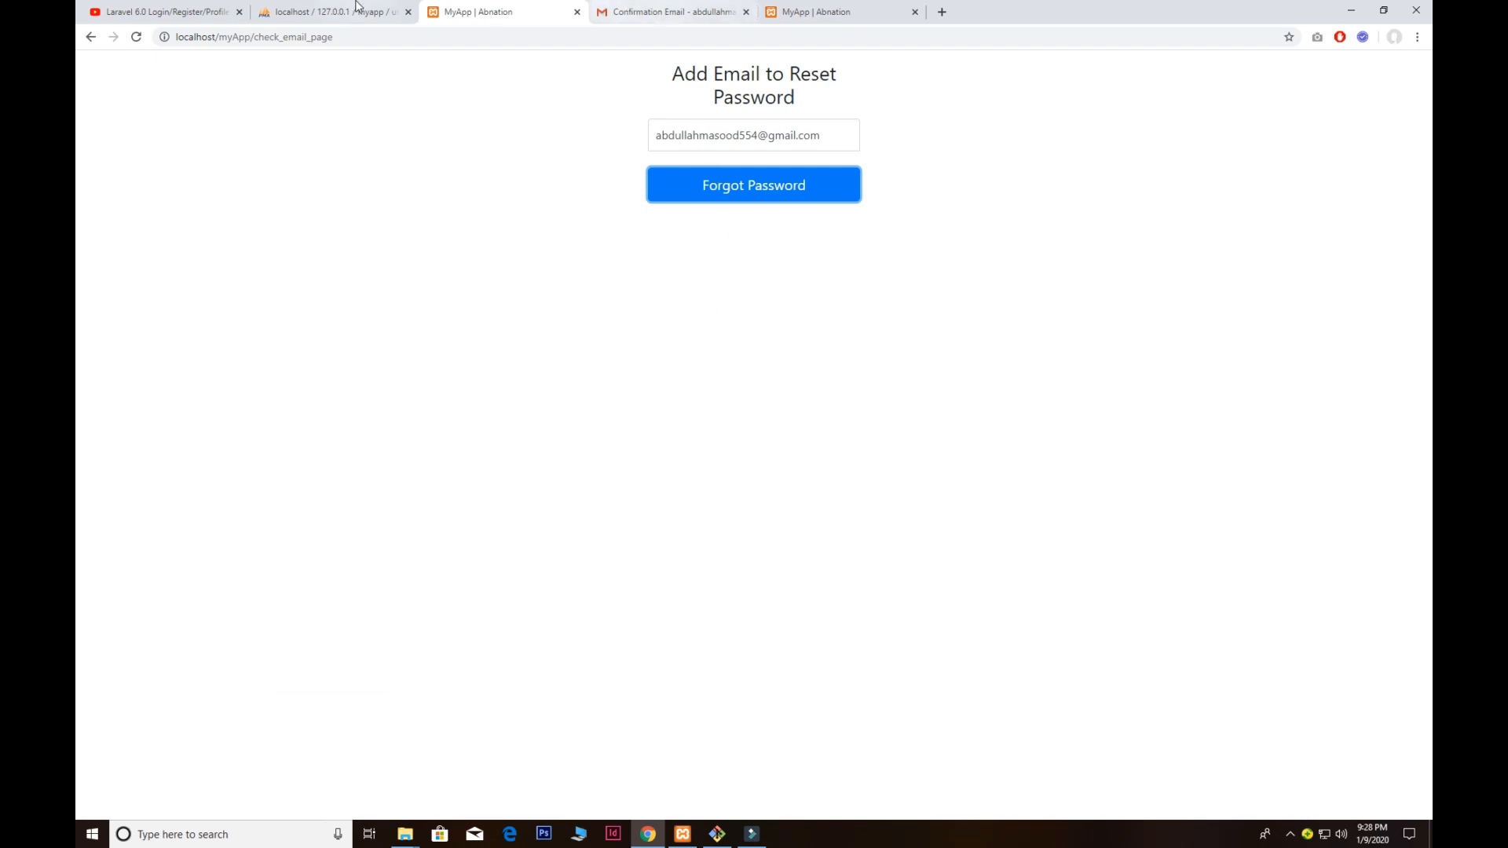
click(332, 11)
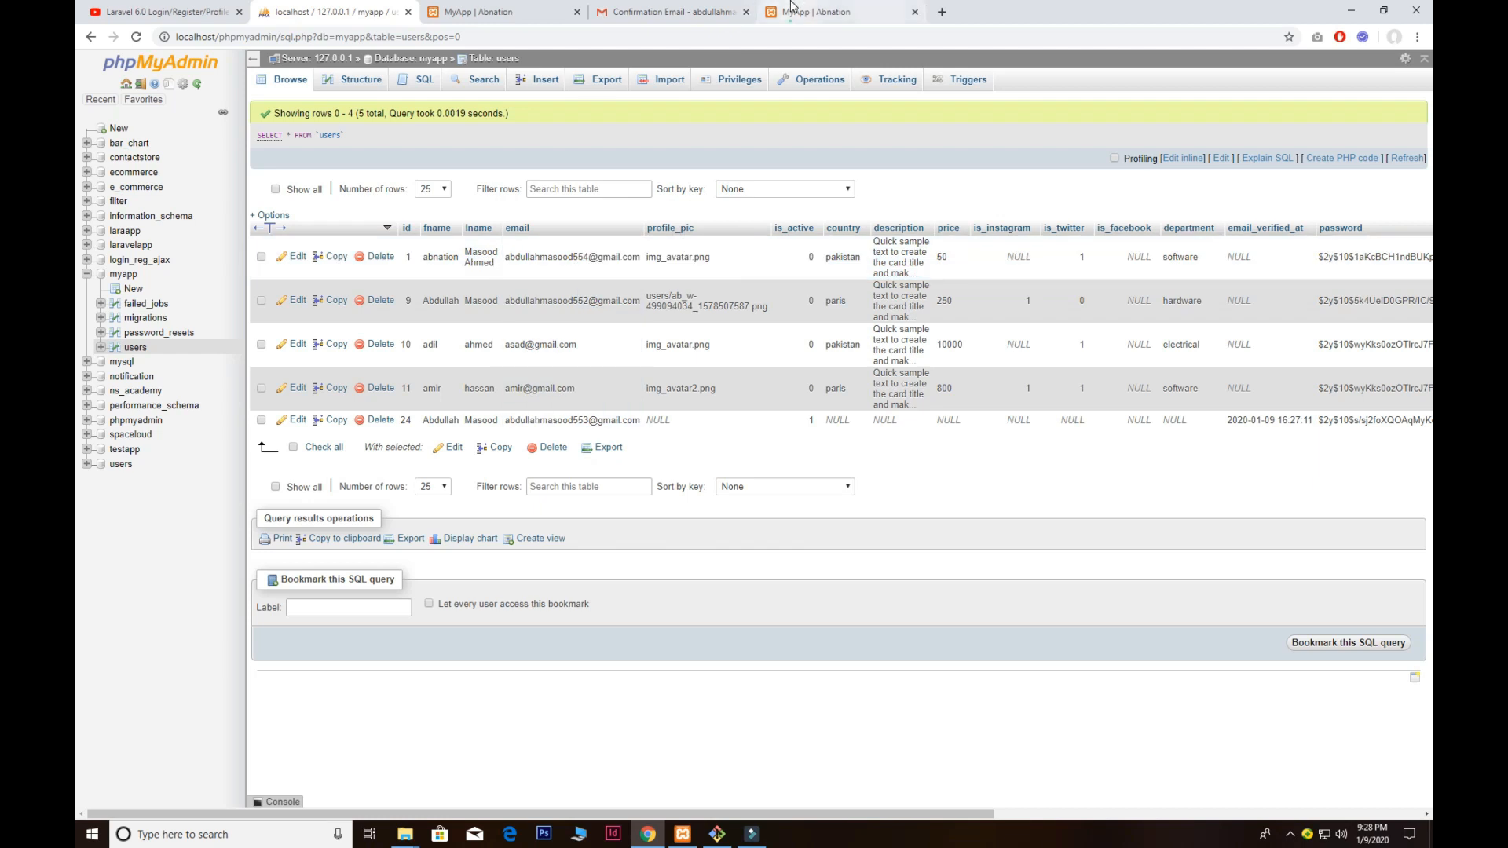
Step: Return to the last MyApp tab showing the login page
click(835, 12)
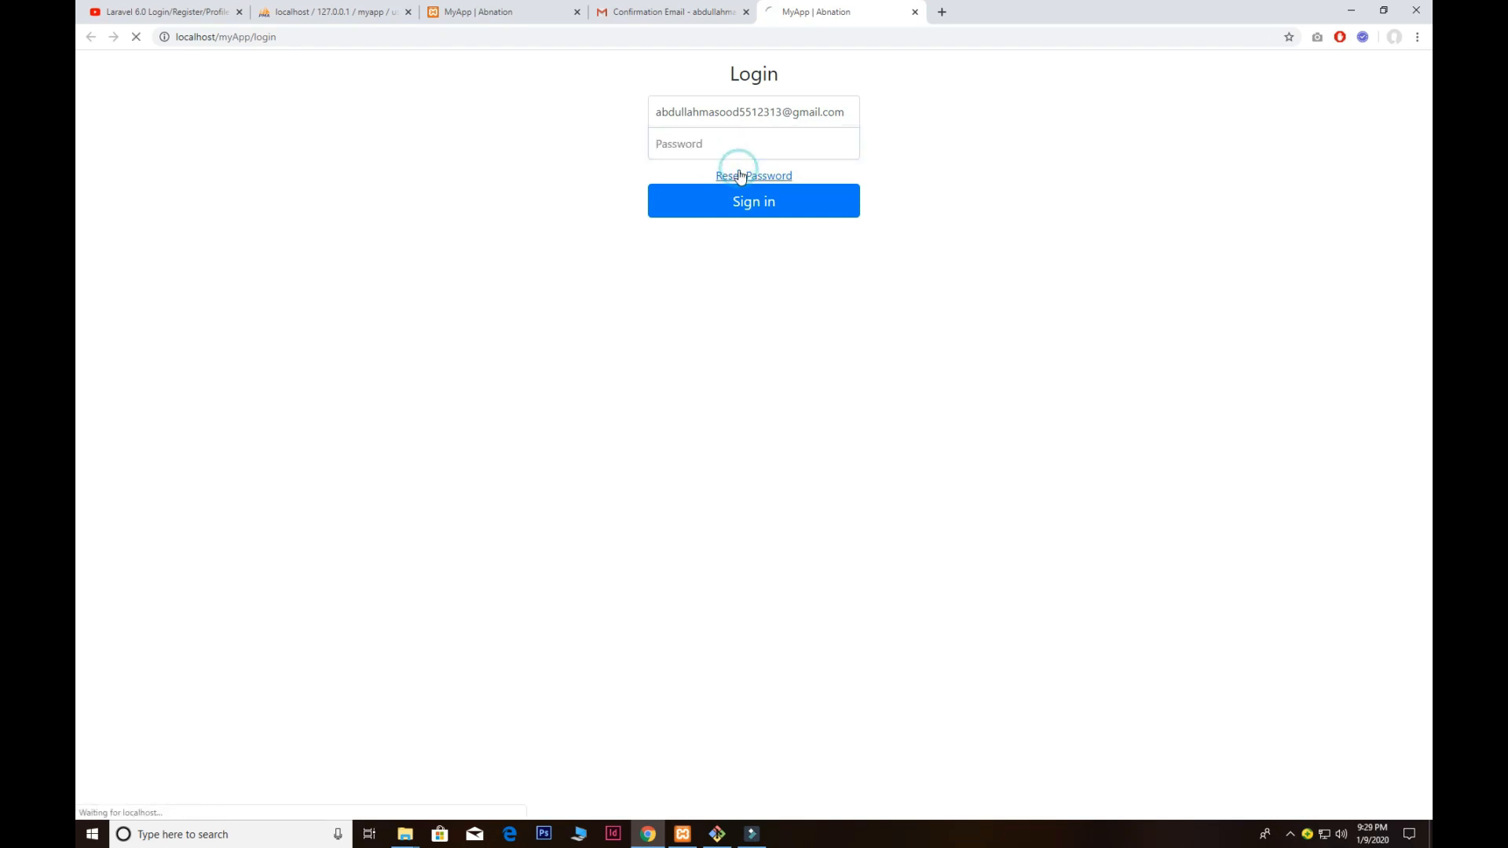
click(753, 175)
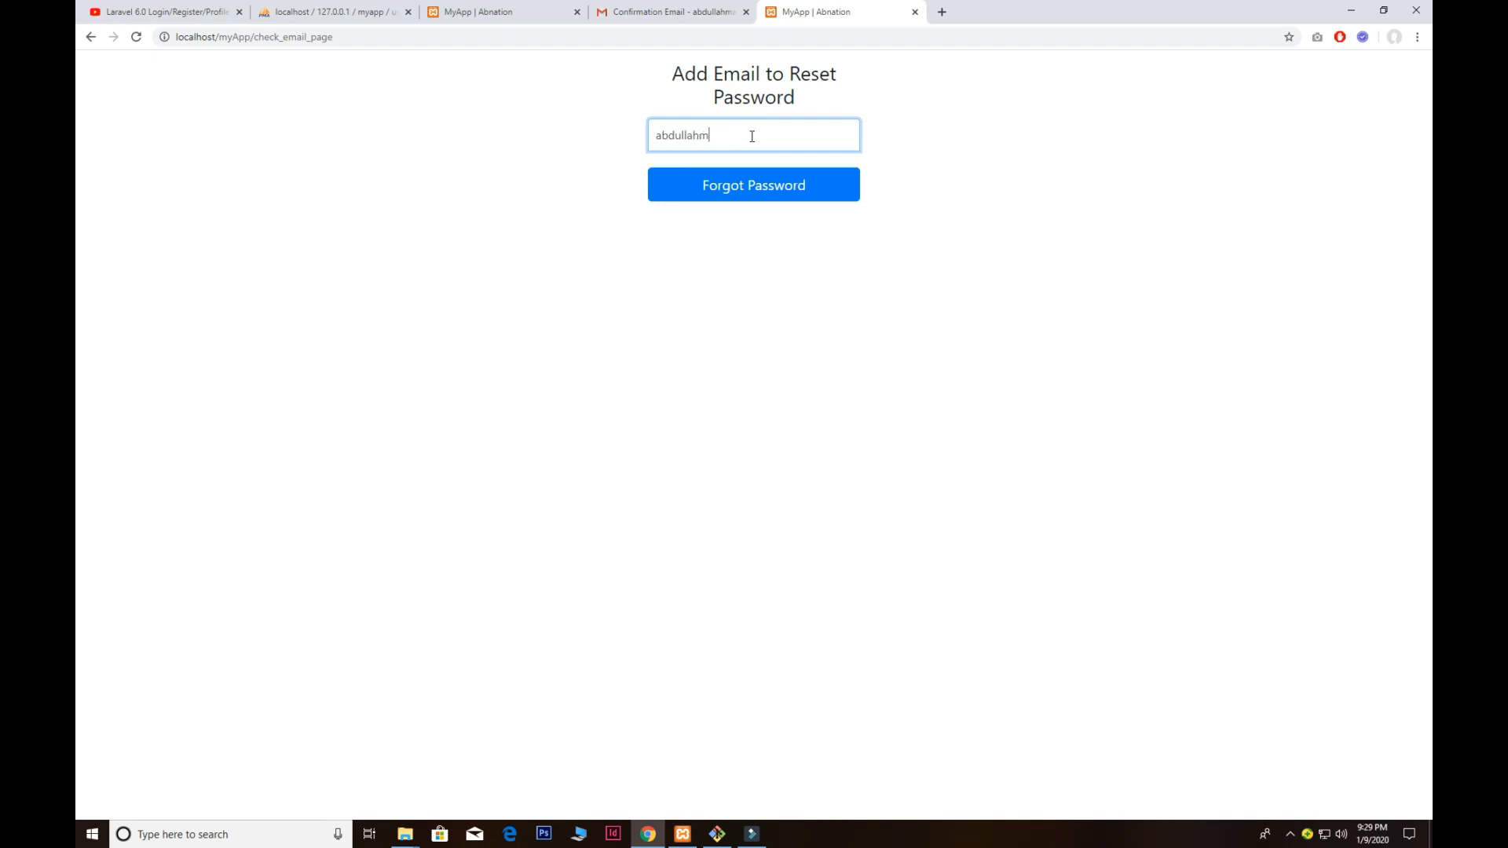
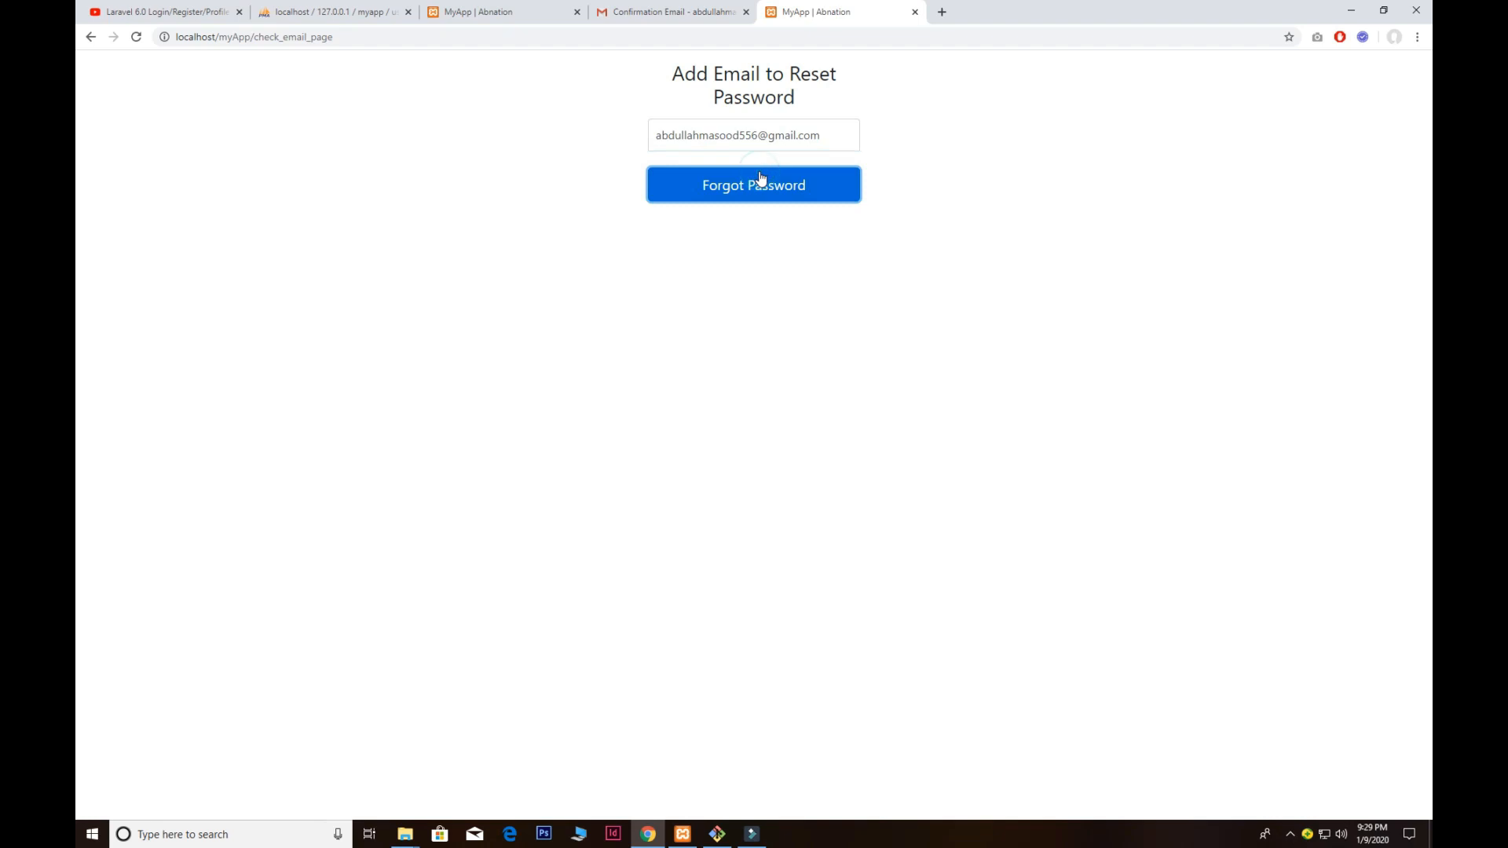
click(753, 185)
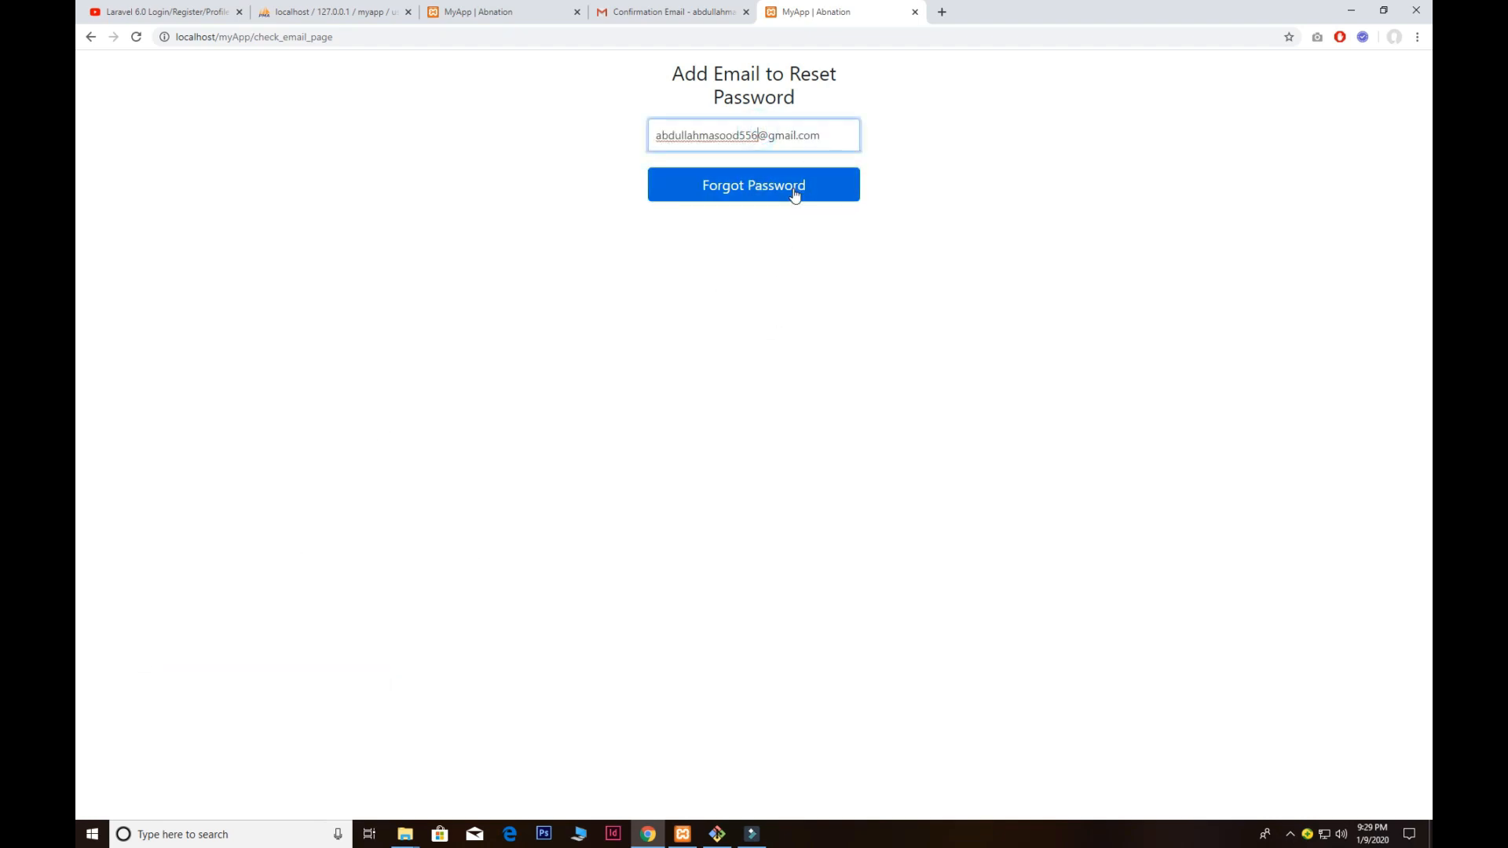
click(754, 184)
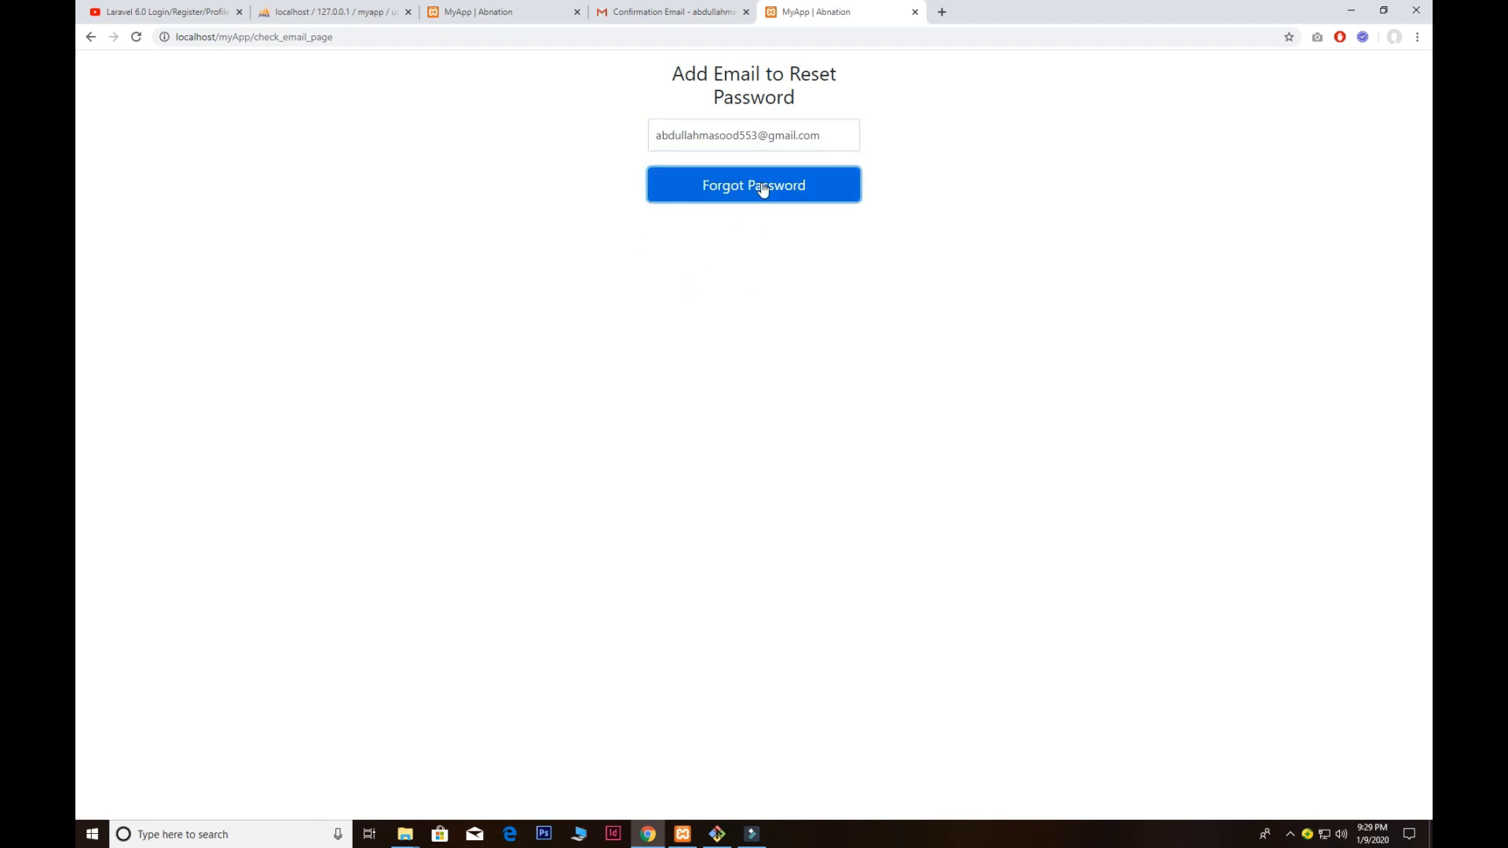
mouse_move(681, 116)
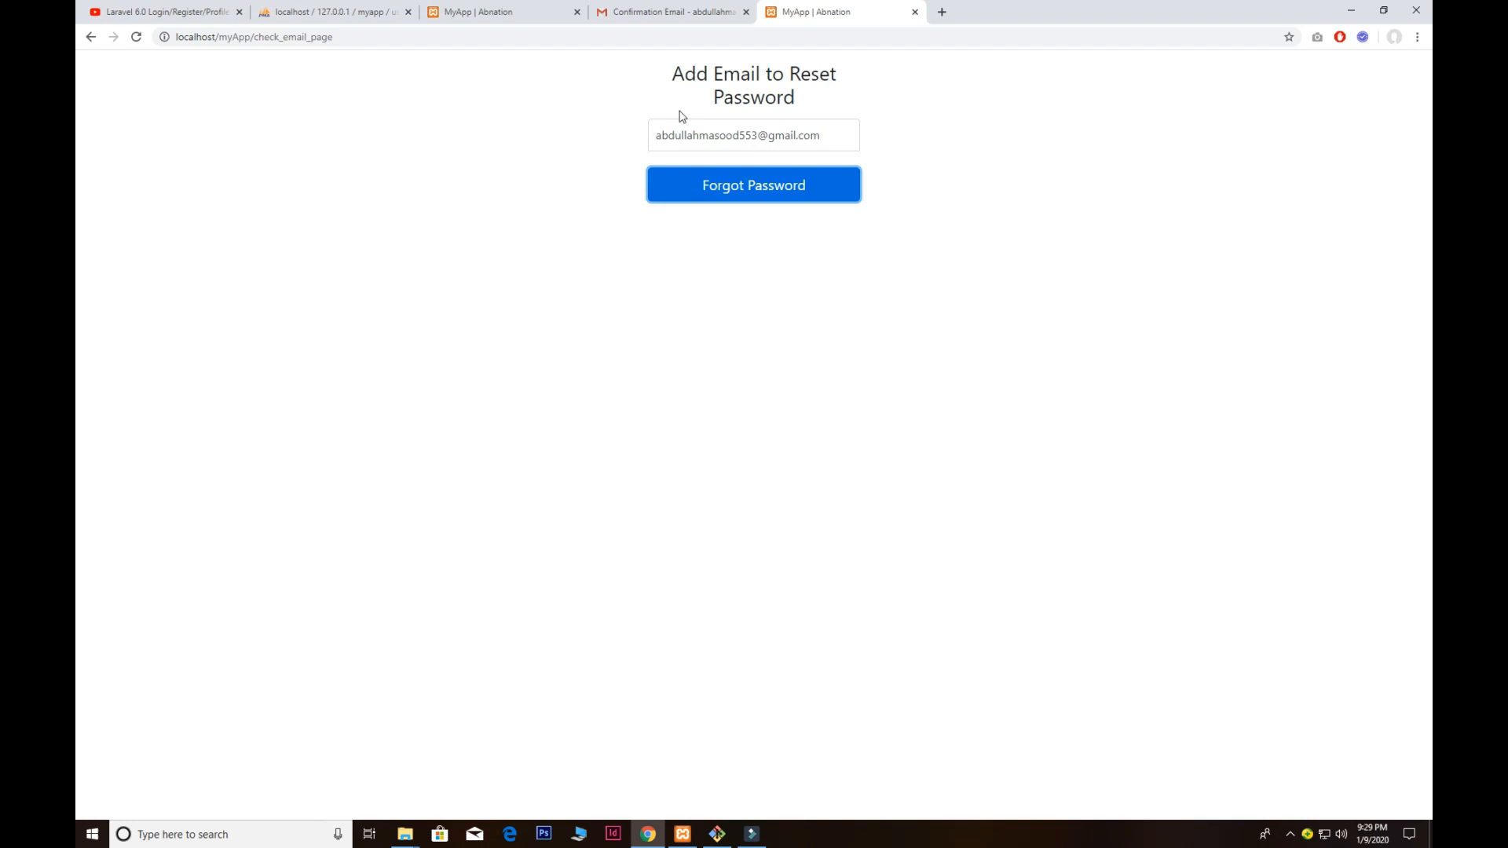
click(753, 185)
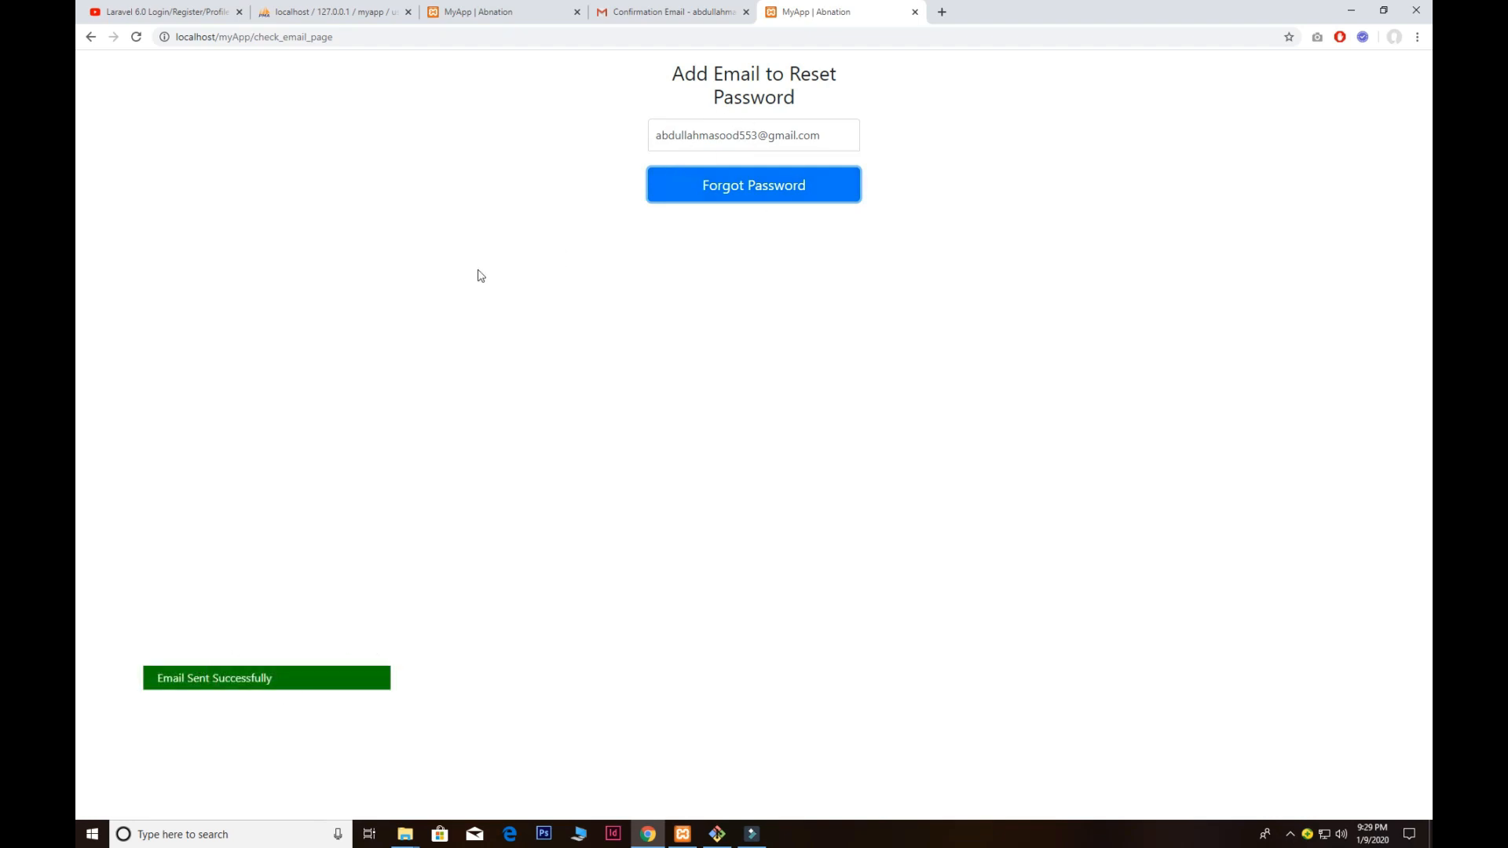
click(673, 11)
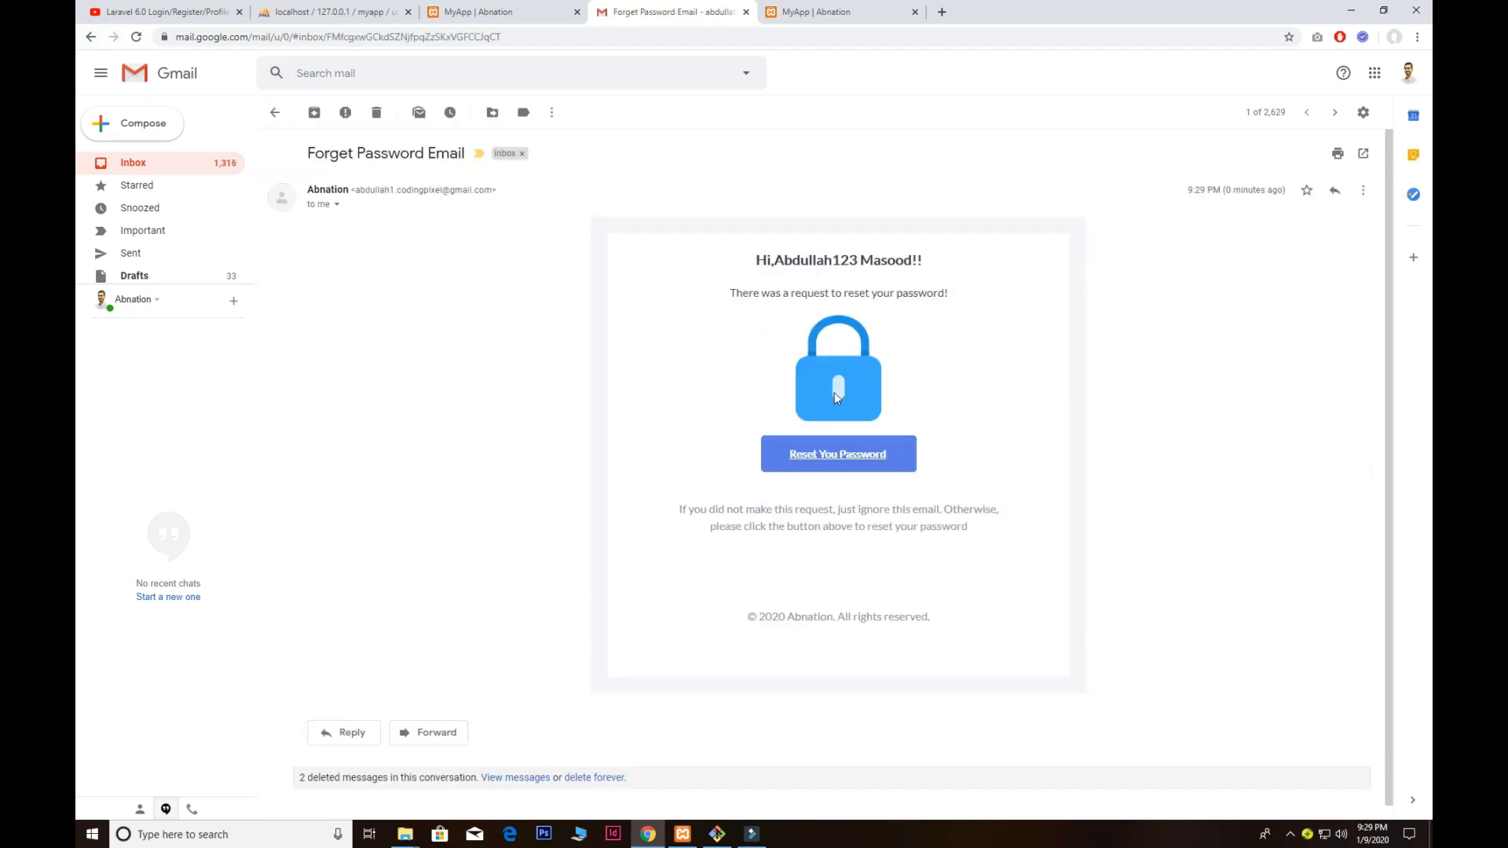
mouse_move(837, 454)
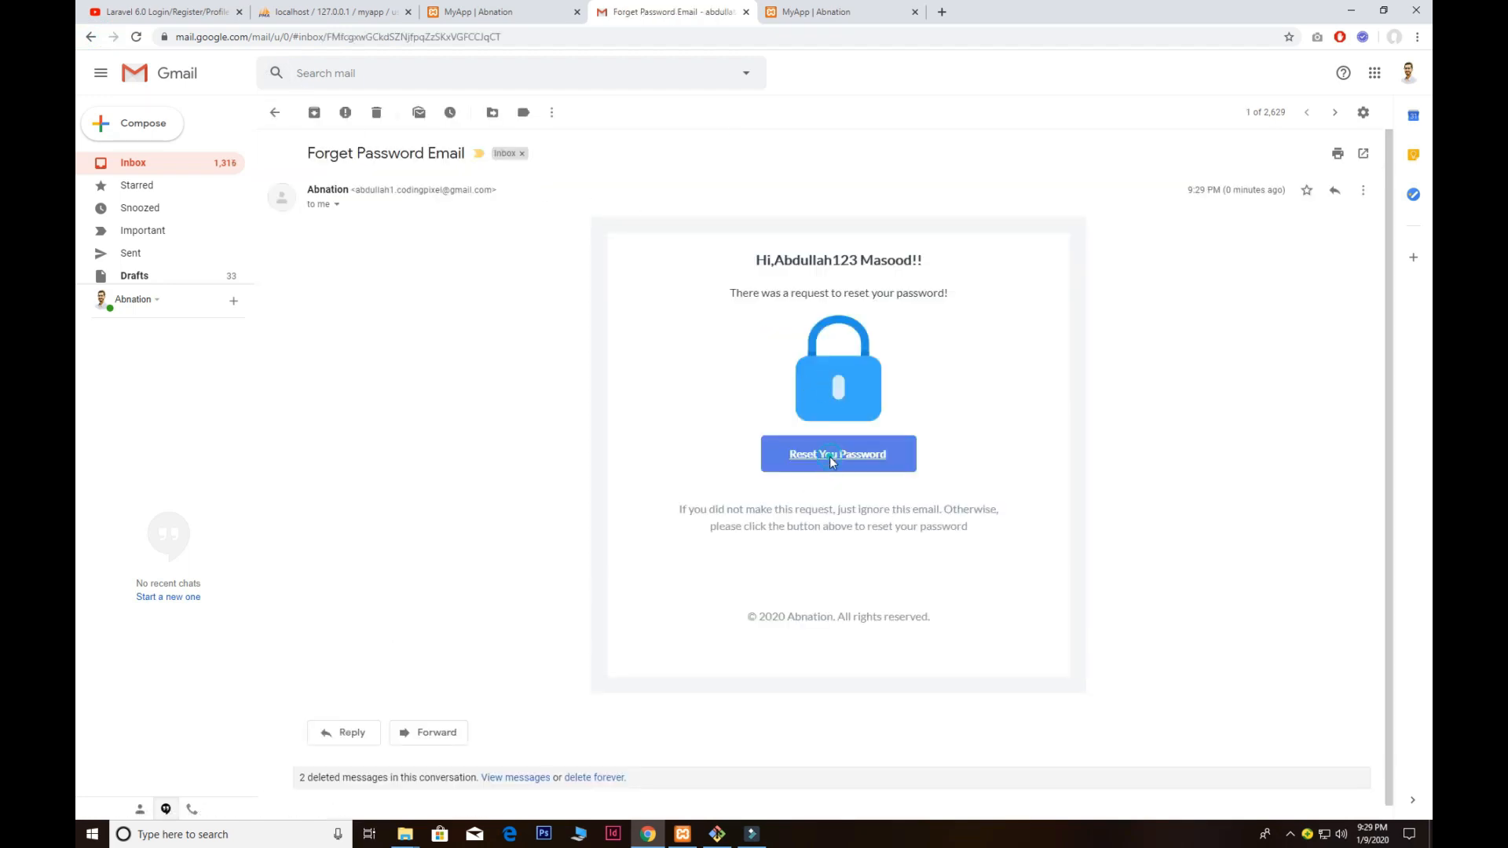
Step: Follow the Reset Your Password link in the Forget Password Email
click(838, 454)
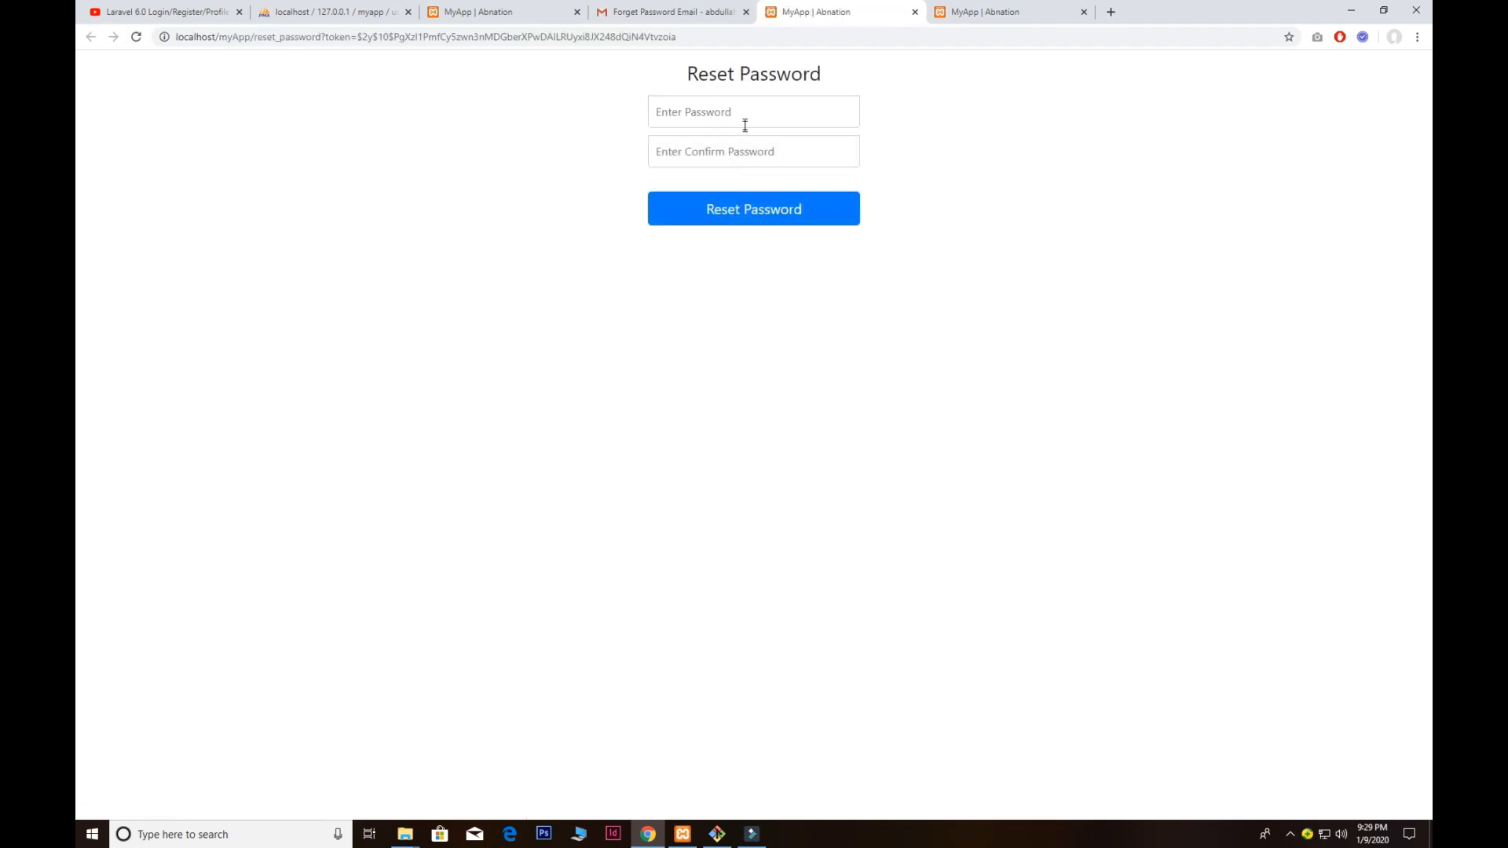
Step: Enter the new password in both password fields and submit the reset form
click(753, 112)
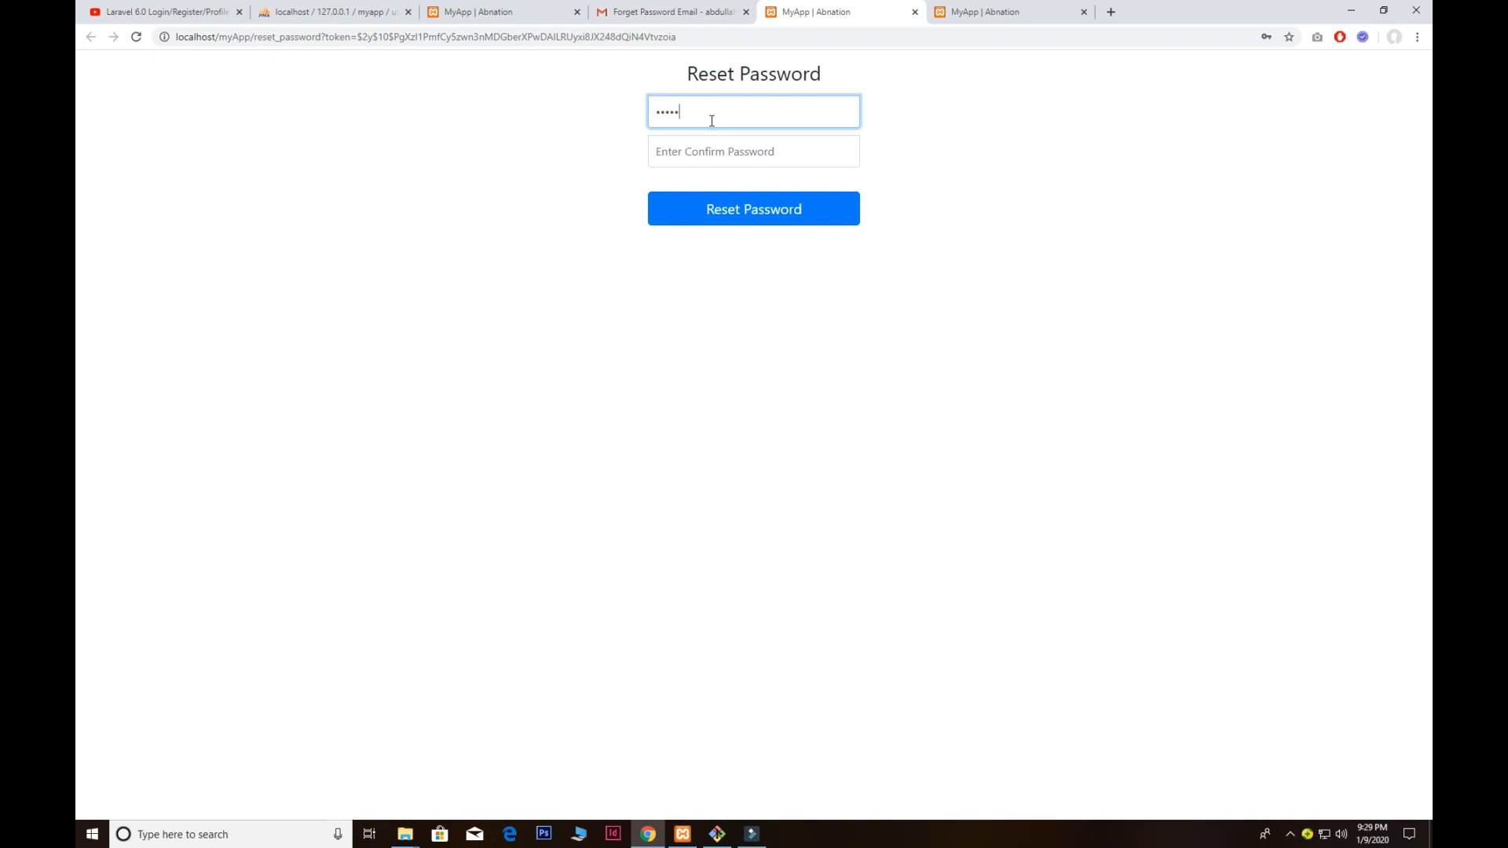
text(a)
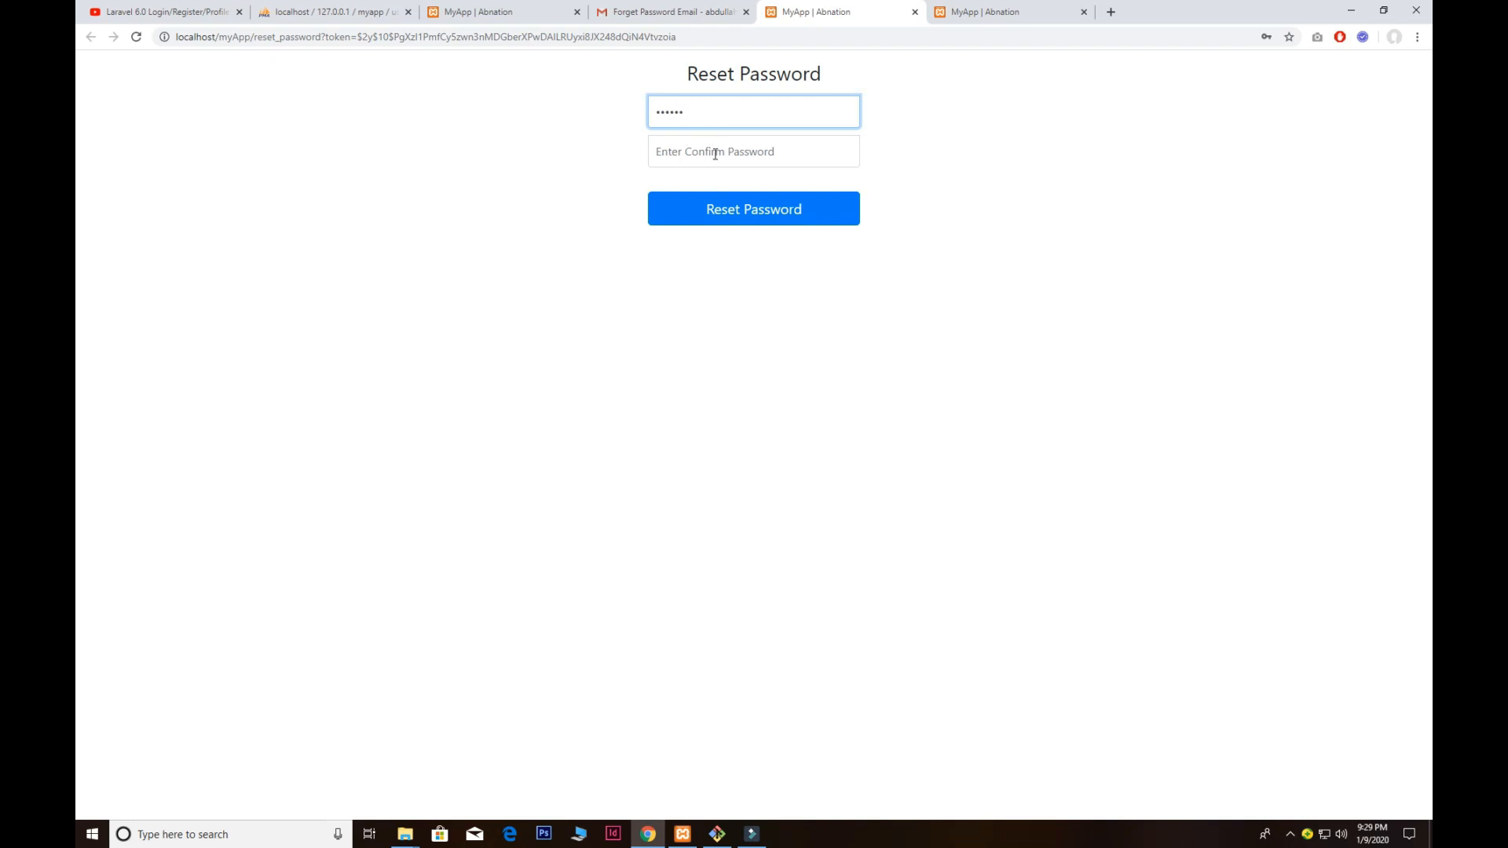
click(754, 151)
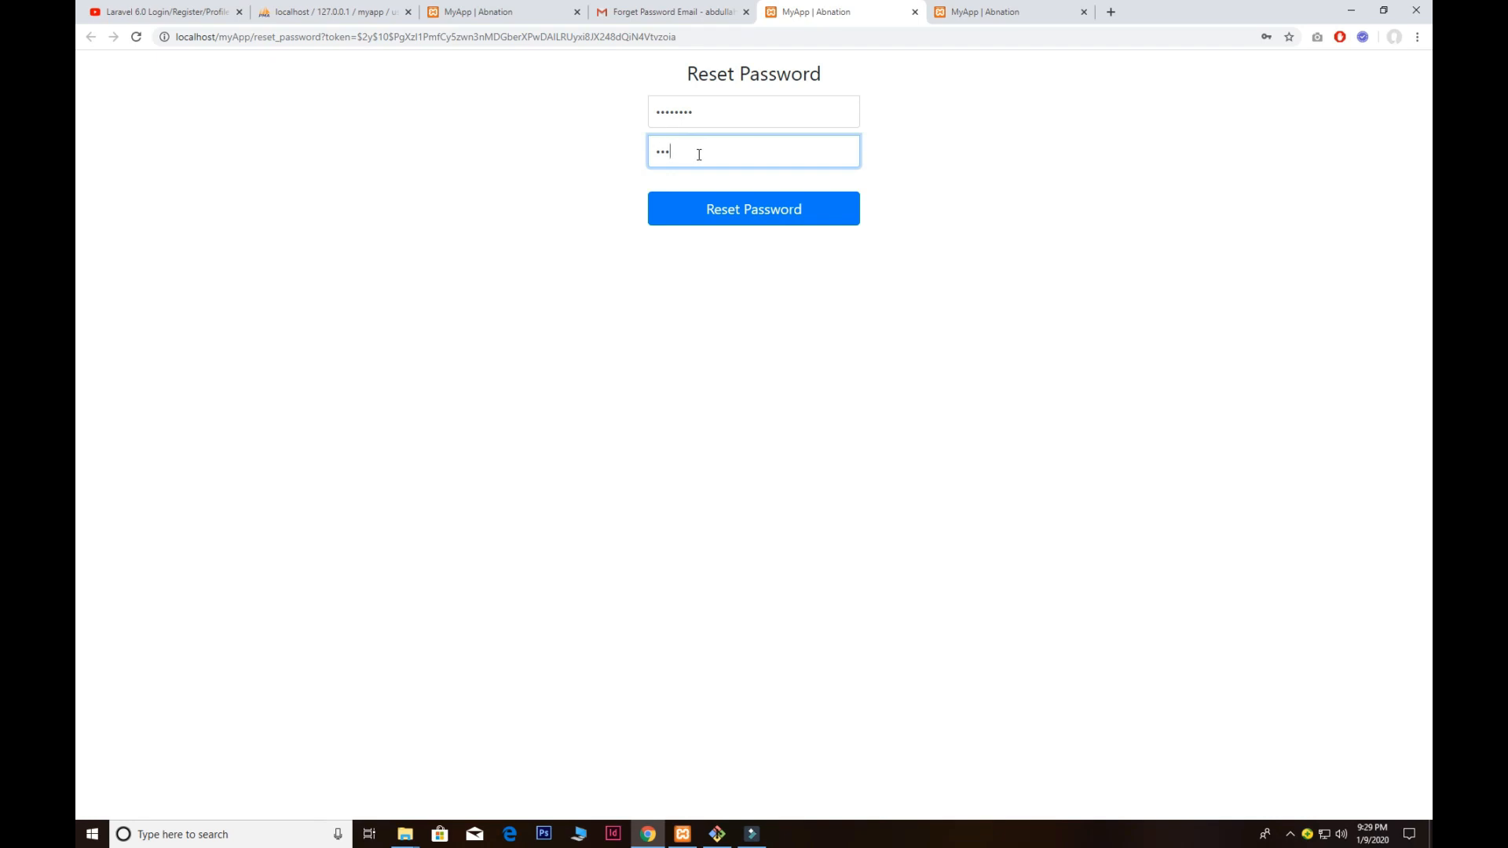
text(•••••)
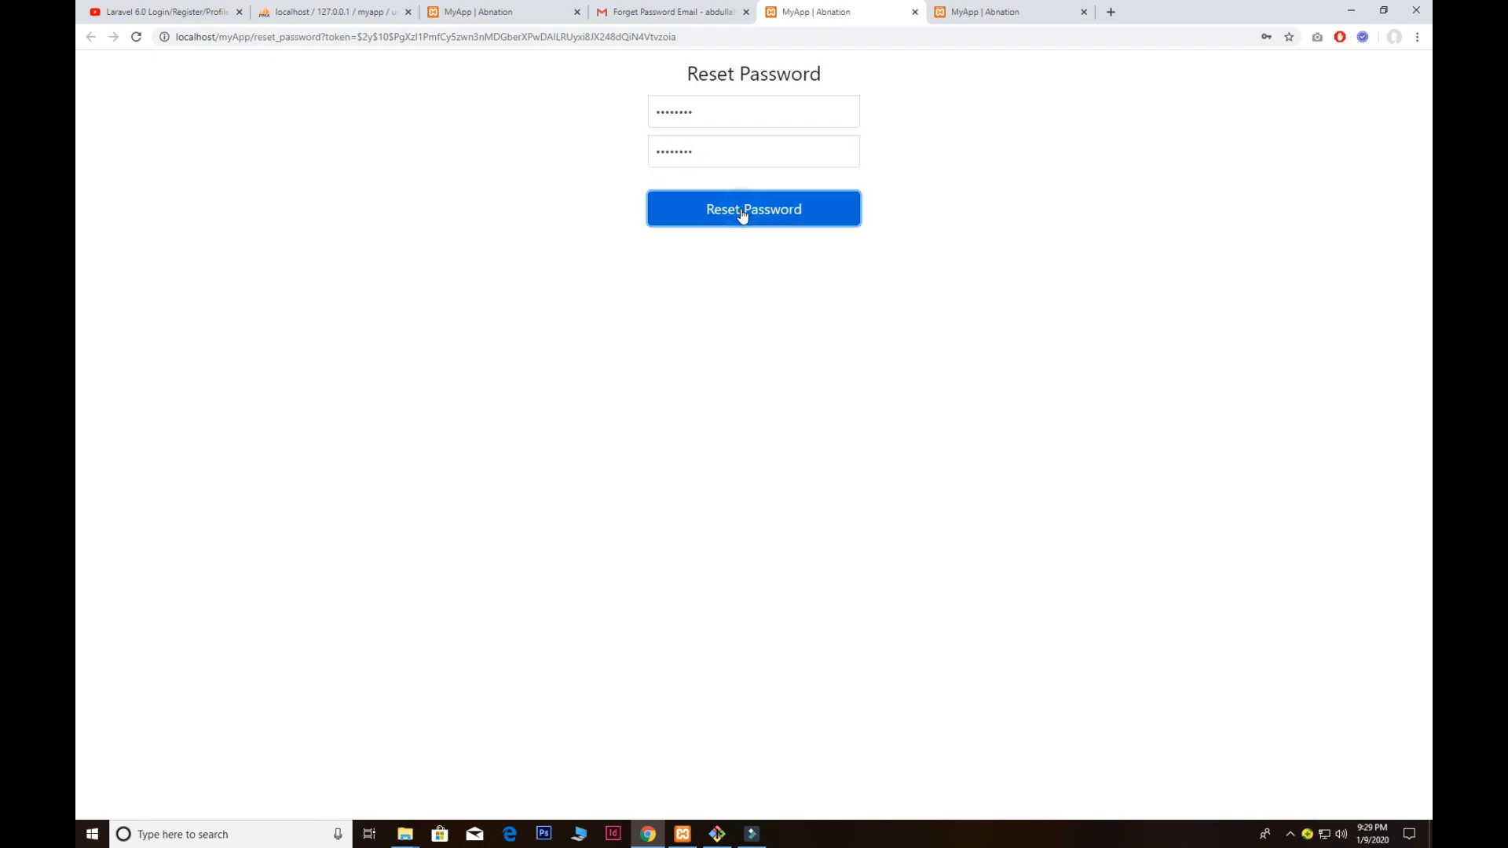
click(753, 208)
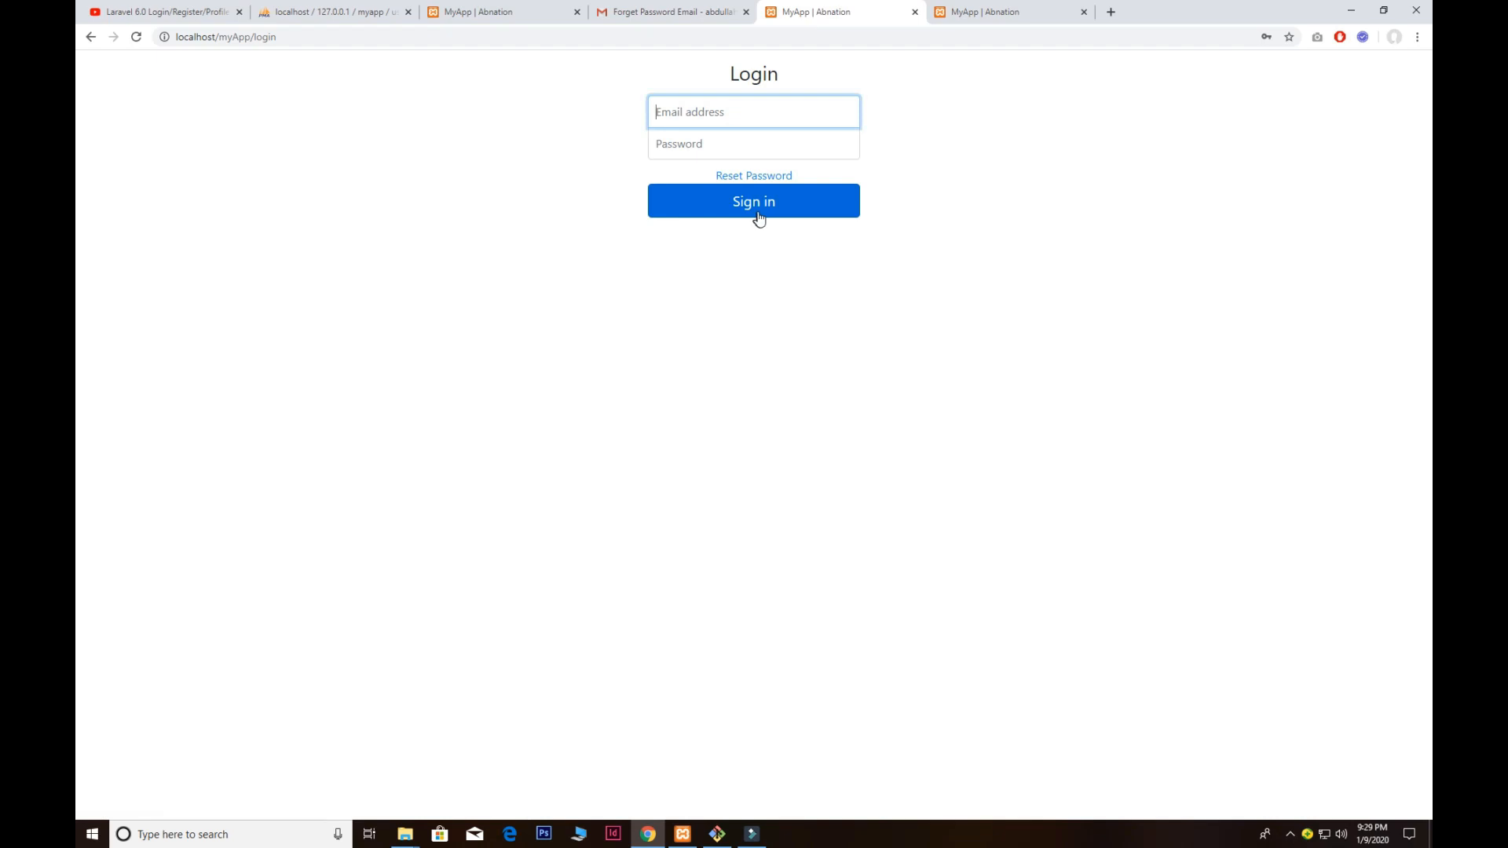
mouse_move(698, 286)
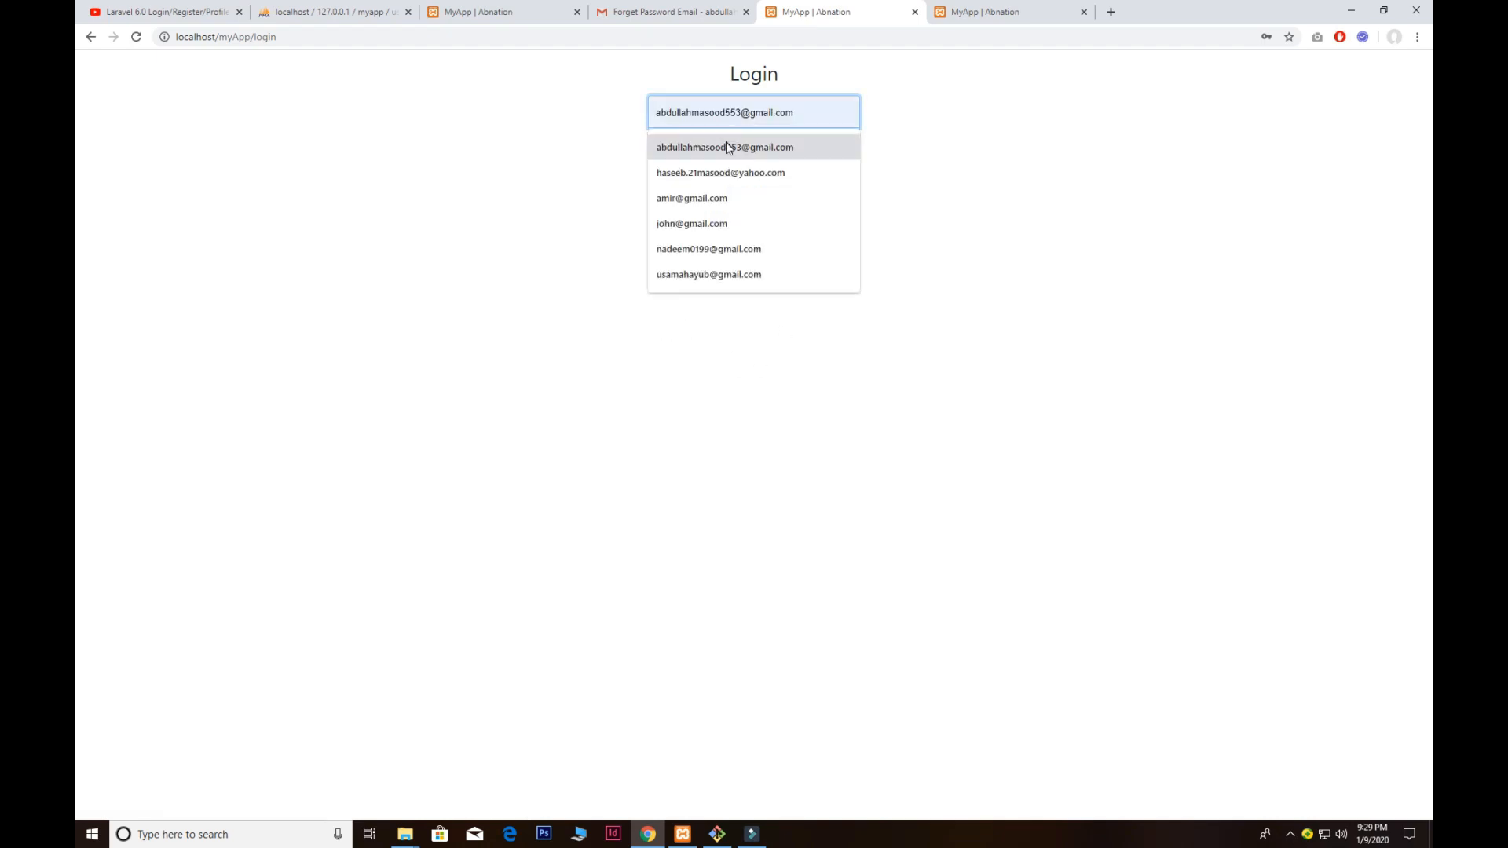
Step: Sign in with the saved email, retrying with the new password after the old one errors
click(724, 146)
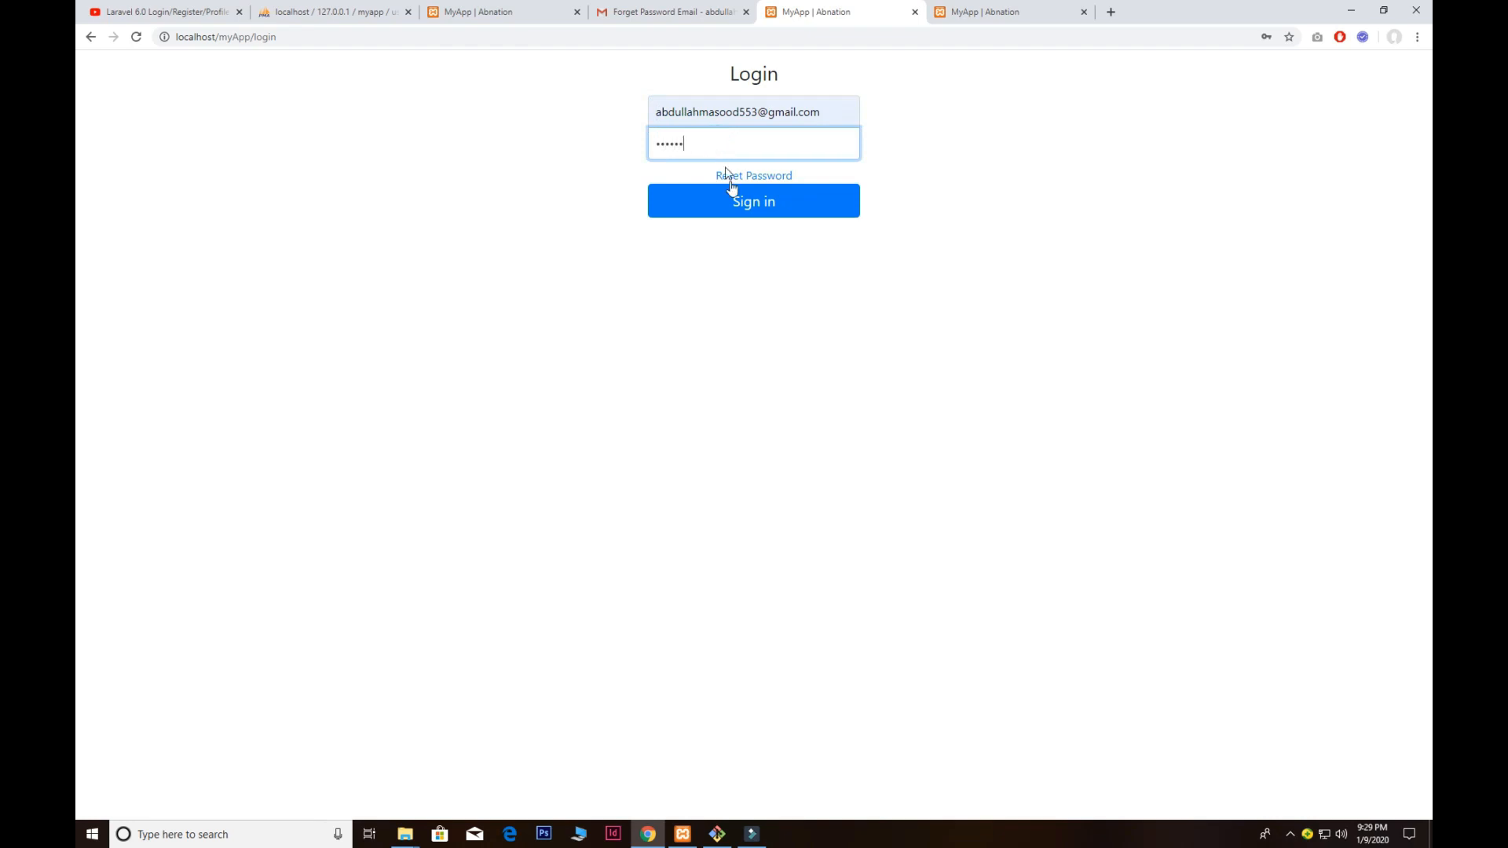
click(753, 202)
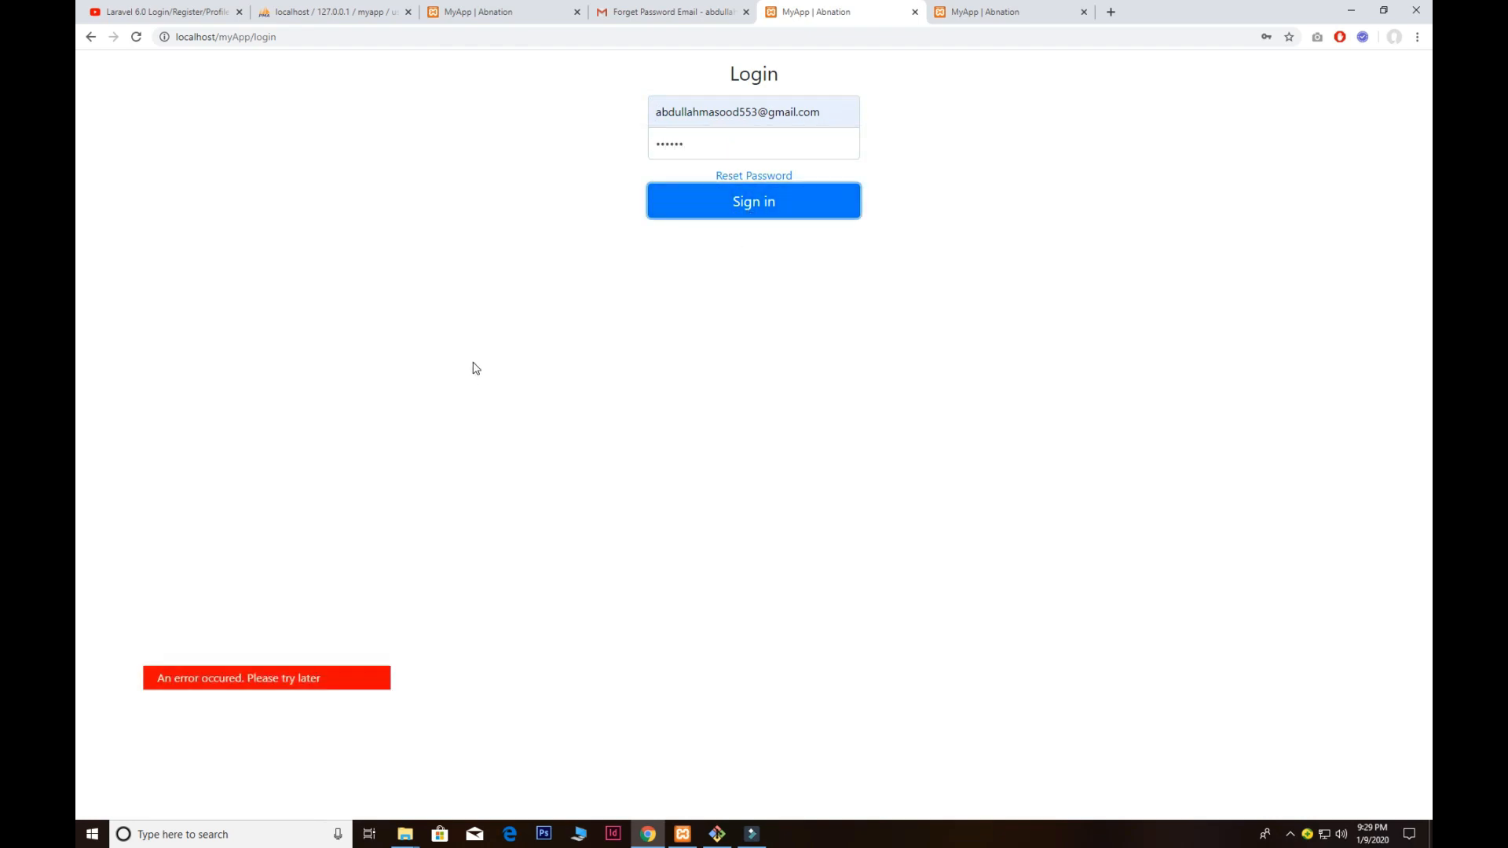
click(753, 143)
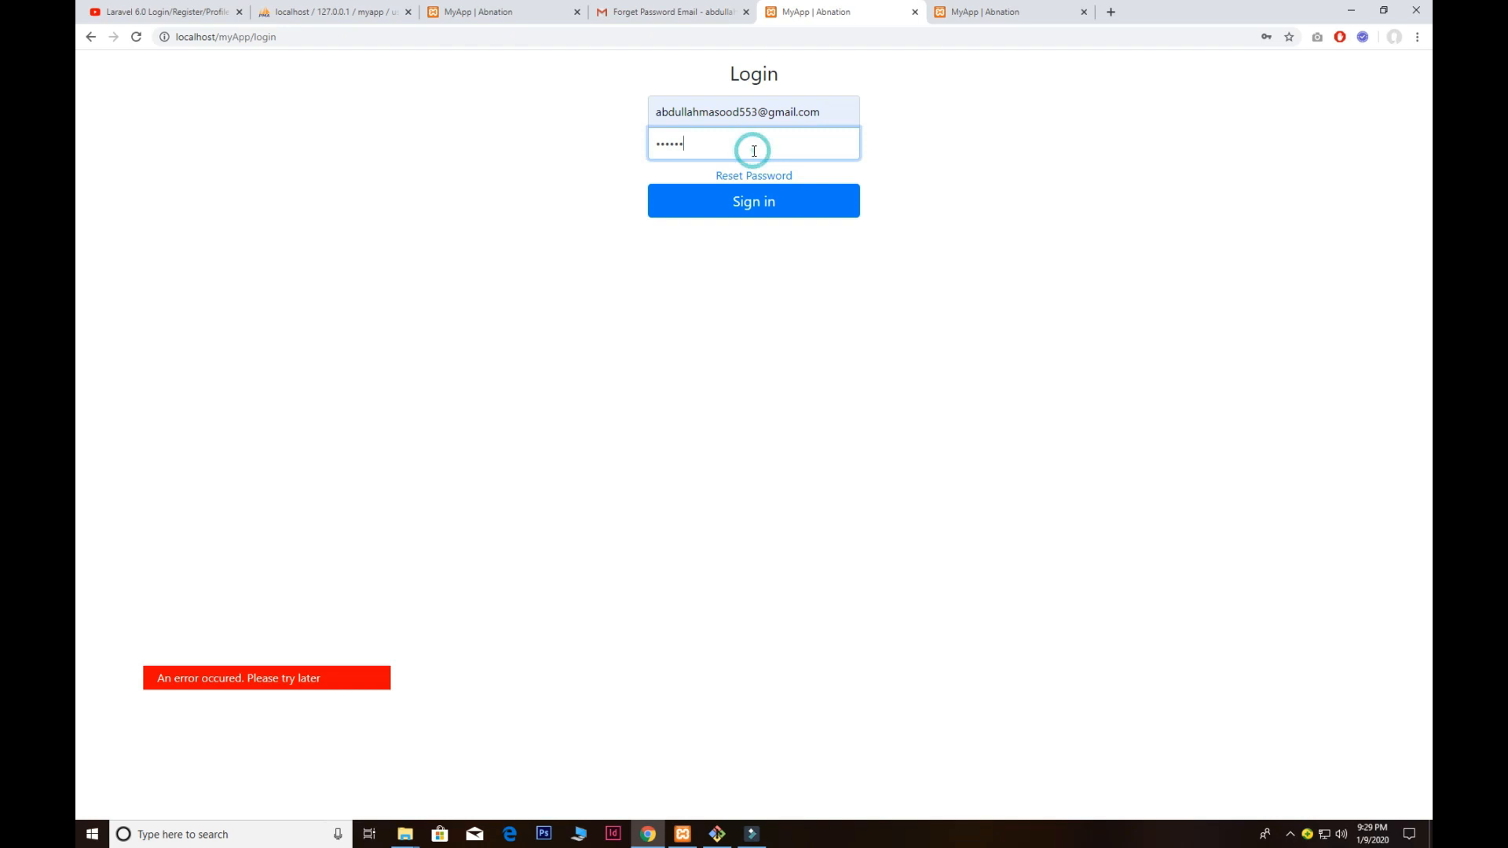
click(754, 201)
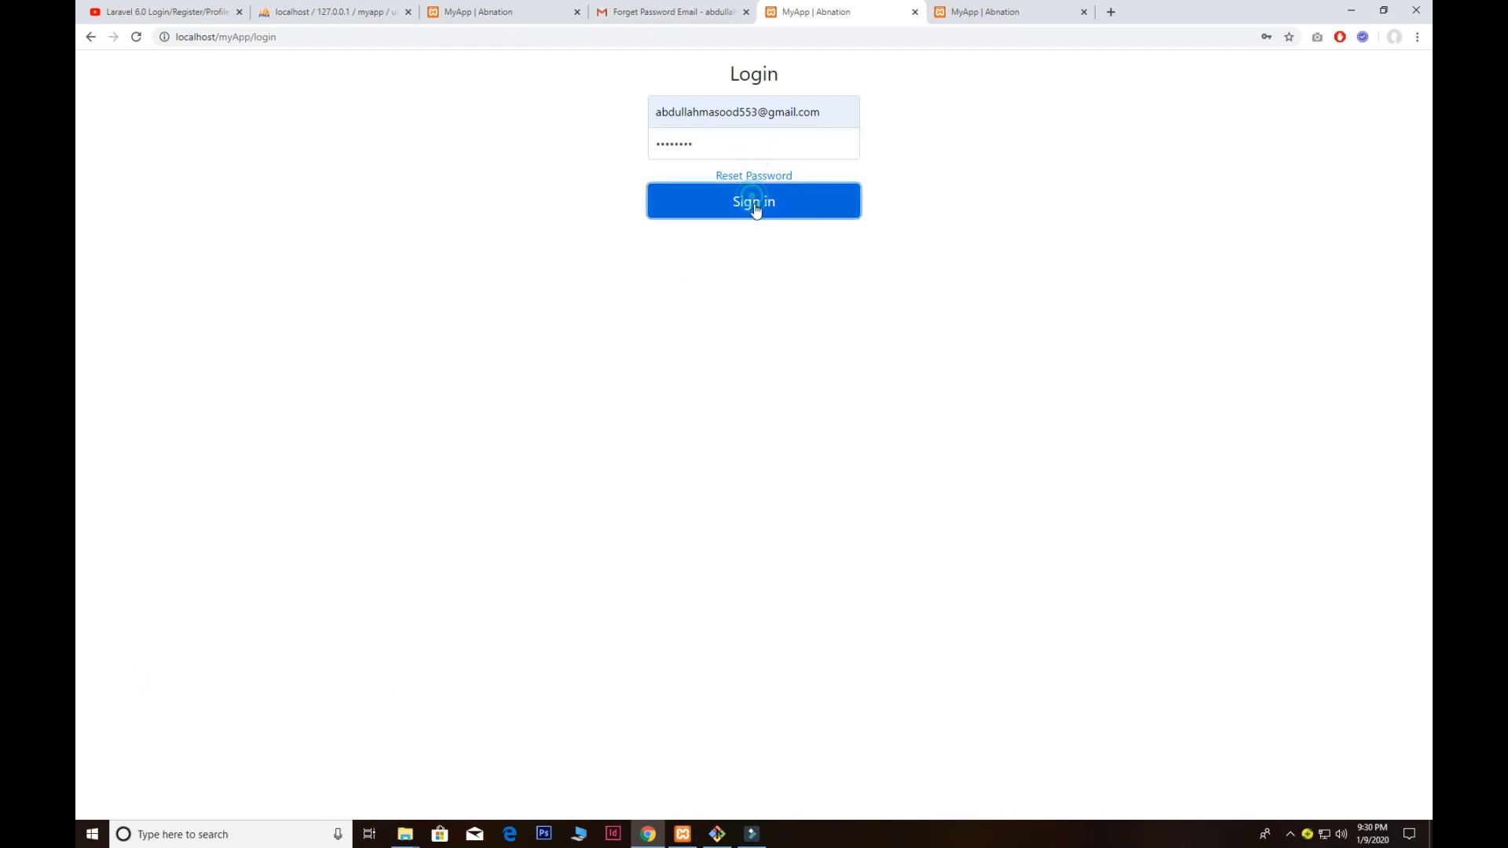
click(753, 201)
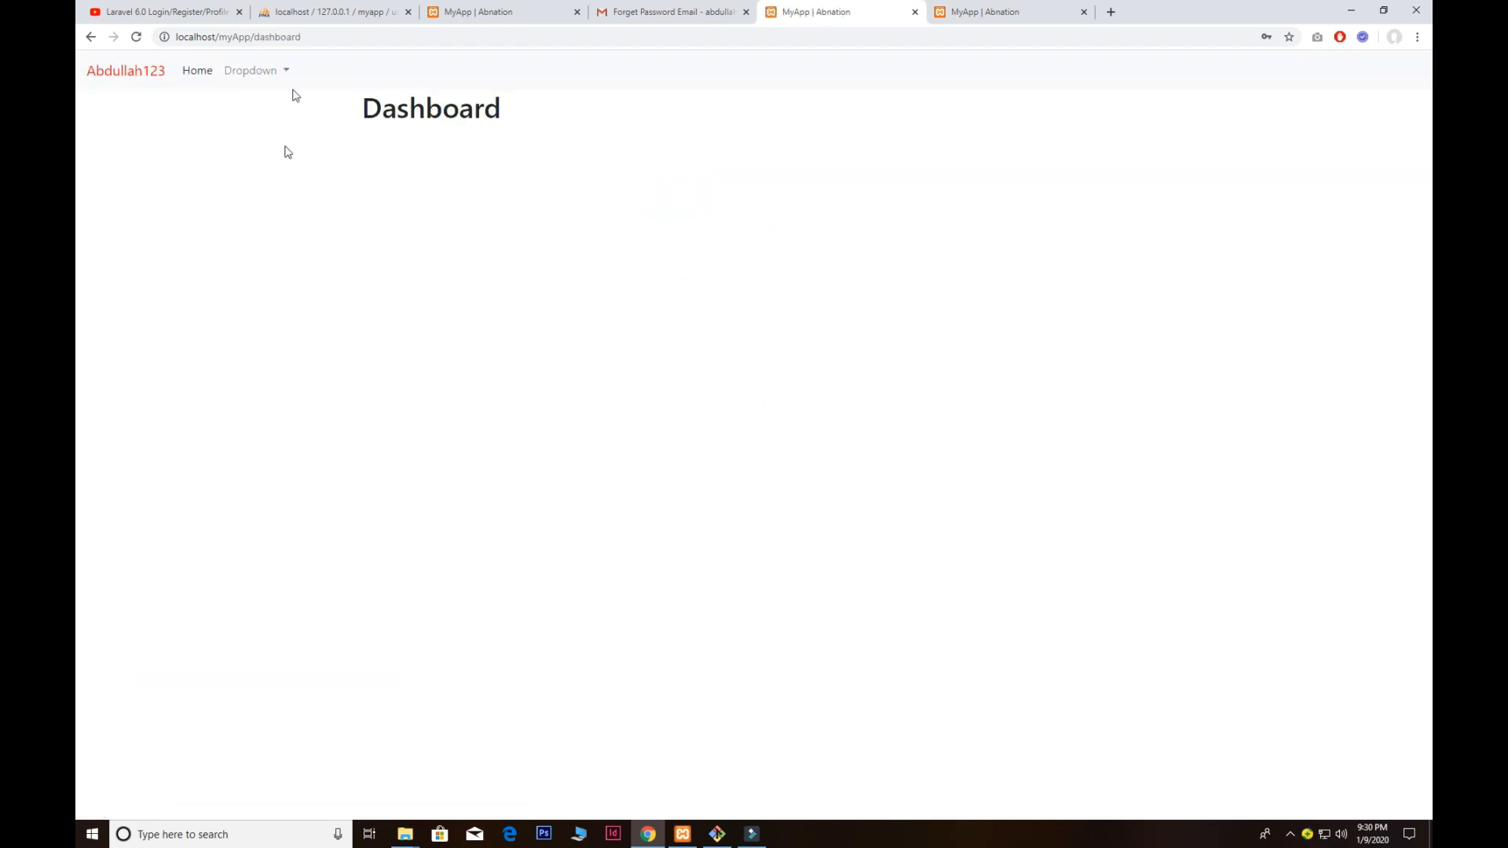
mouse_move(794, 196)
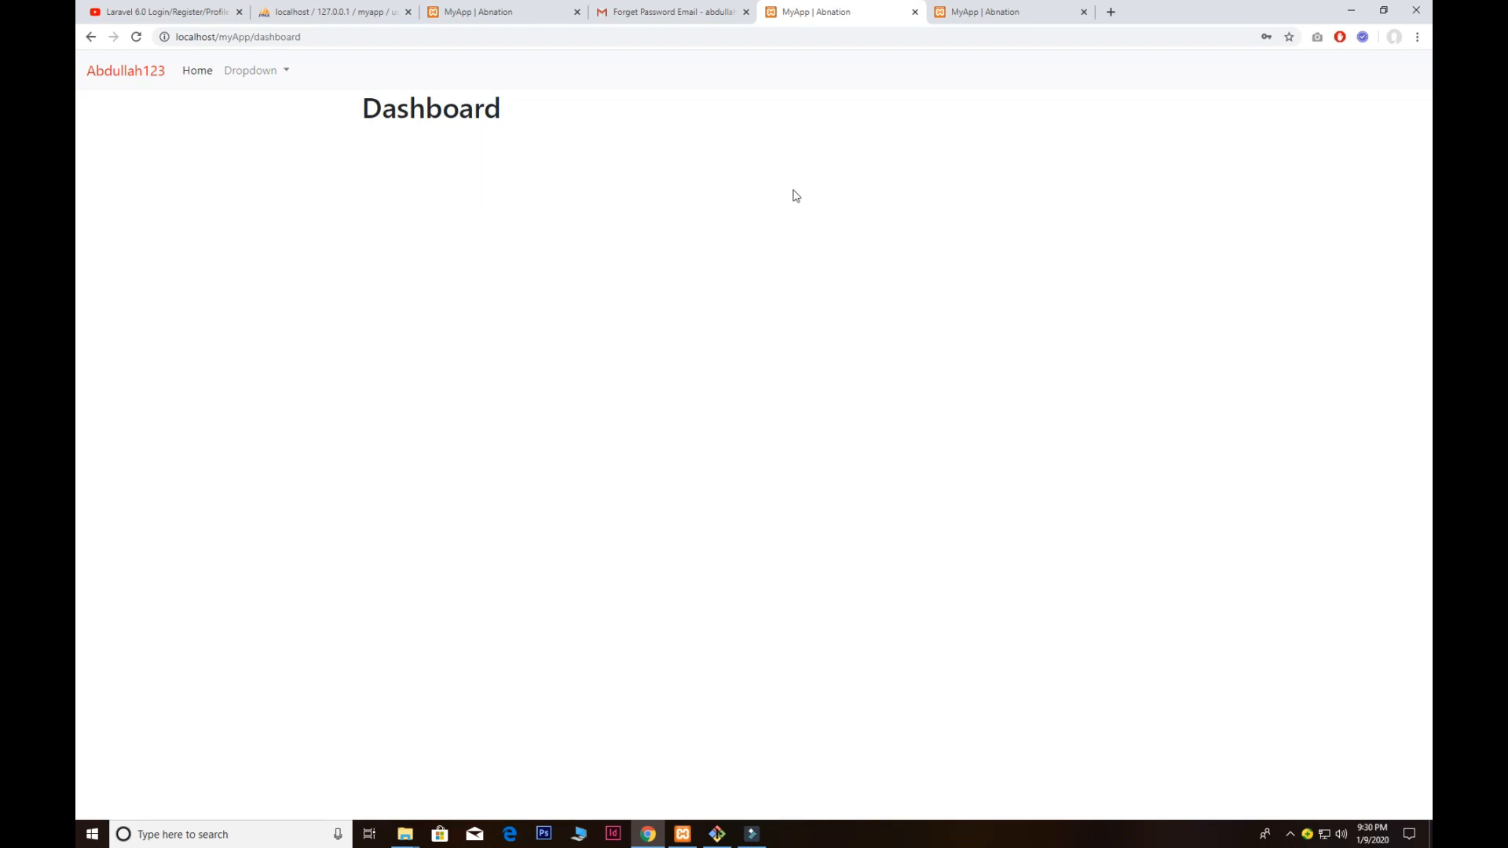
mouse_move(844, 249)
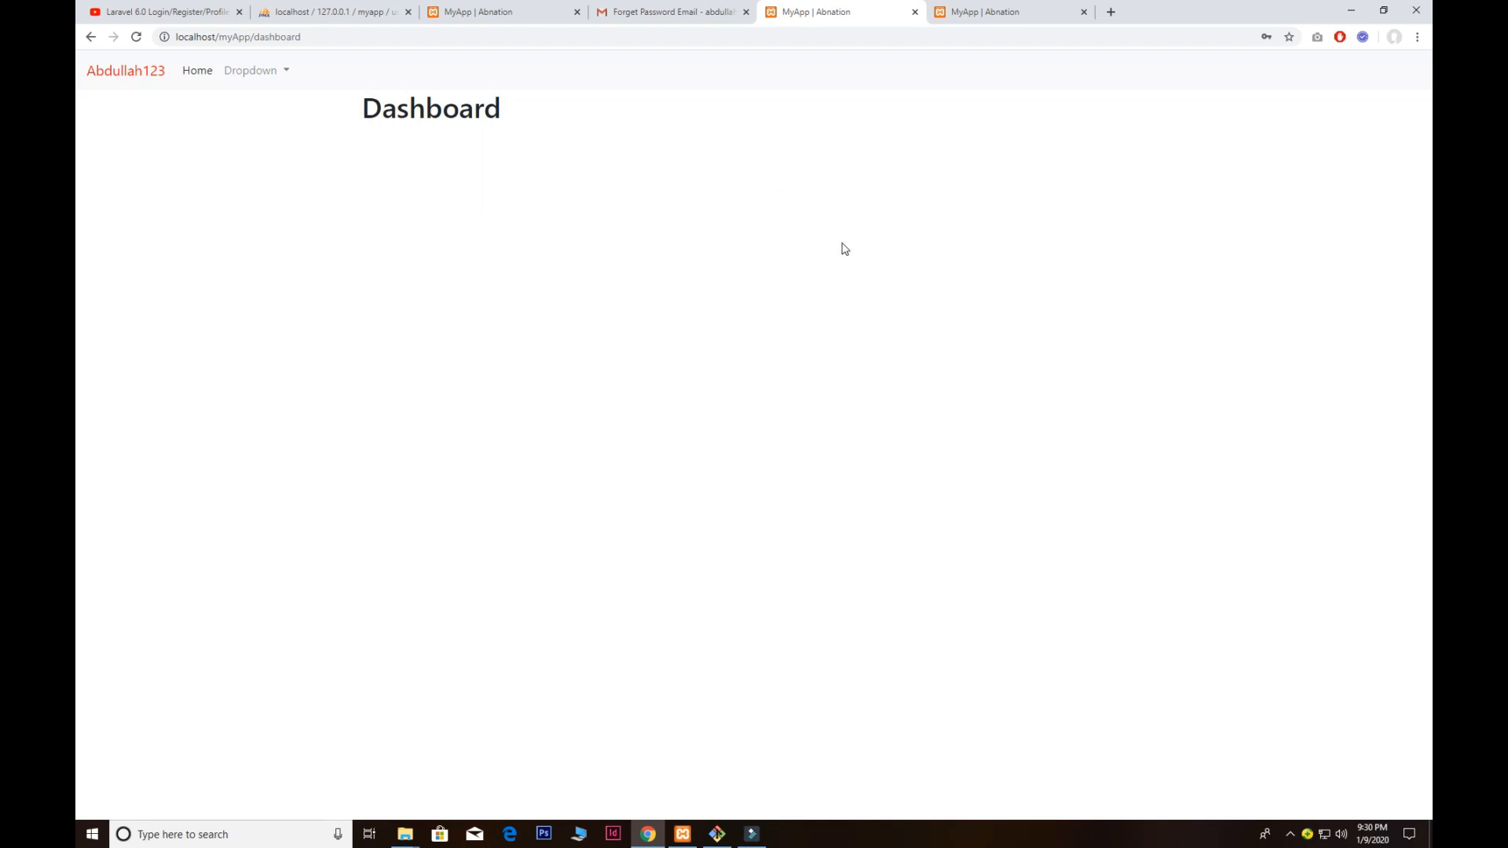
mouse_move(890, 246)
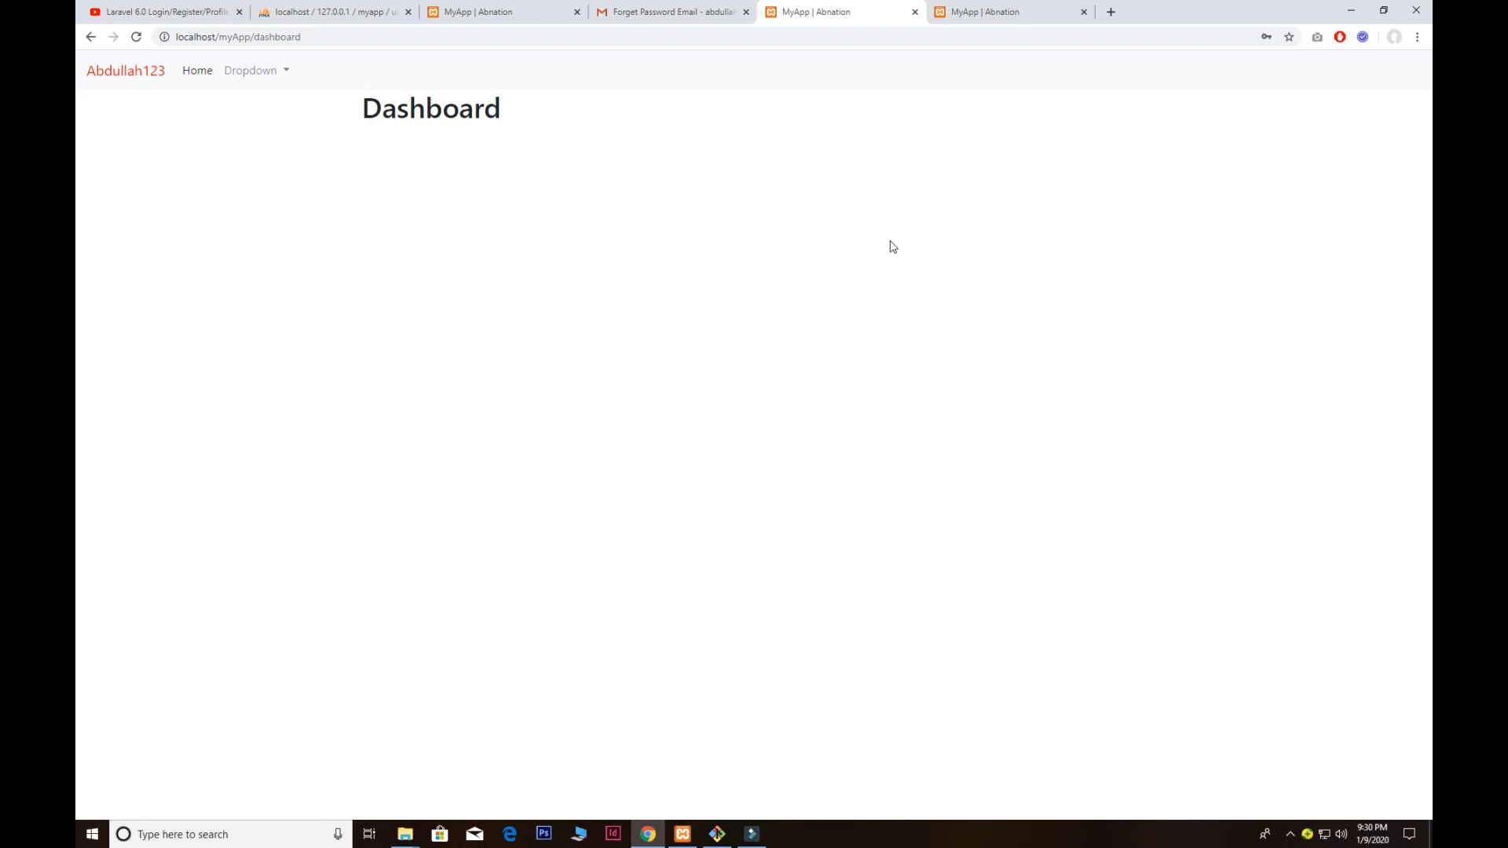
mouse_move(755, 115)
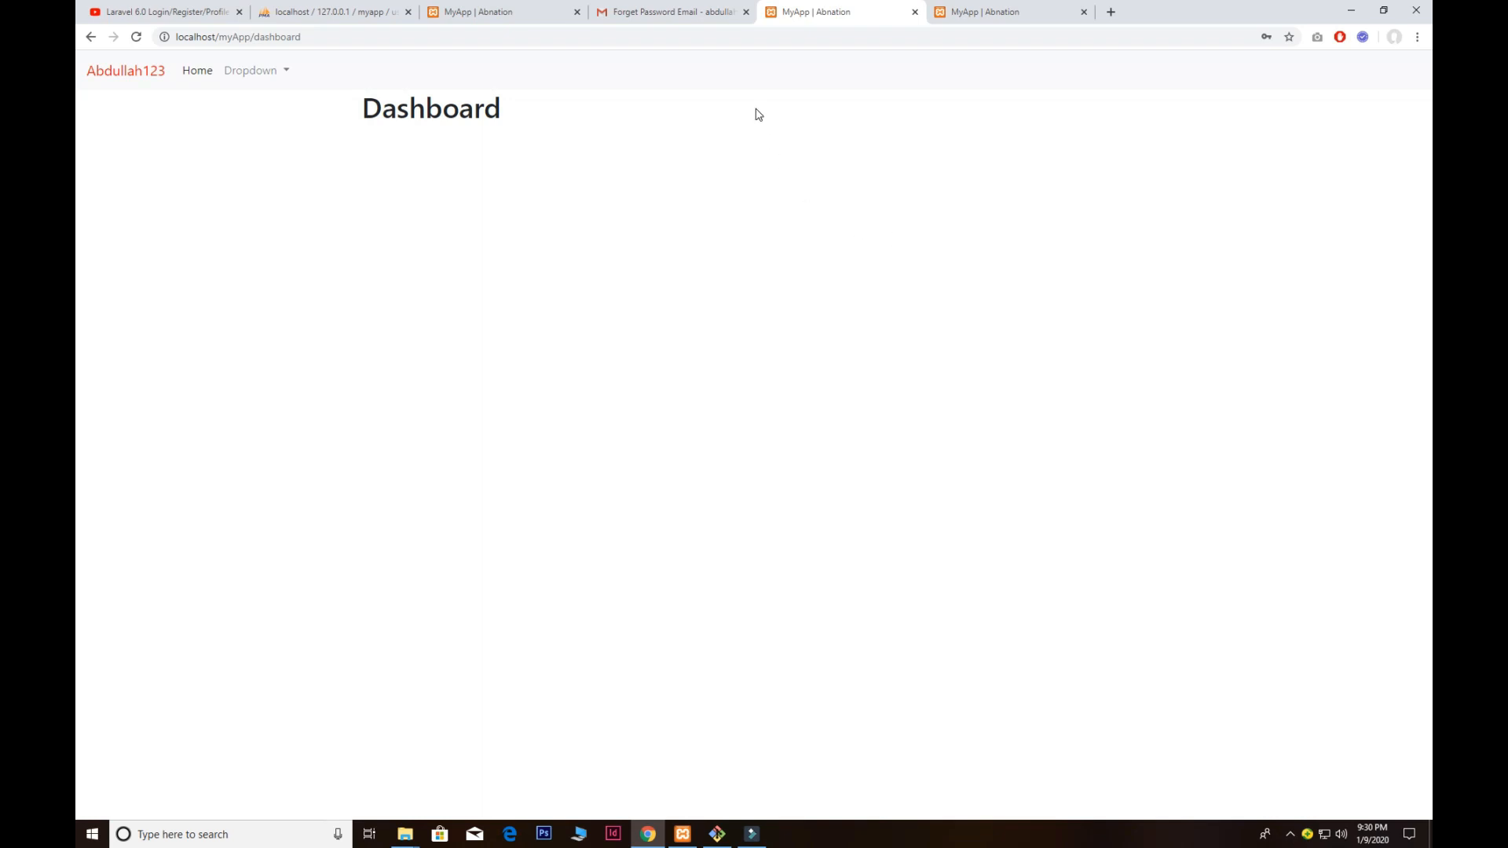
mouse_move(727, 207)
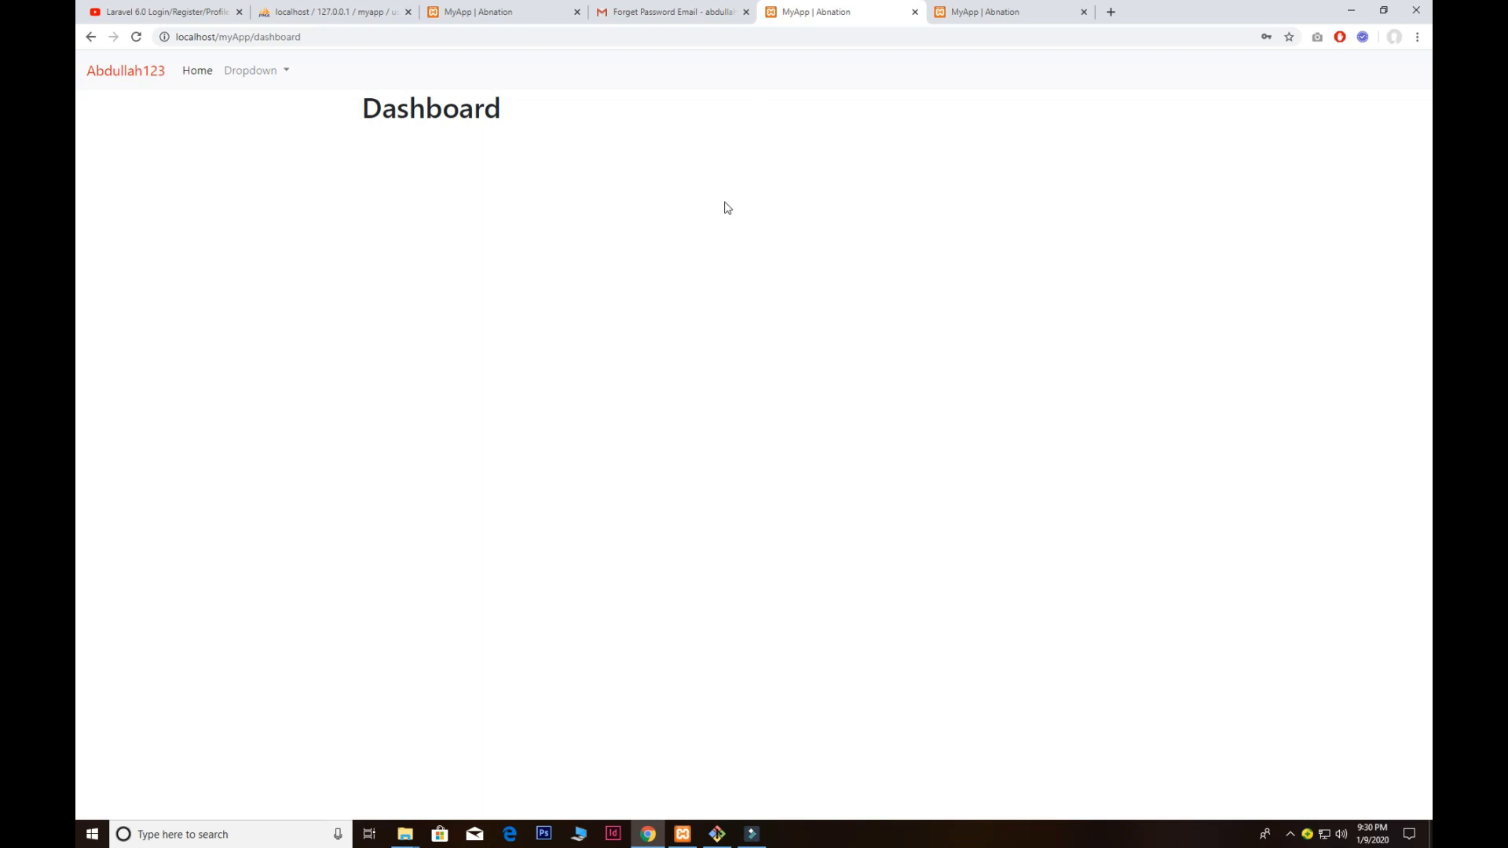
mouse_move(686, 235)
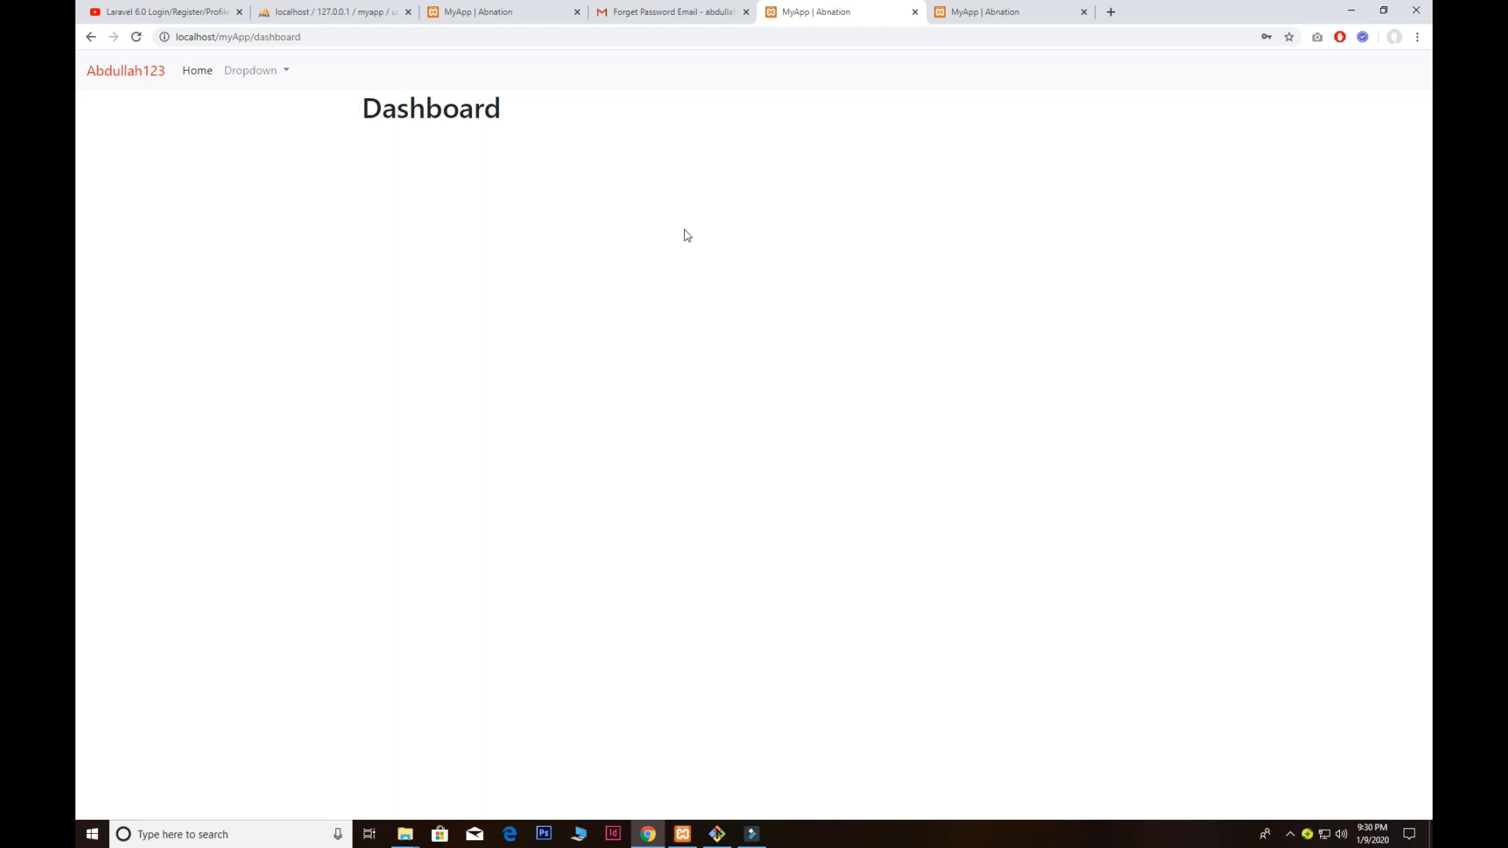
mouse_move(855, 214)
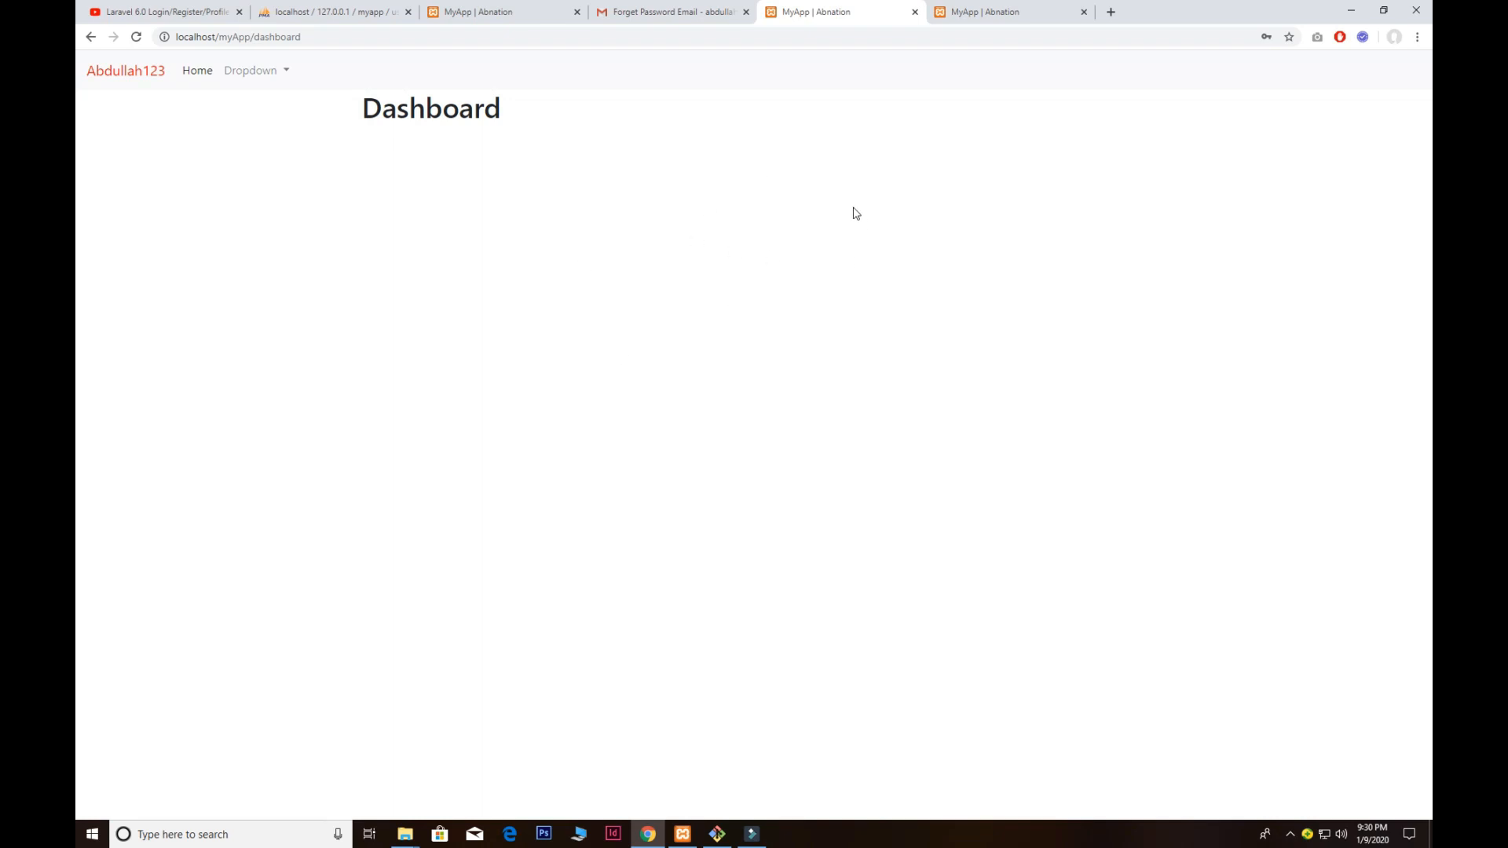
mouse_move(861, 219)
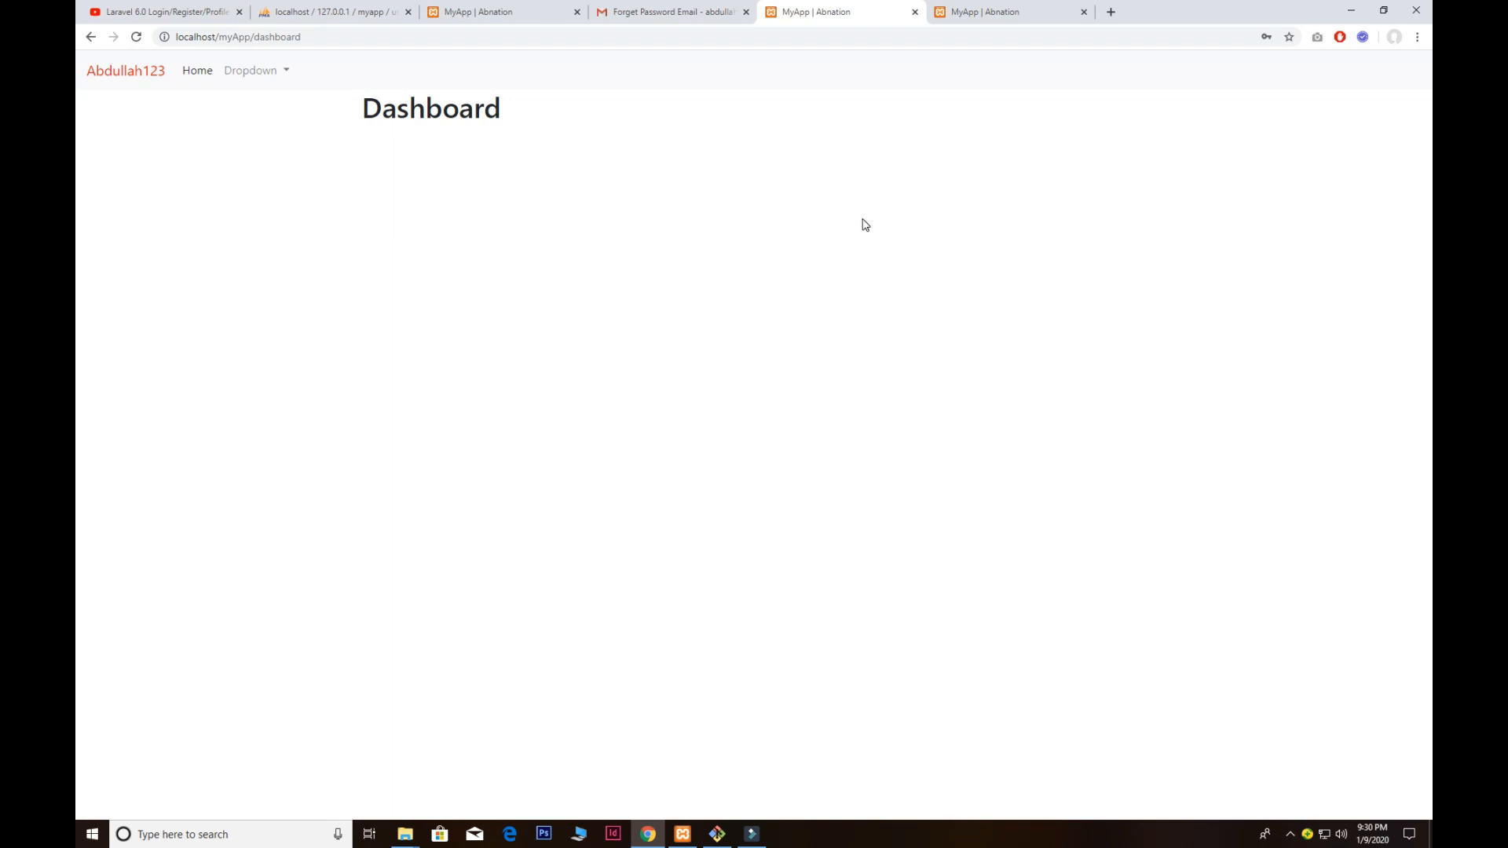
mouse_move(757, 208)
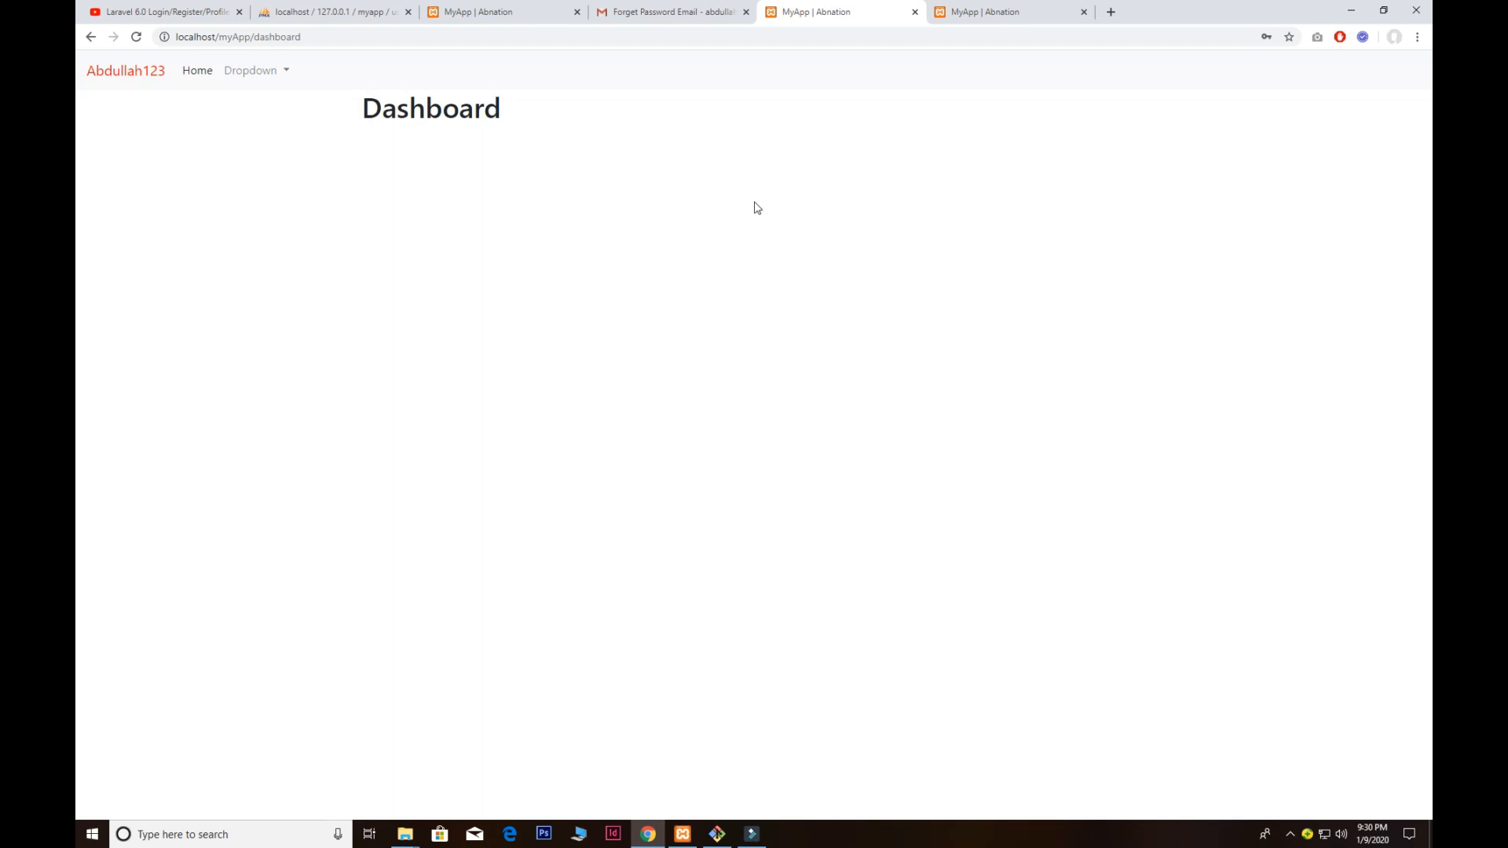
mouse_move(729, 225)
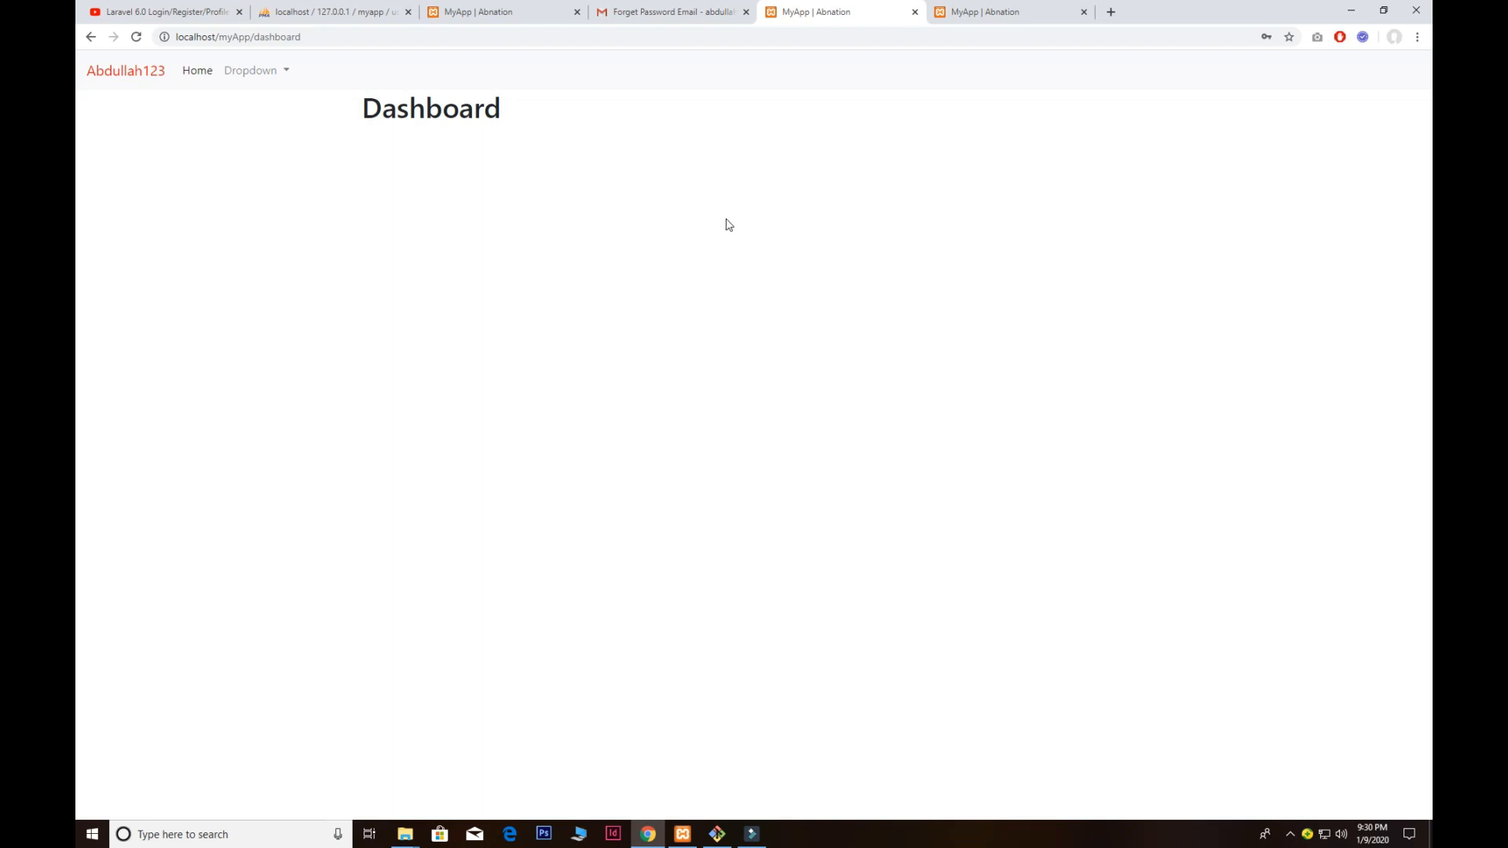
mouse_move(820, 247)
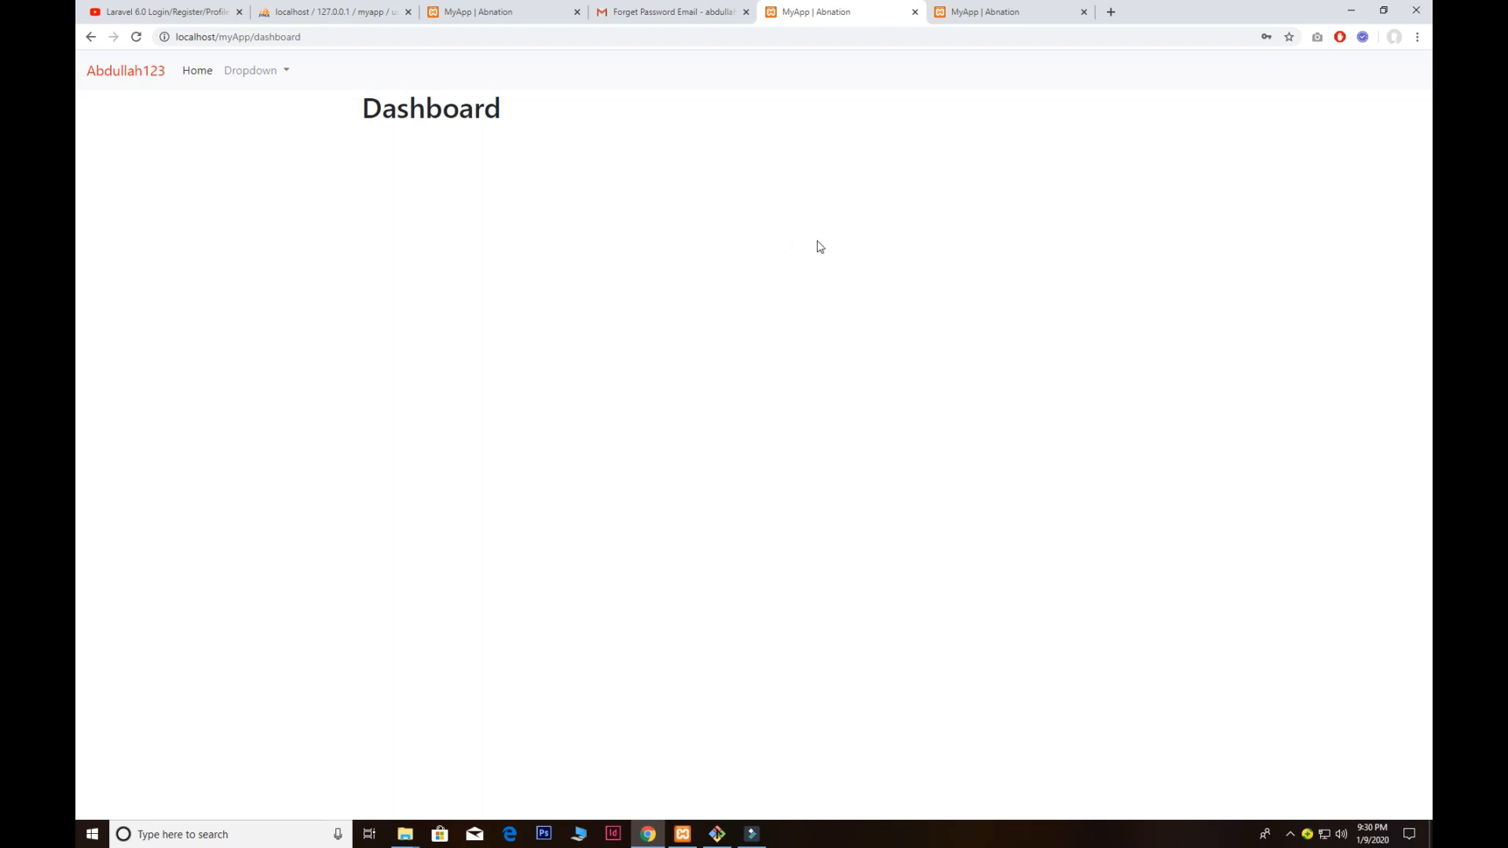
mouse_move(672, 300)
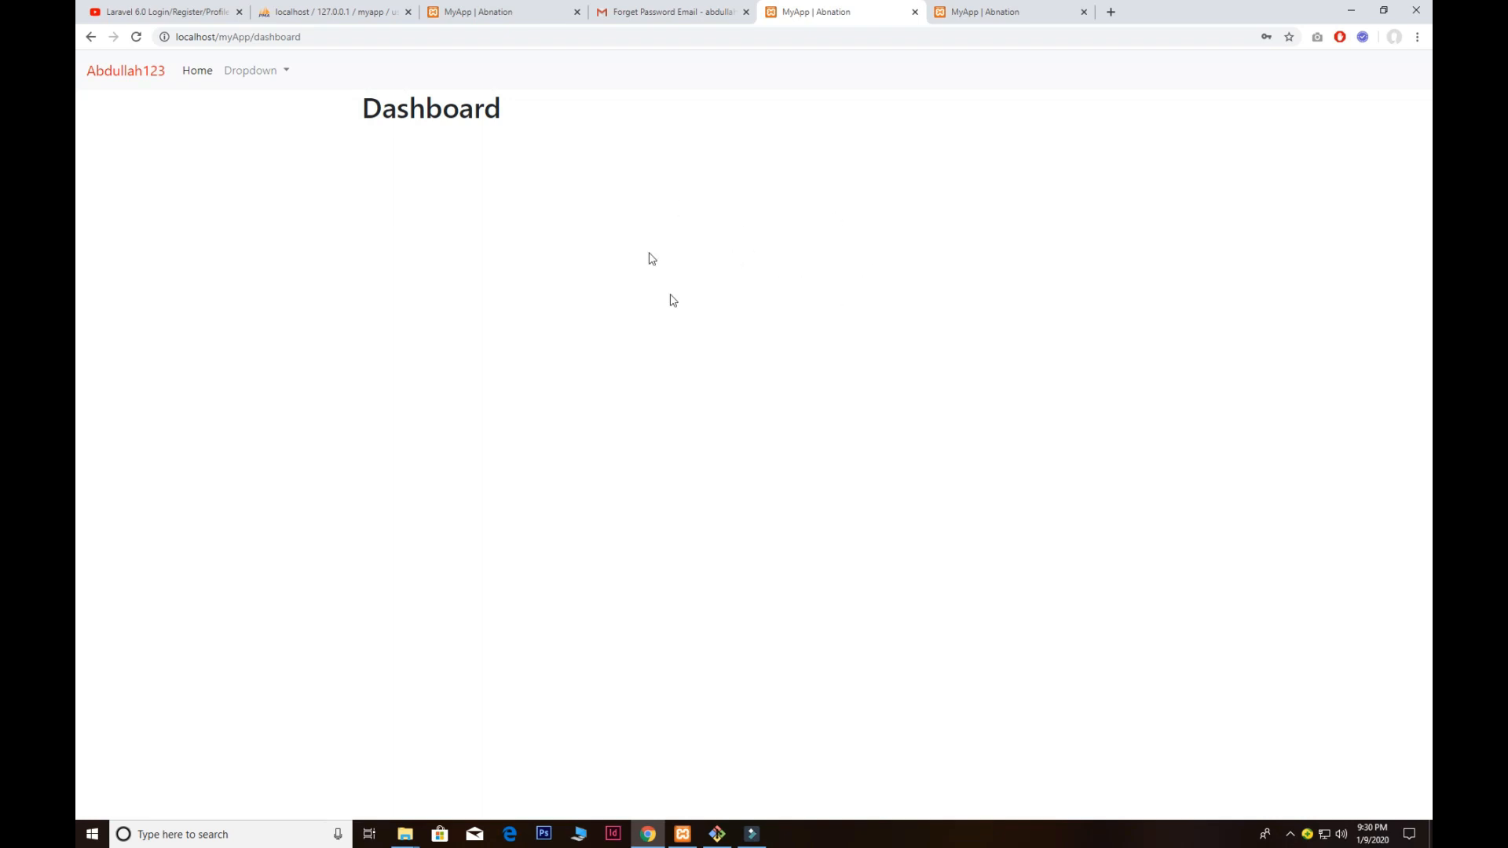
mouse_move(749, 387)
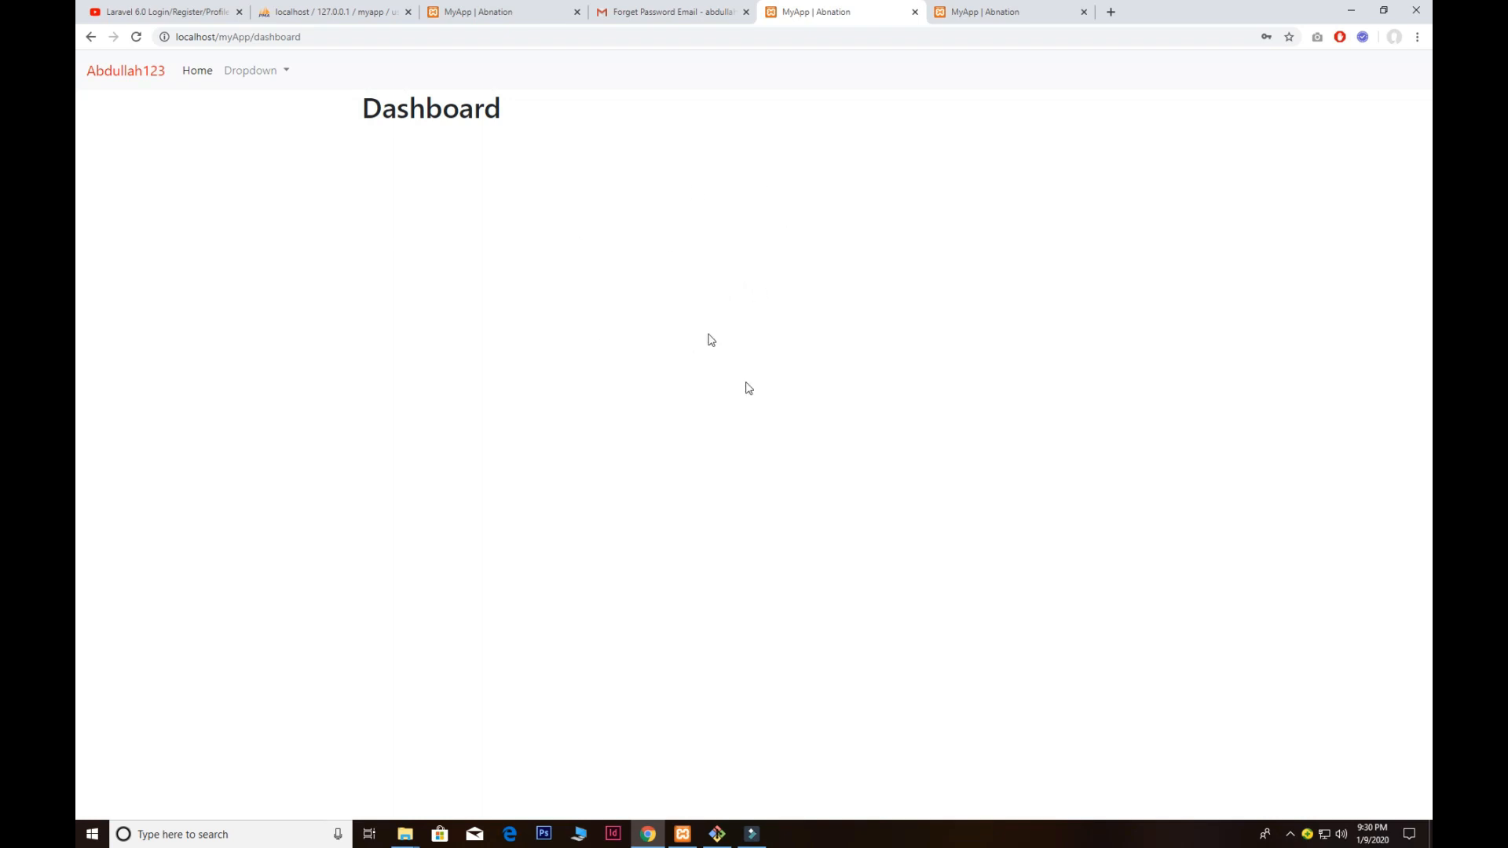
mouse_move(620, 187)
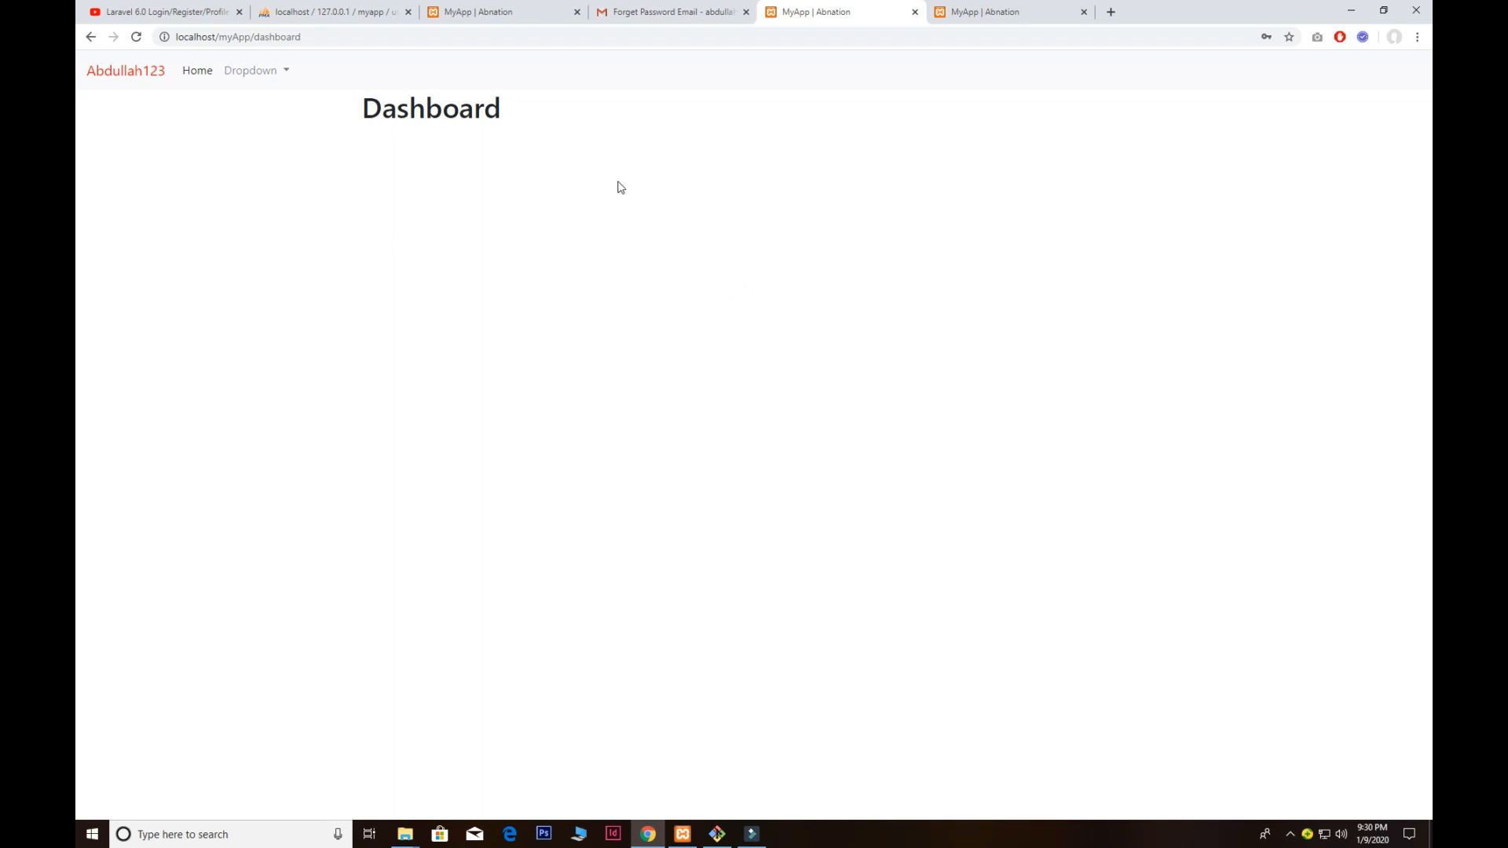
mouse_move(703, 487)
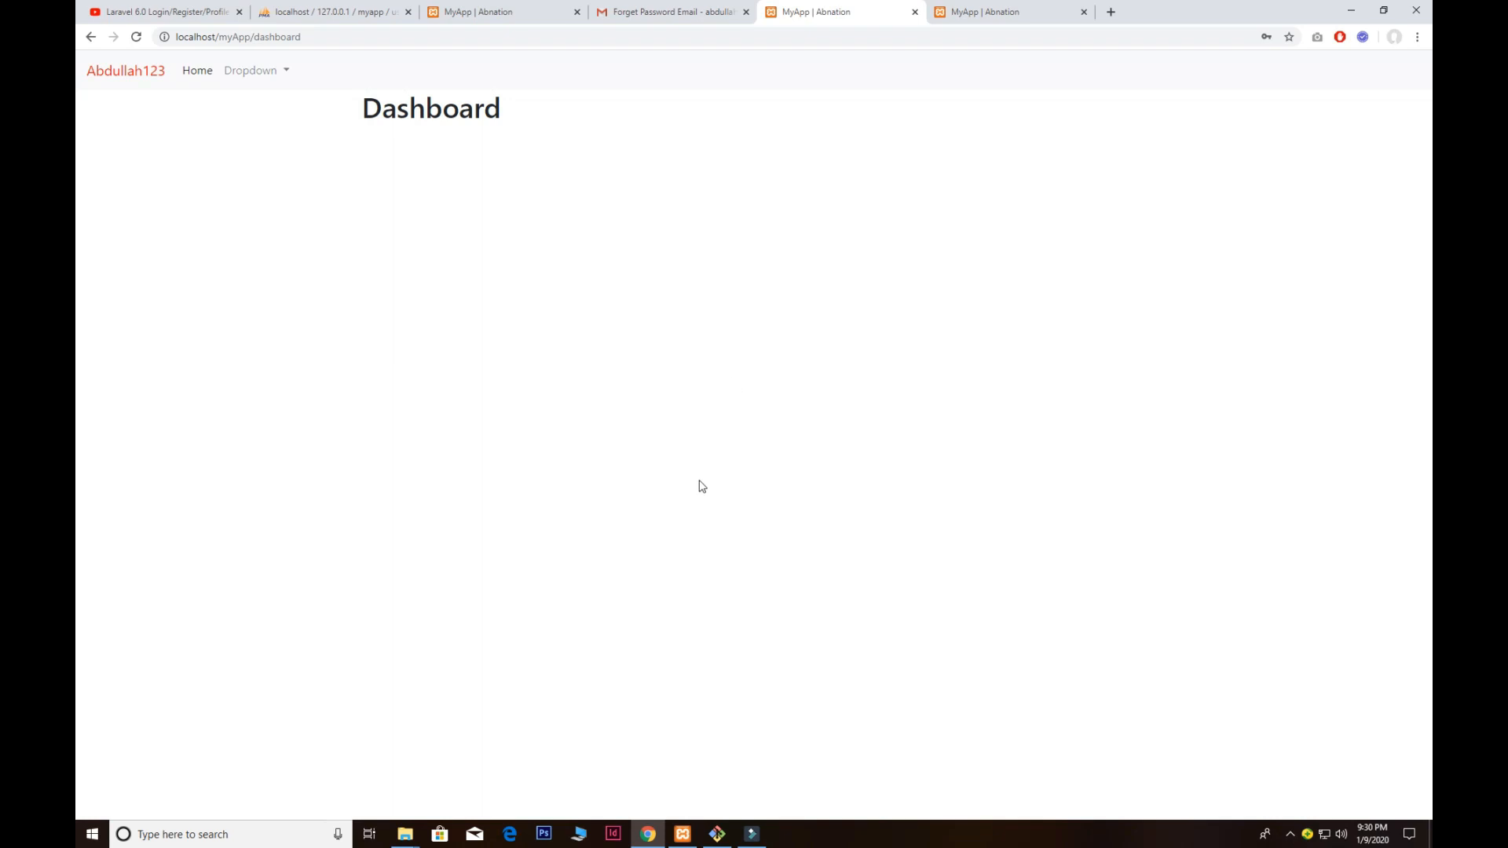
mouse_move(636, 293)
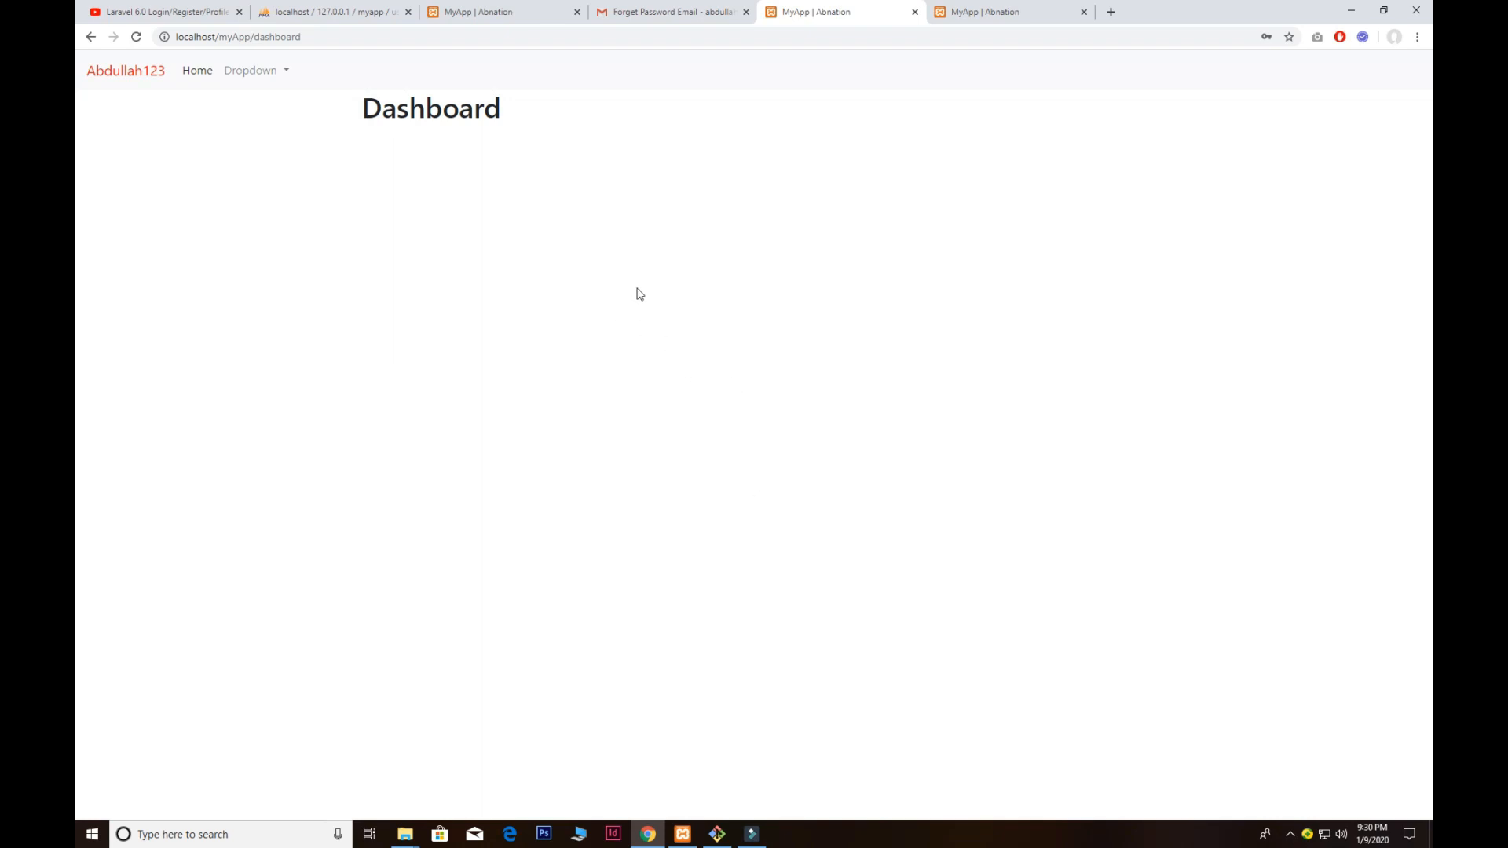
mouse_move(711, 471)
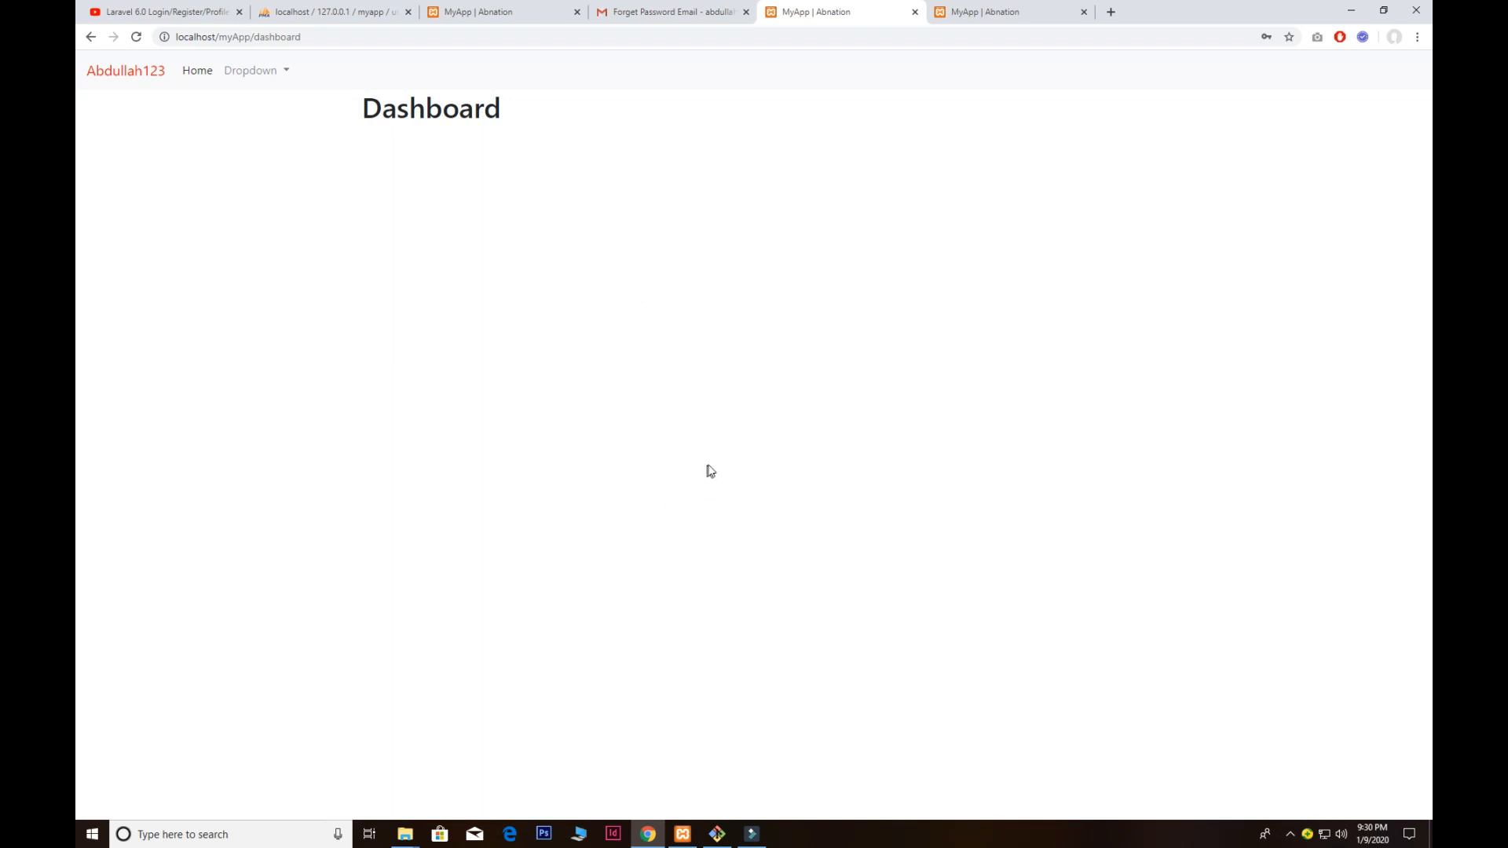
mouse_move(645, 437)
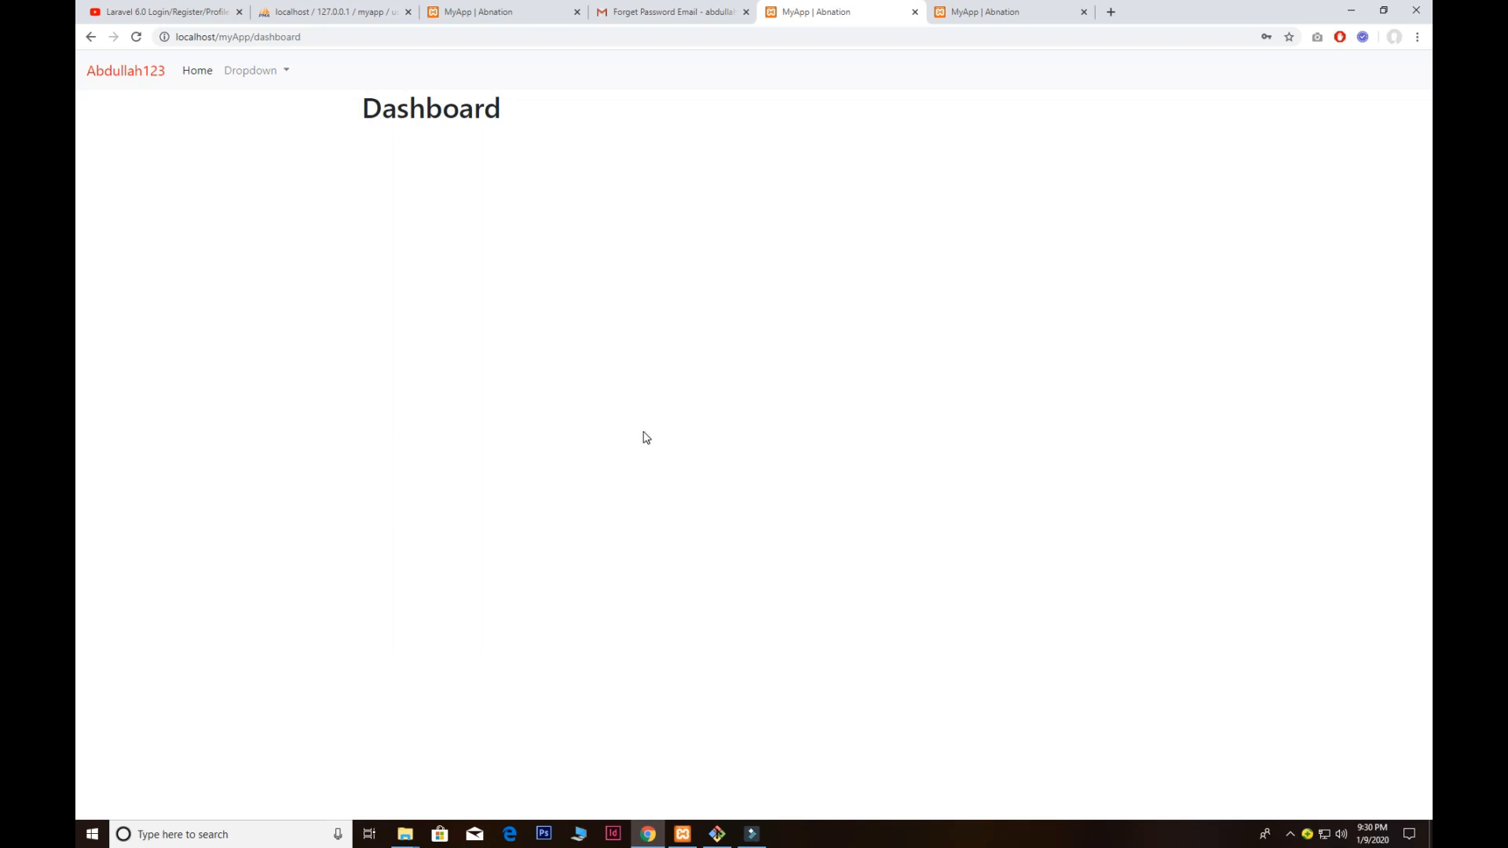
mouse_move(673, 264)
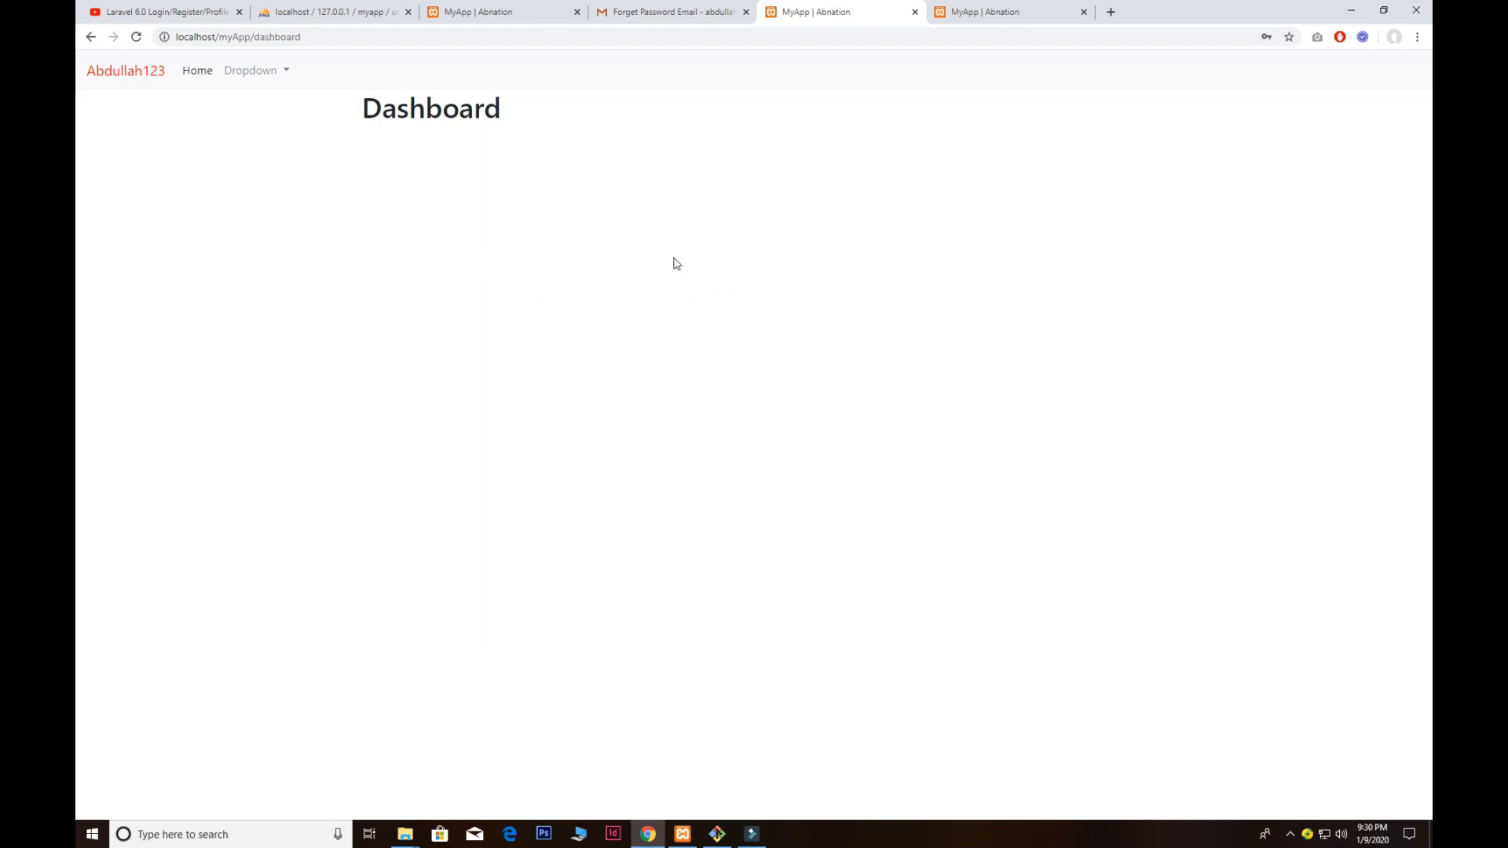
mouse_move(691, 295)
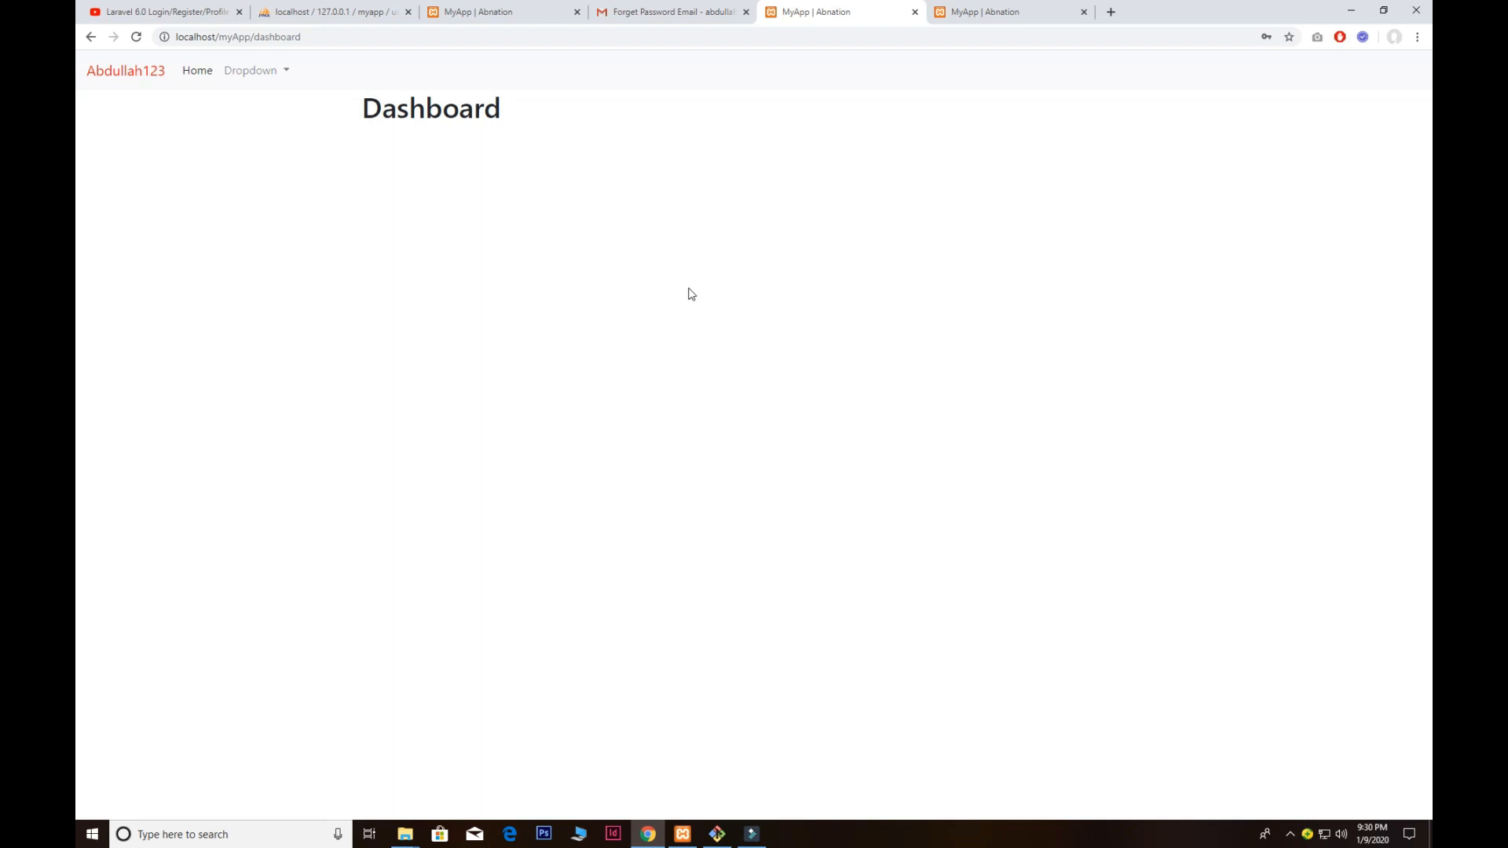
mouse_move(725, 388)
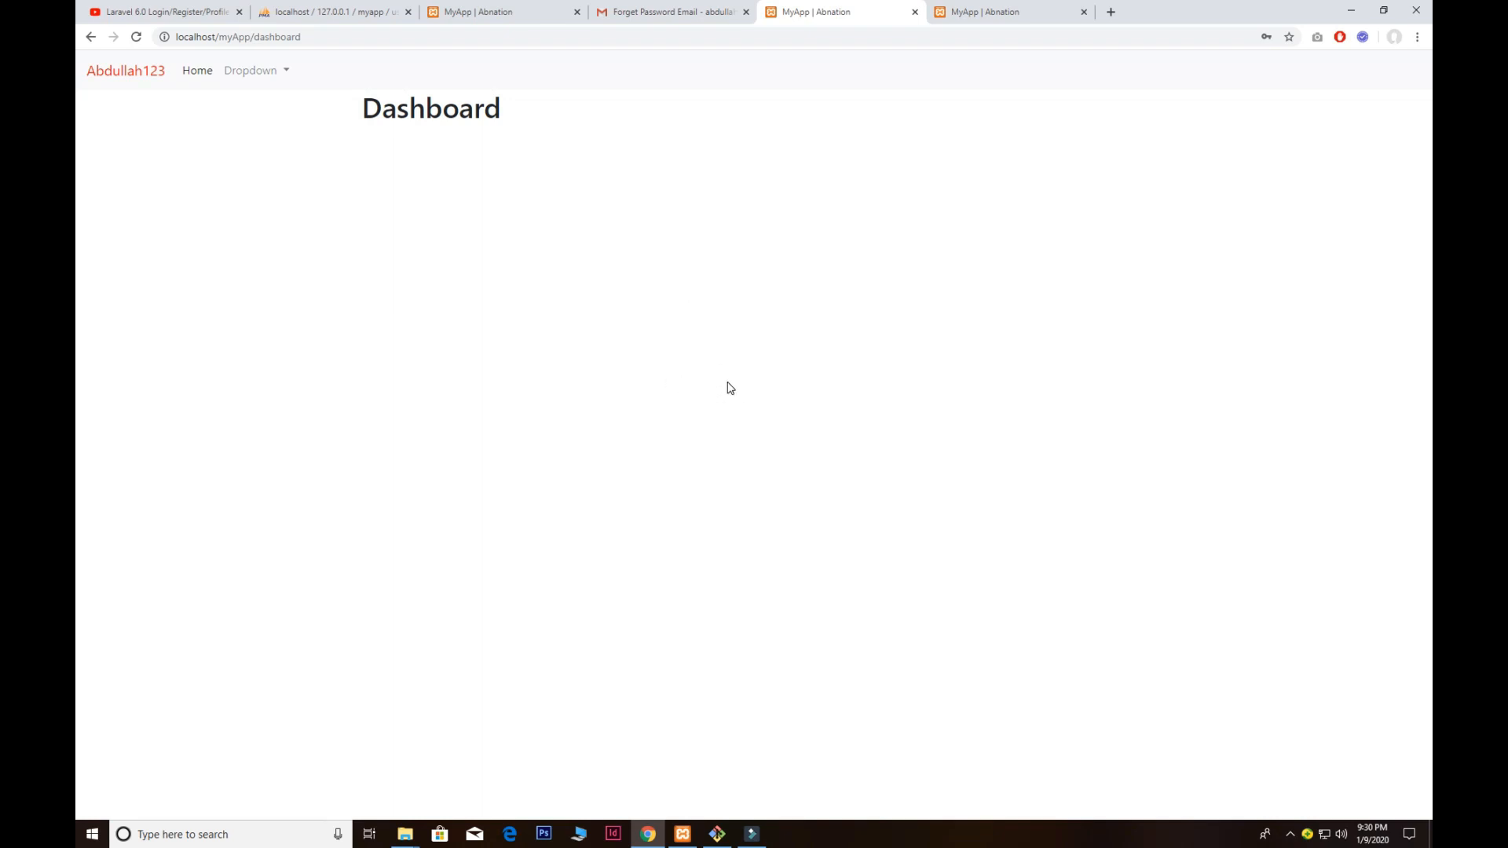
mouse_move(768, 282)
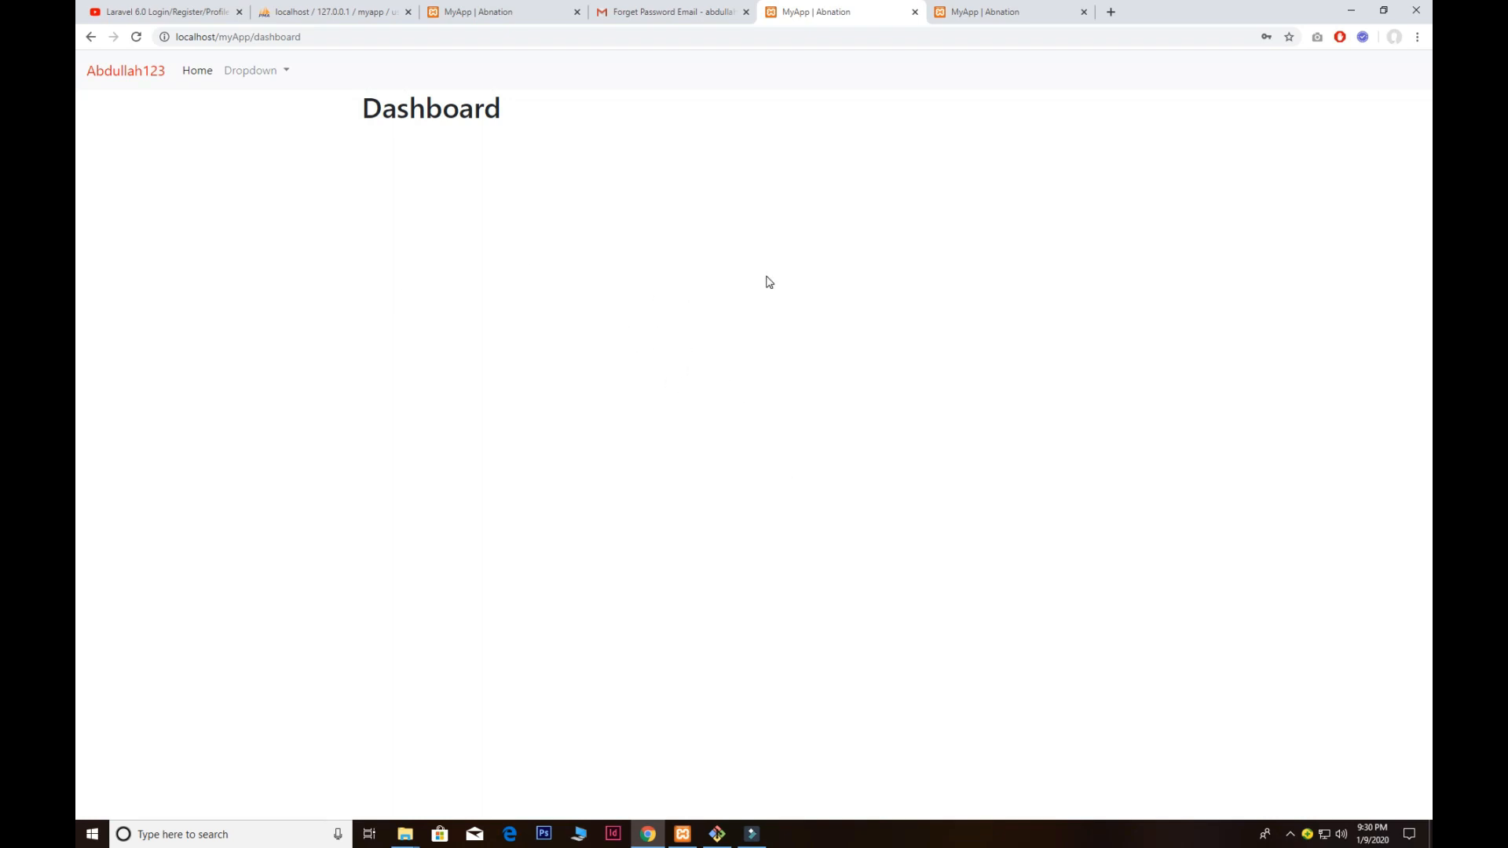
mouse_move(806, 301)
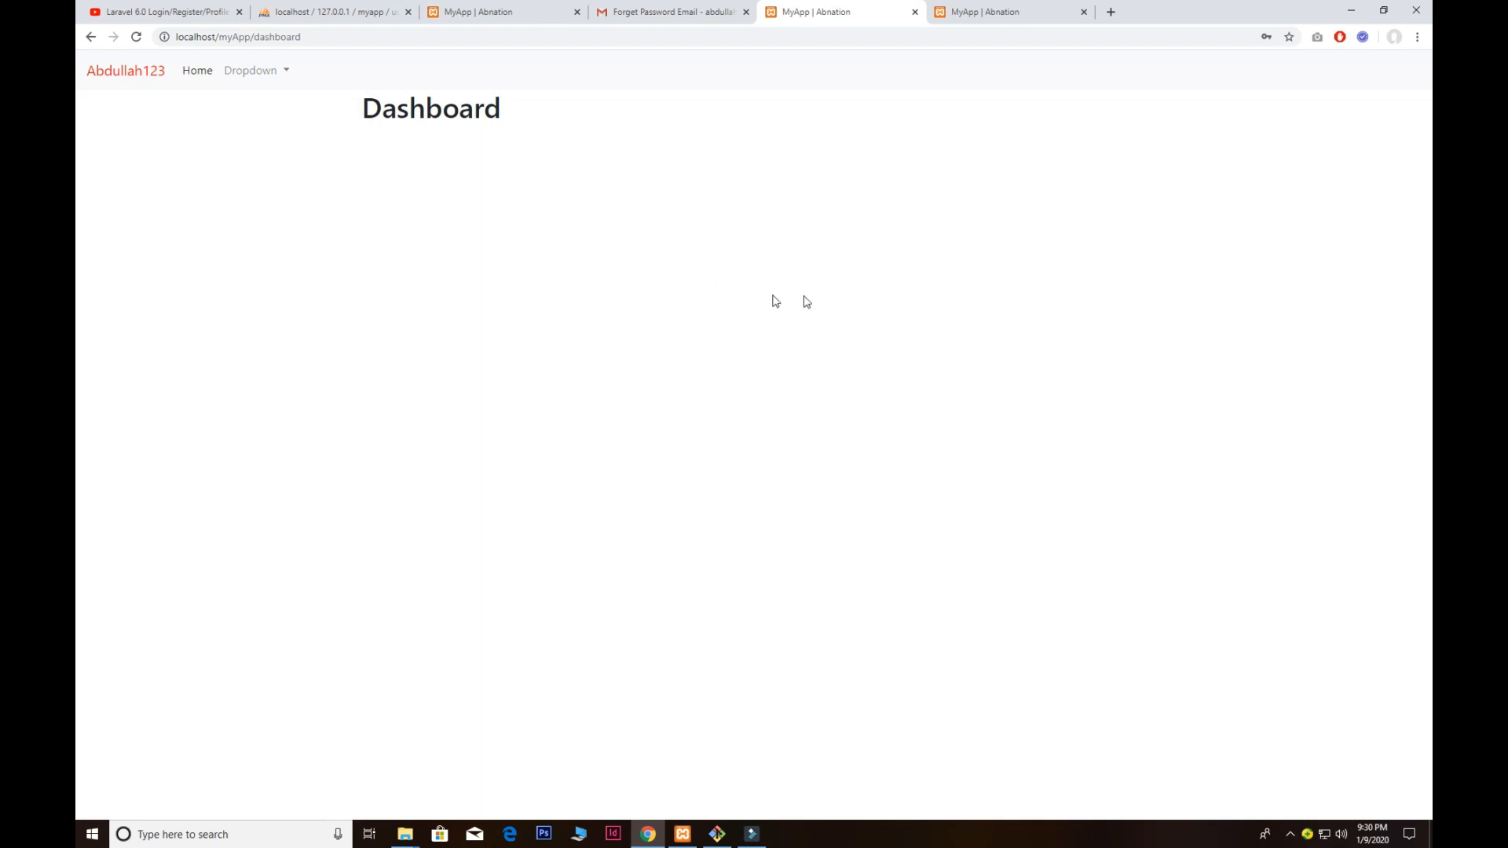
mouse_move(550, 229)
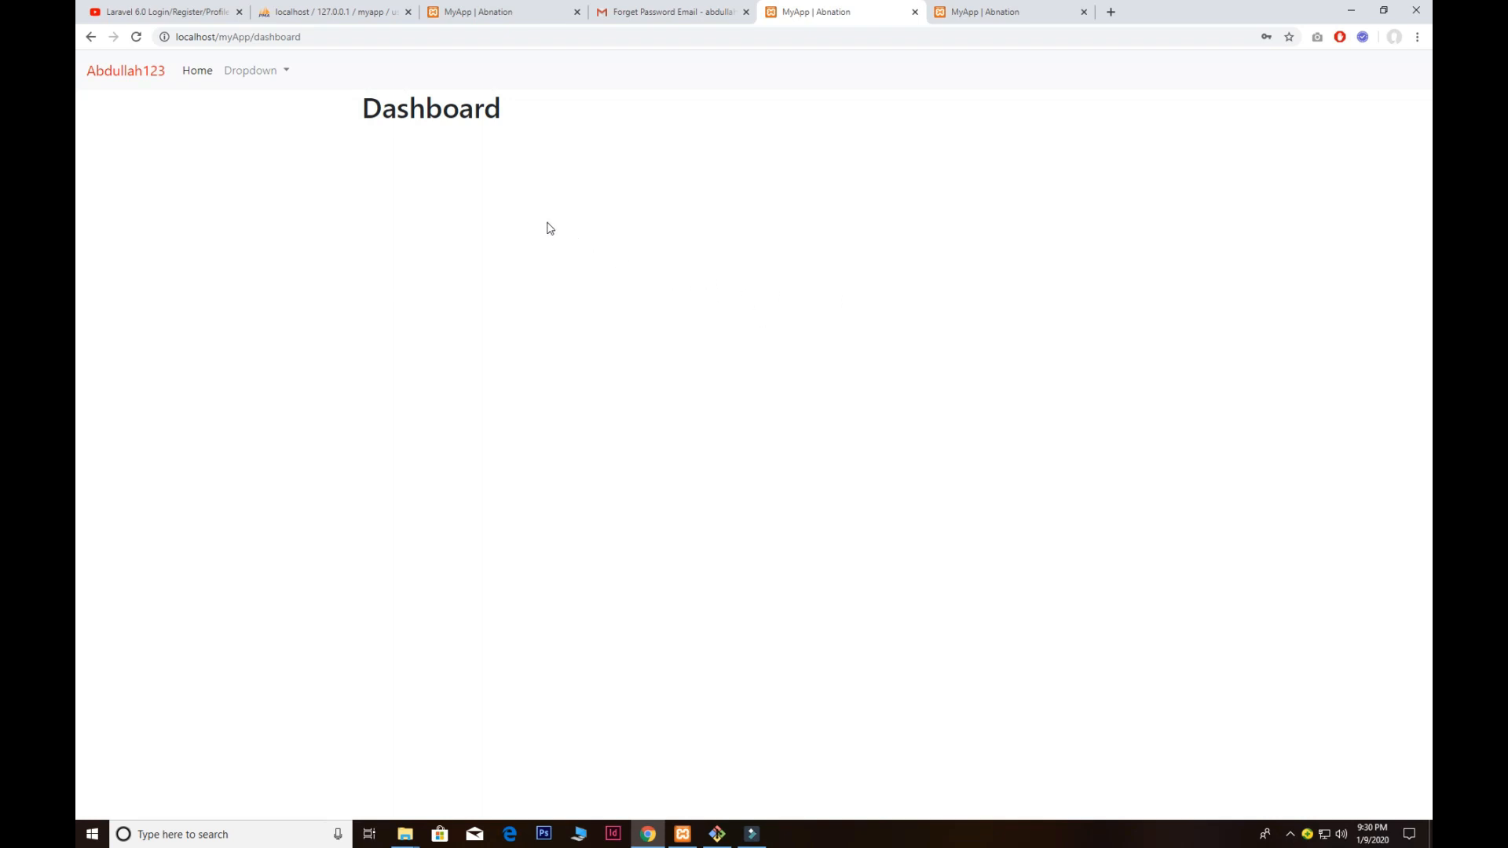
mouse_move(480, 192)
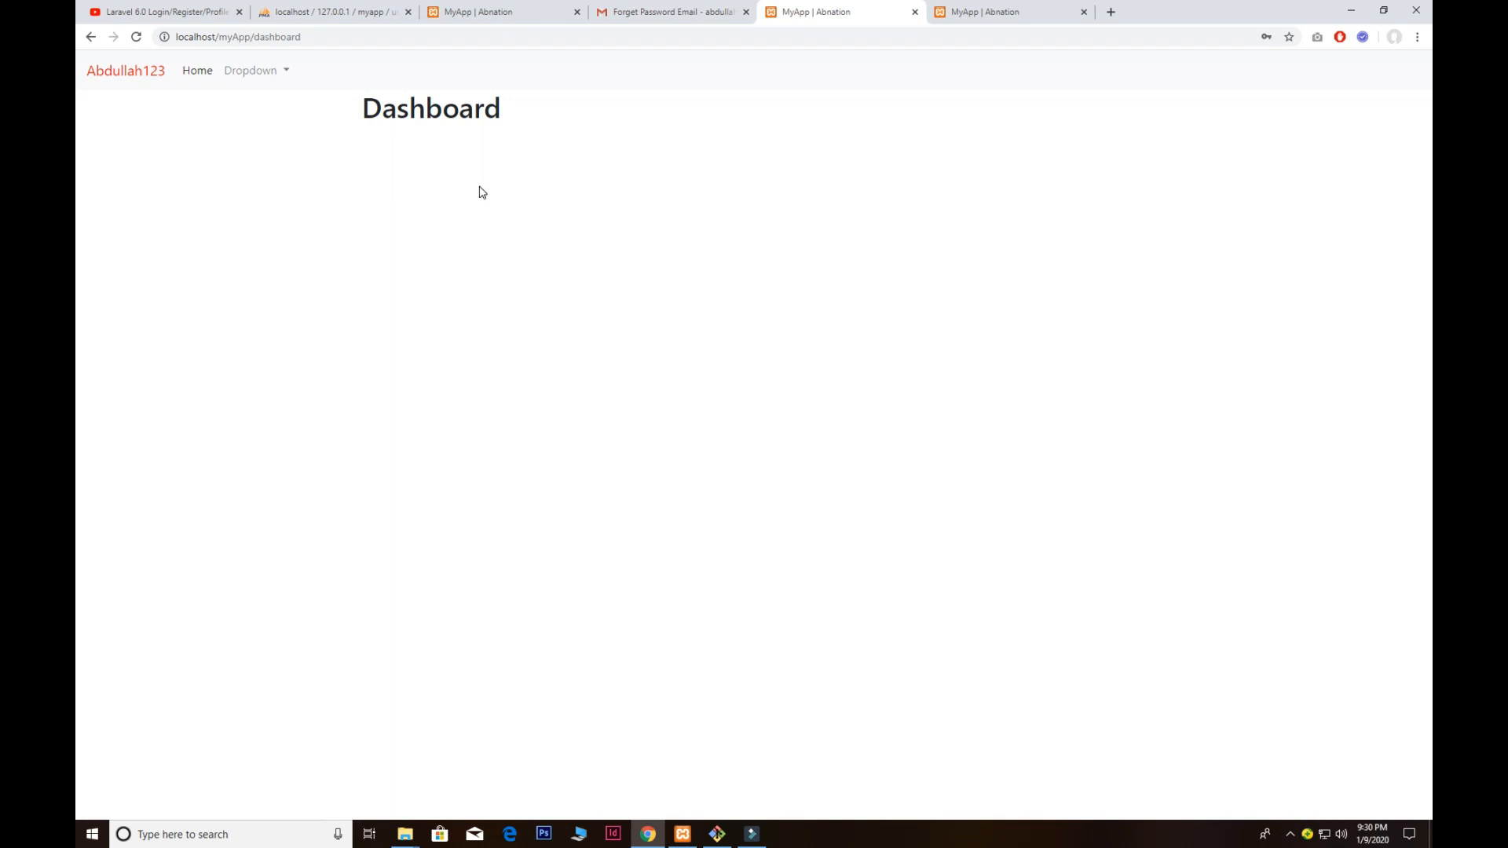